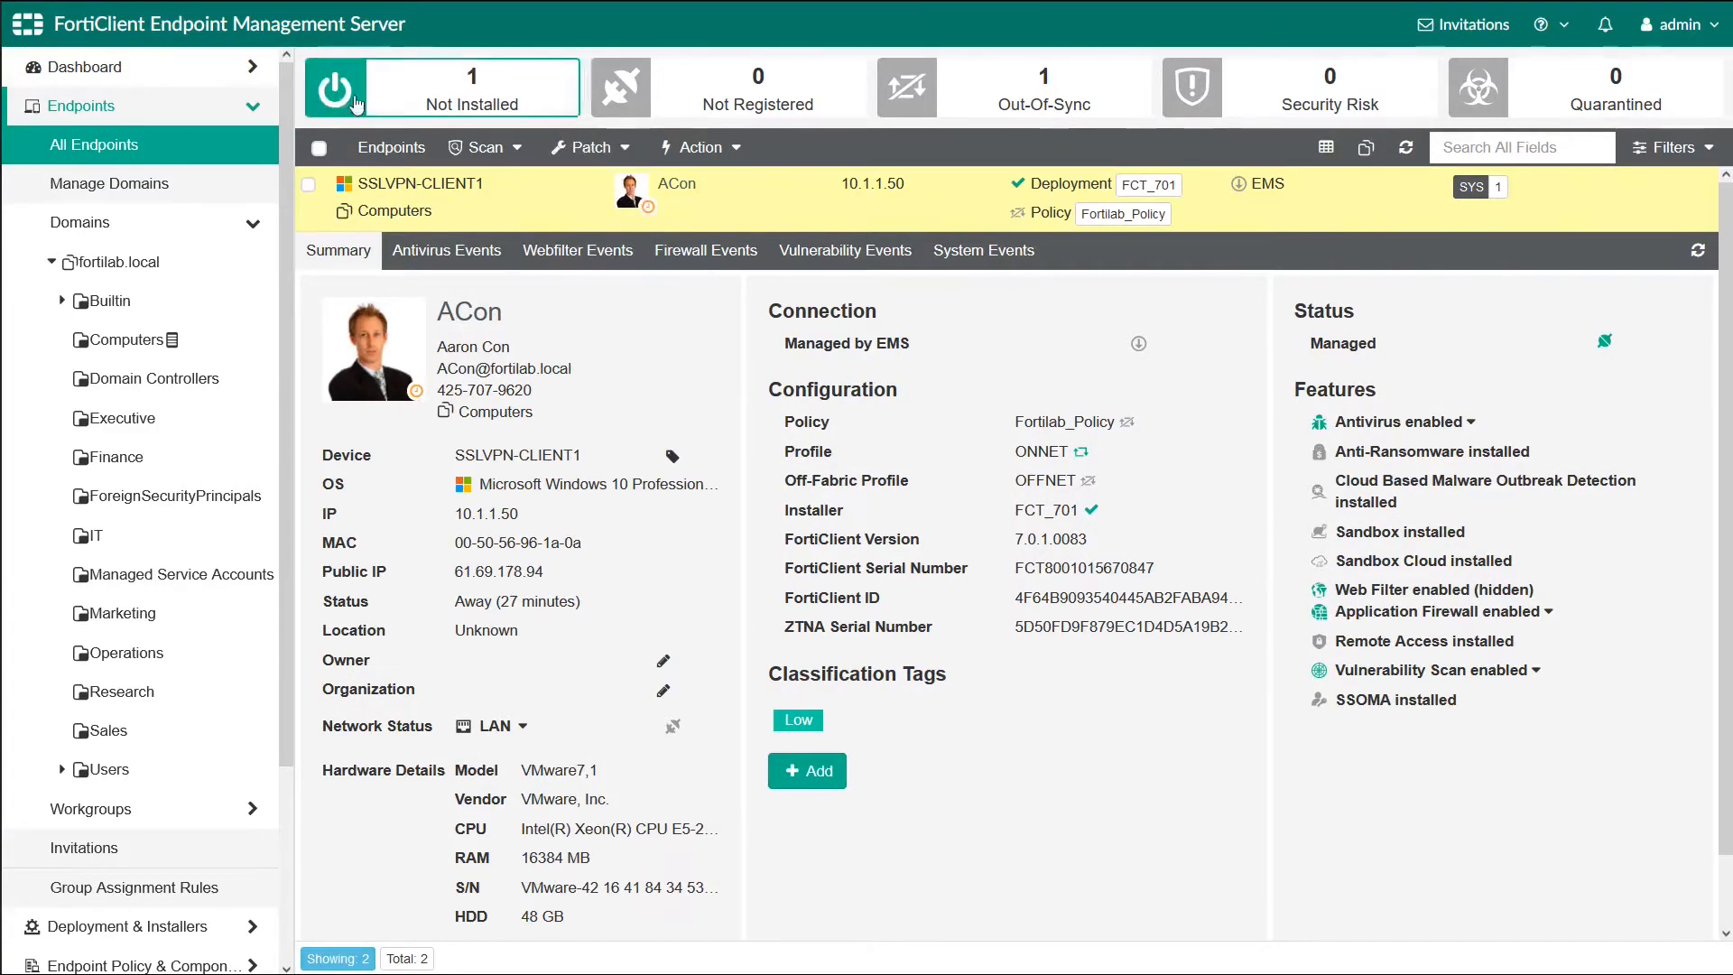
# View the SSLVPN connection's settings: remote gateway 10.61.34.57 on port 10443.
pyautogui.click(76, 67)
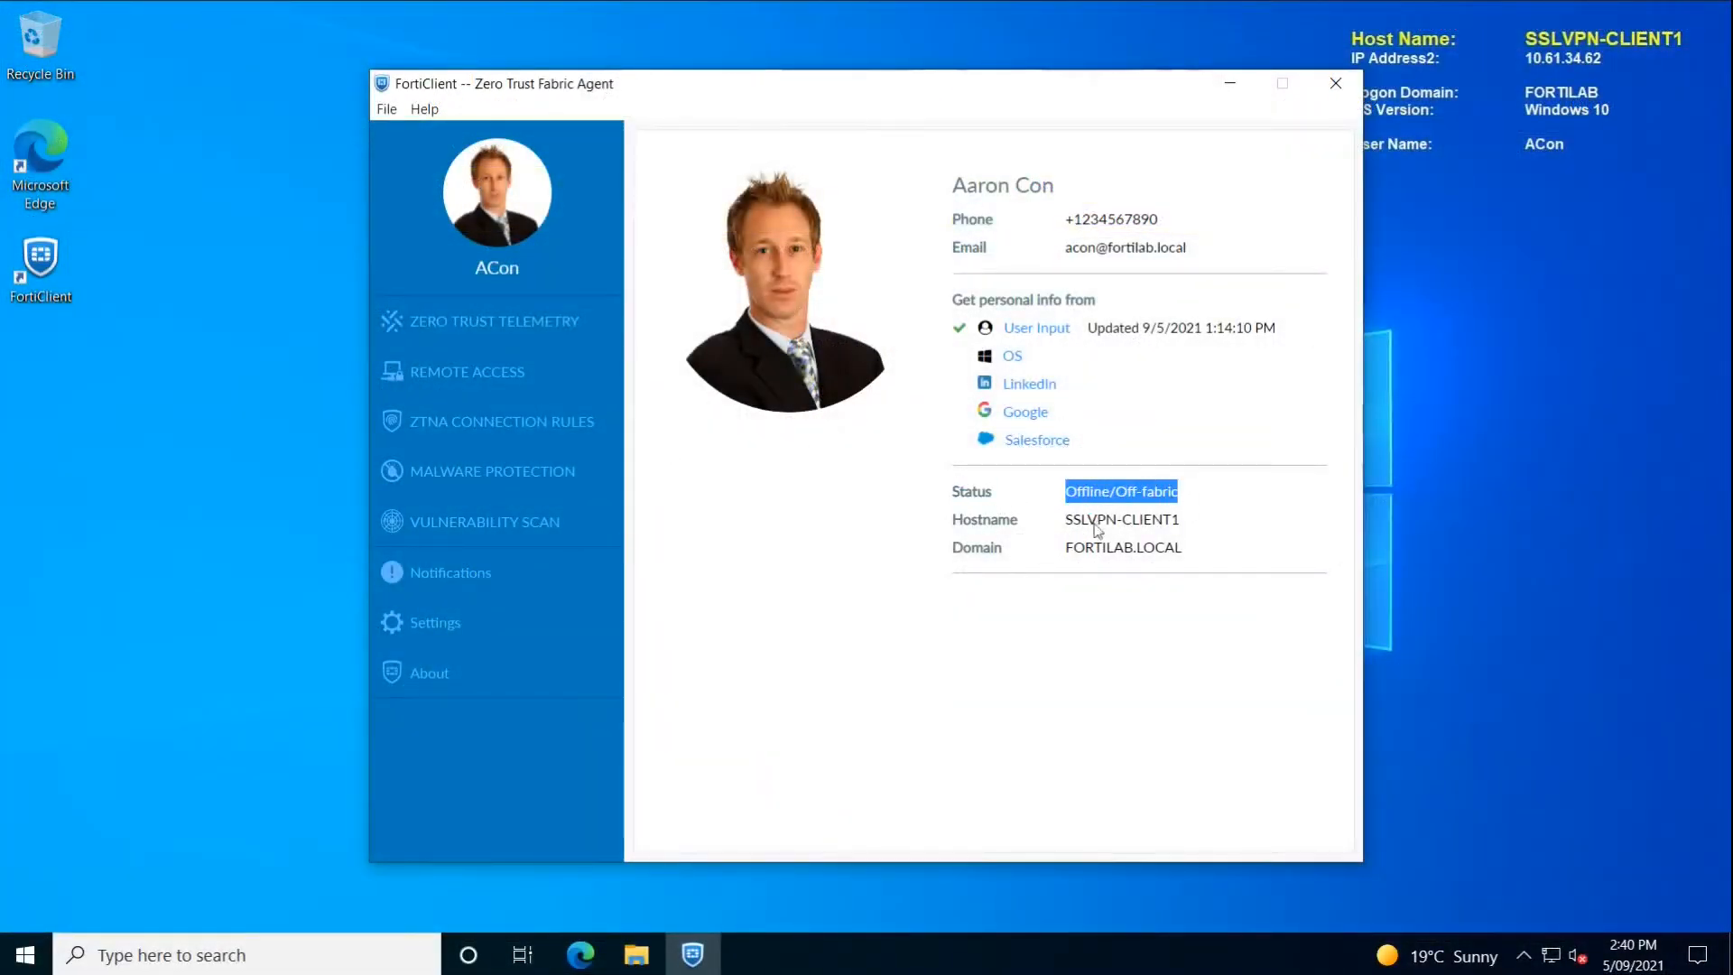
pyautogui.moveTo(492, 389)
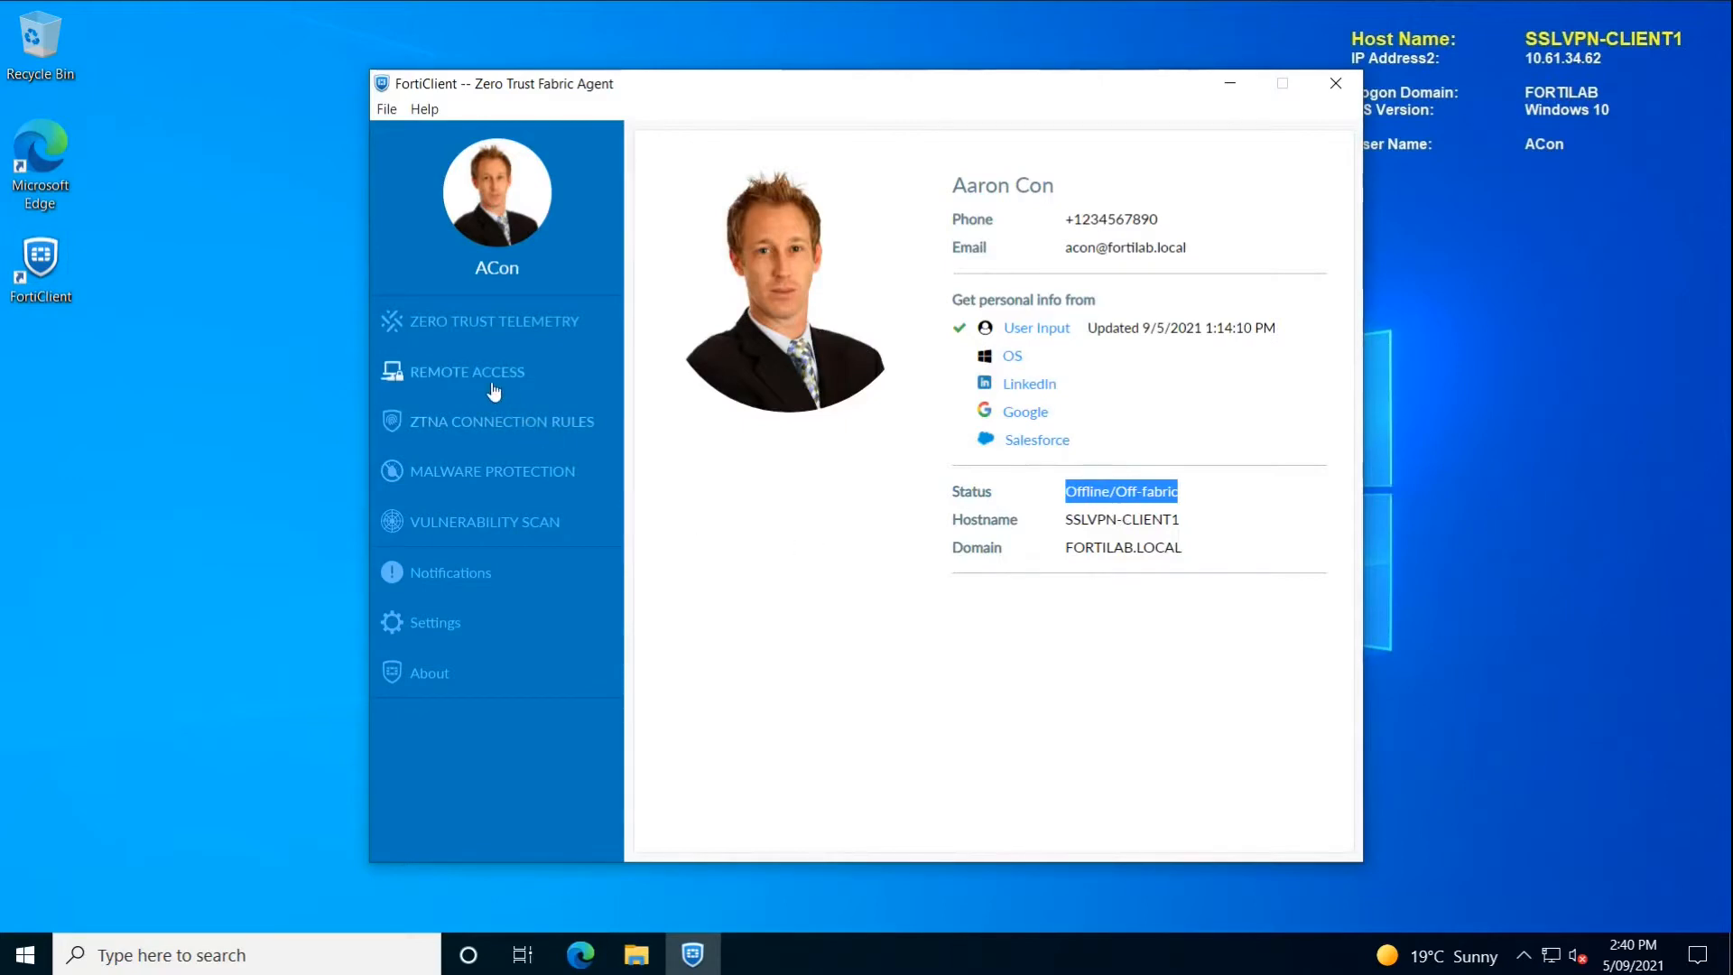
pyautogui.click(466, 372)
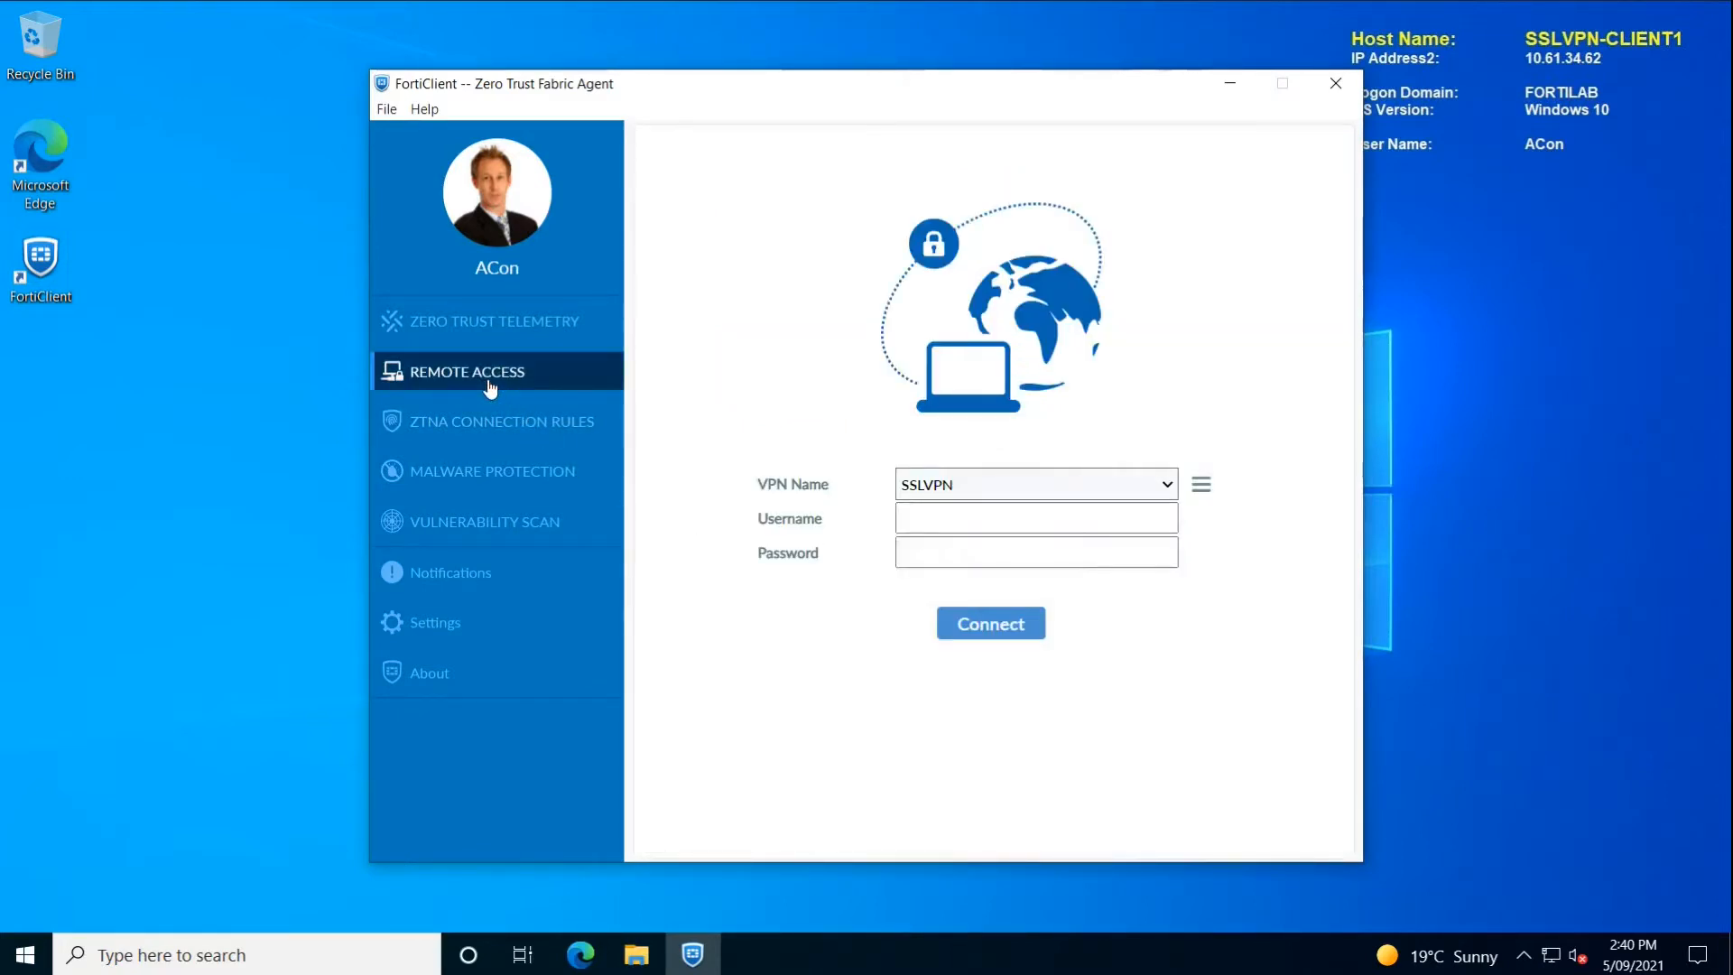
pyautogui.click(1200, 483)
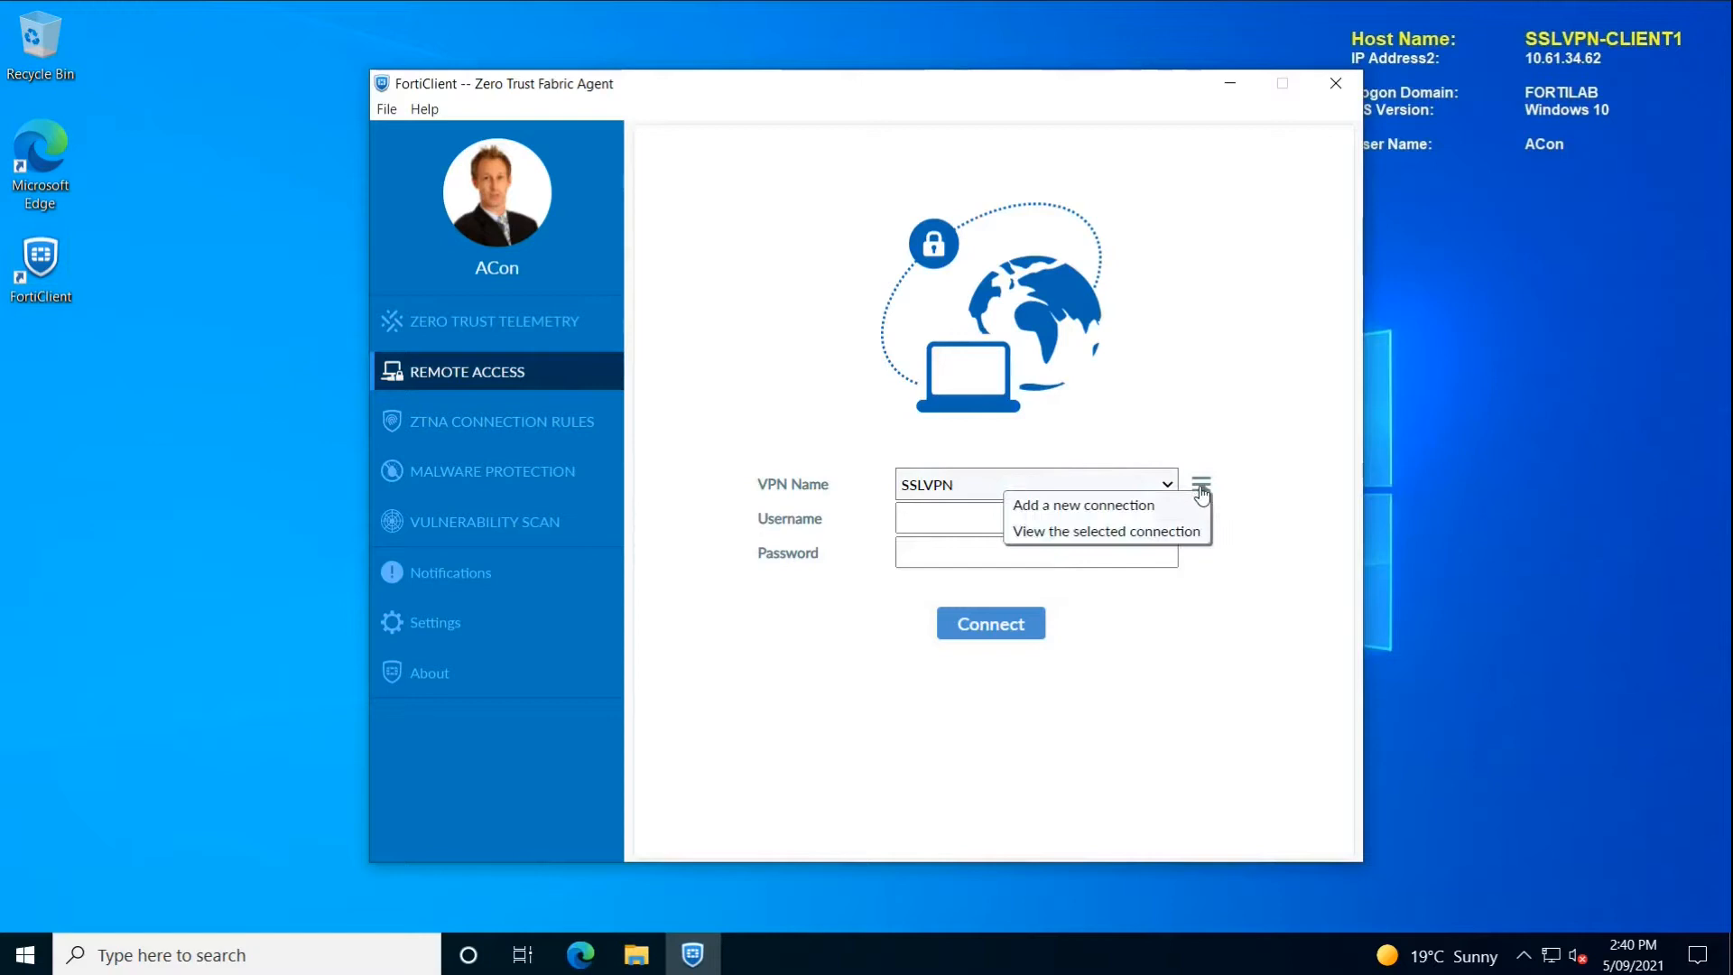
pyautogui.moveTo(1155, 541)
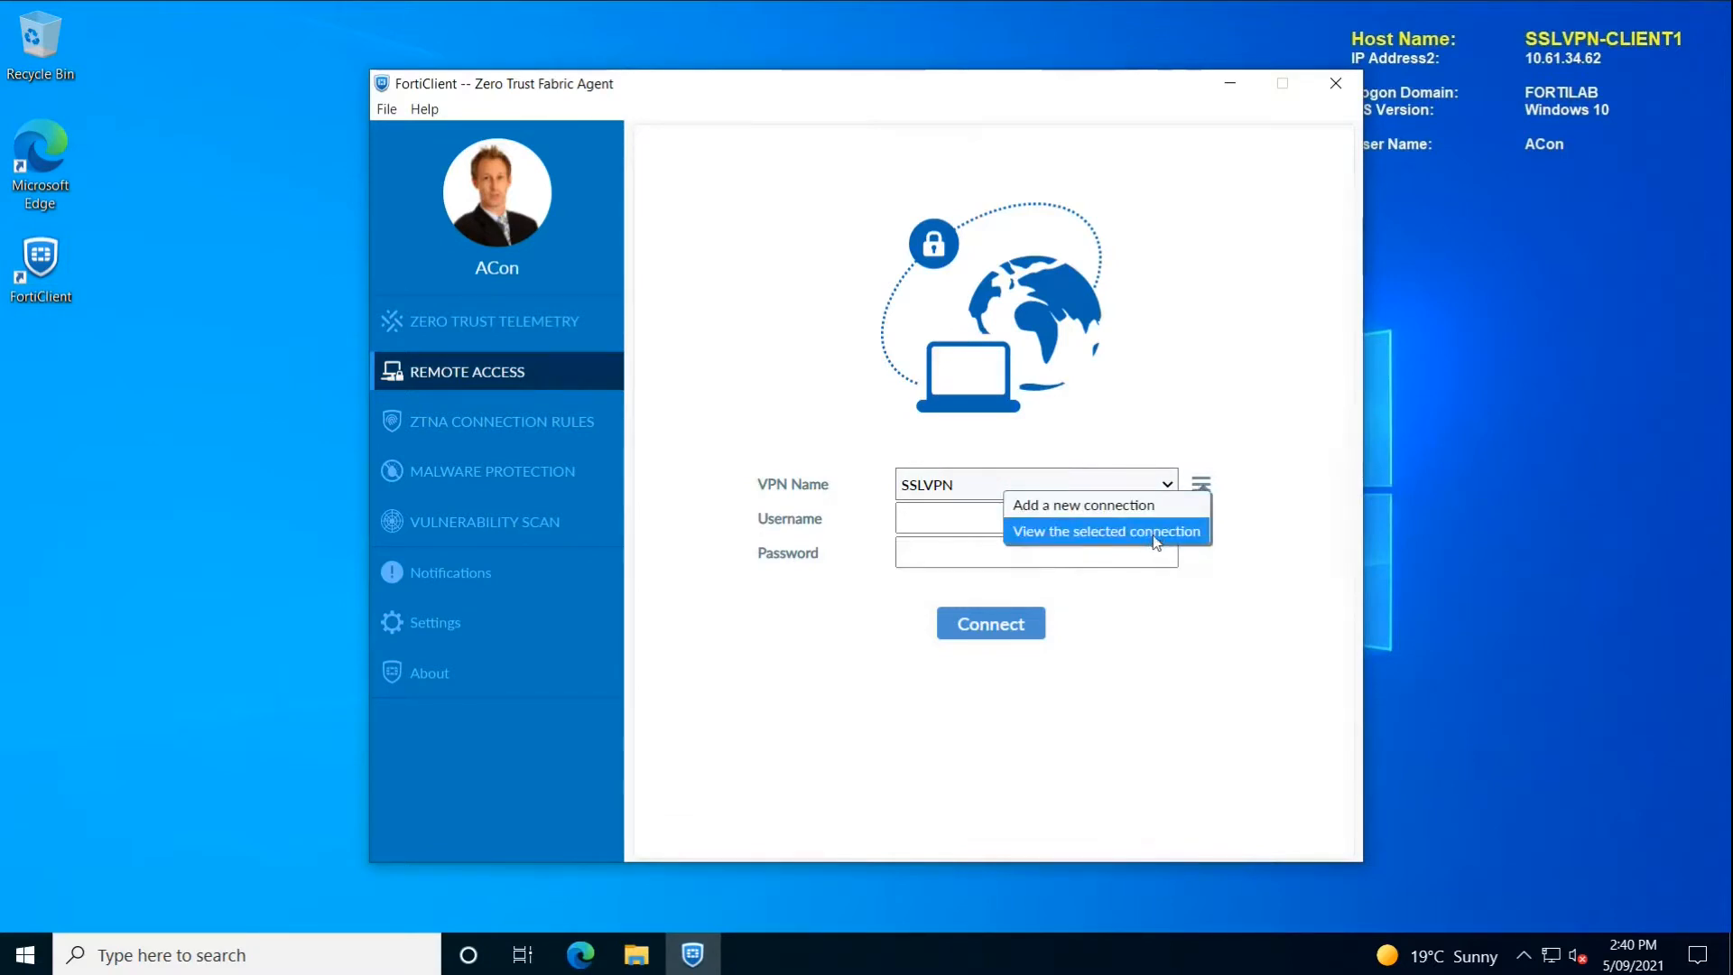
pyautogui.click(1107, 531)
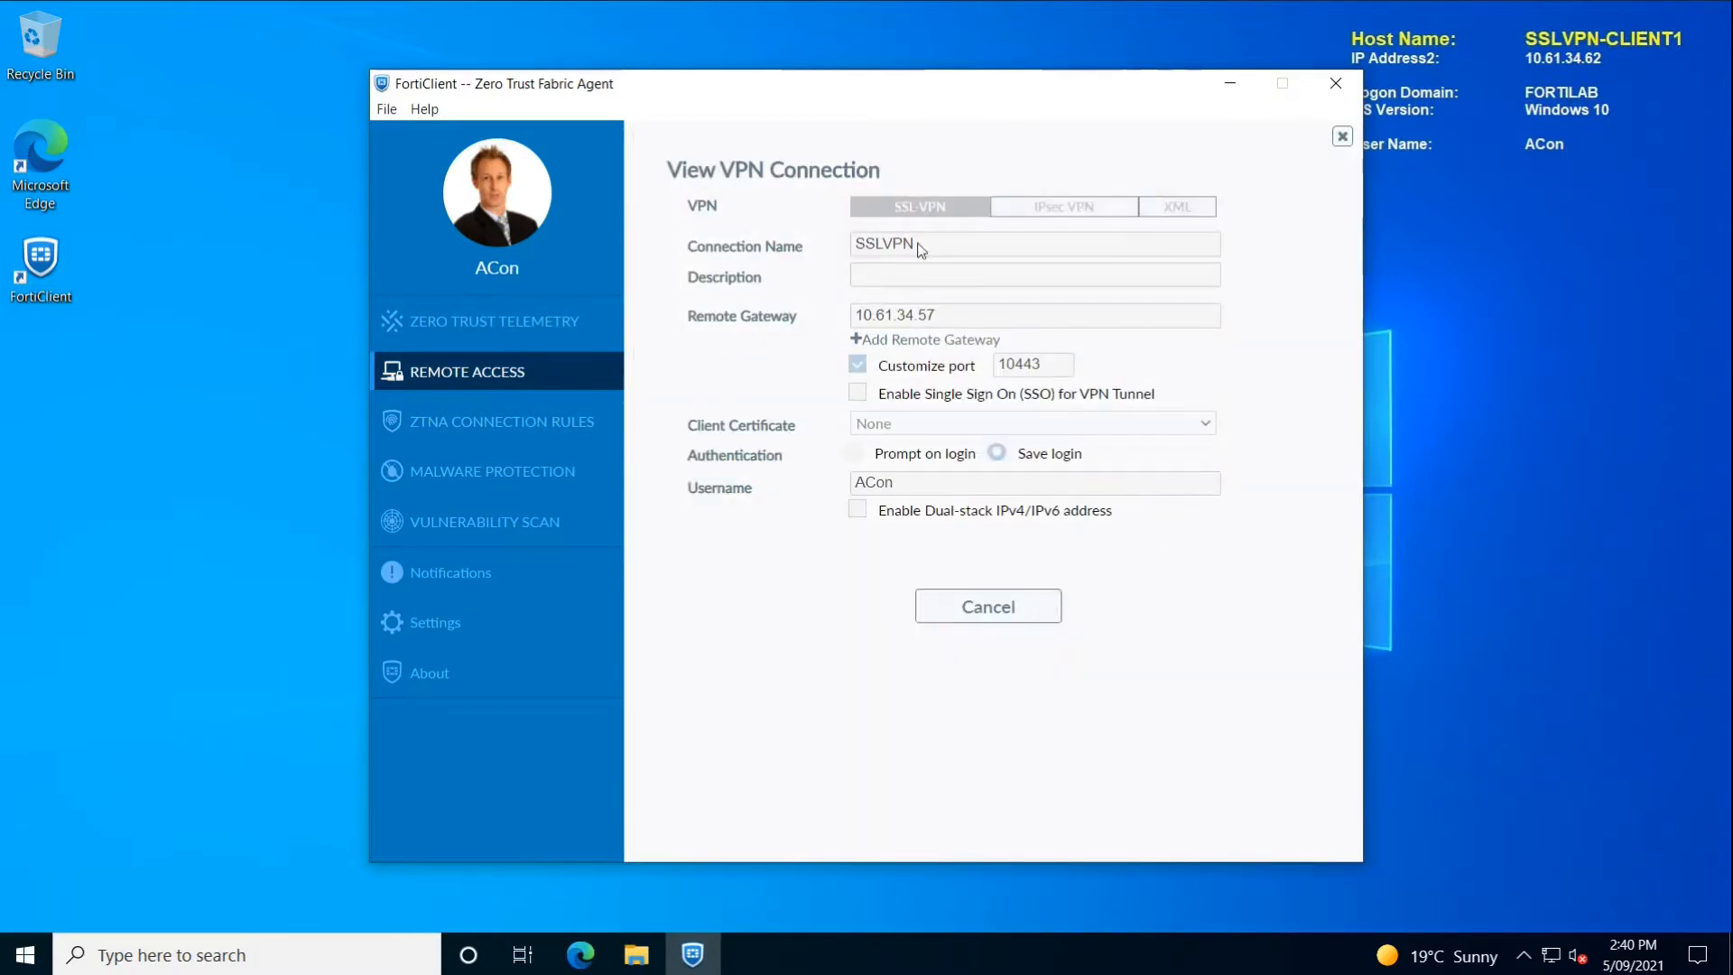
pyautogui.moveTo(1033, 375)
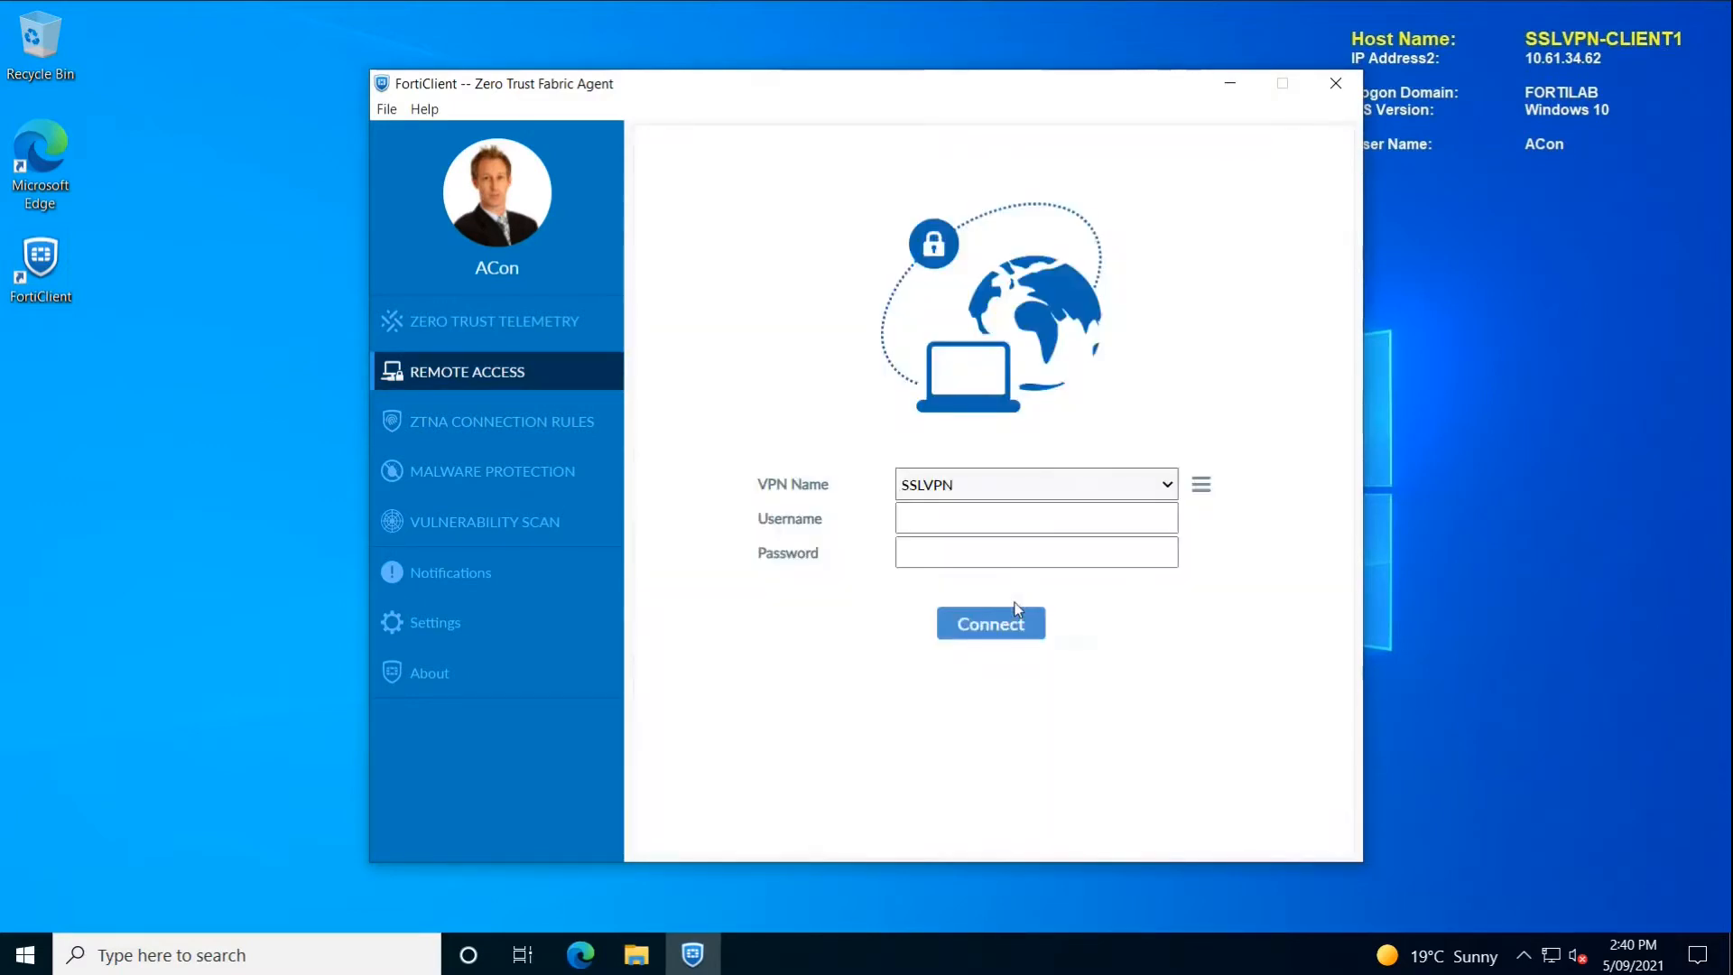
# Enter username Acon with its password and connect the SSLVPN tunnel.
pyautogui.click(1036, 518)
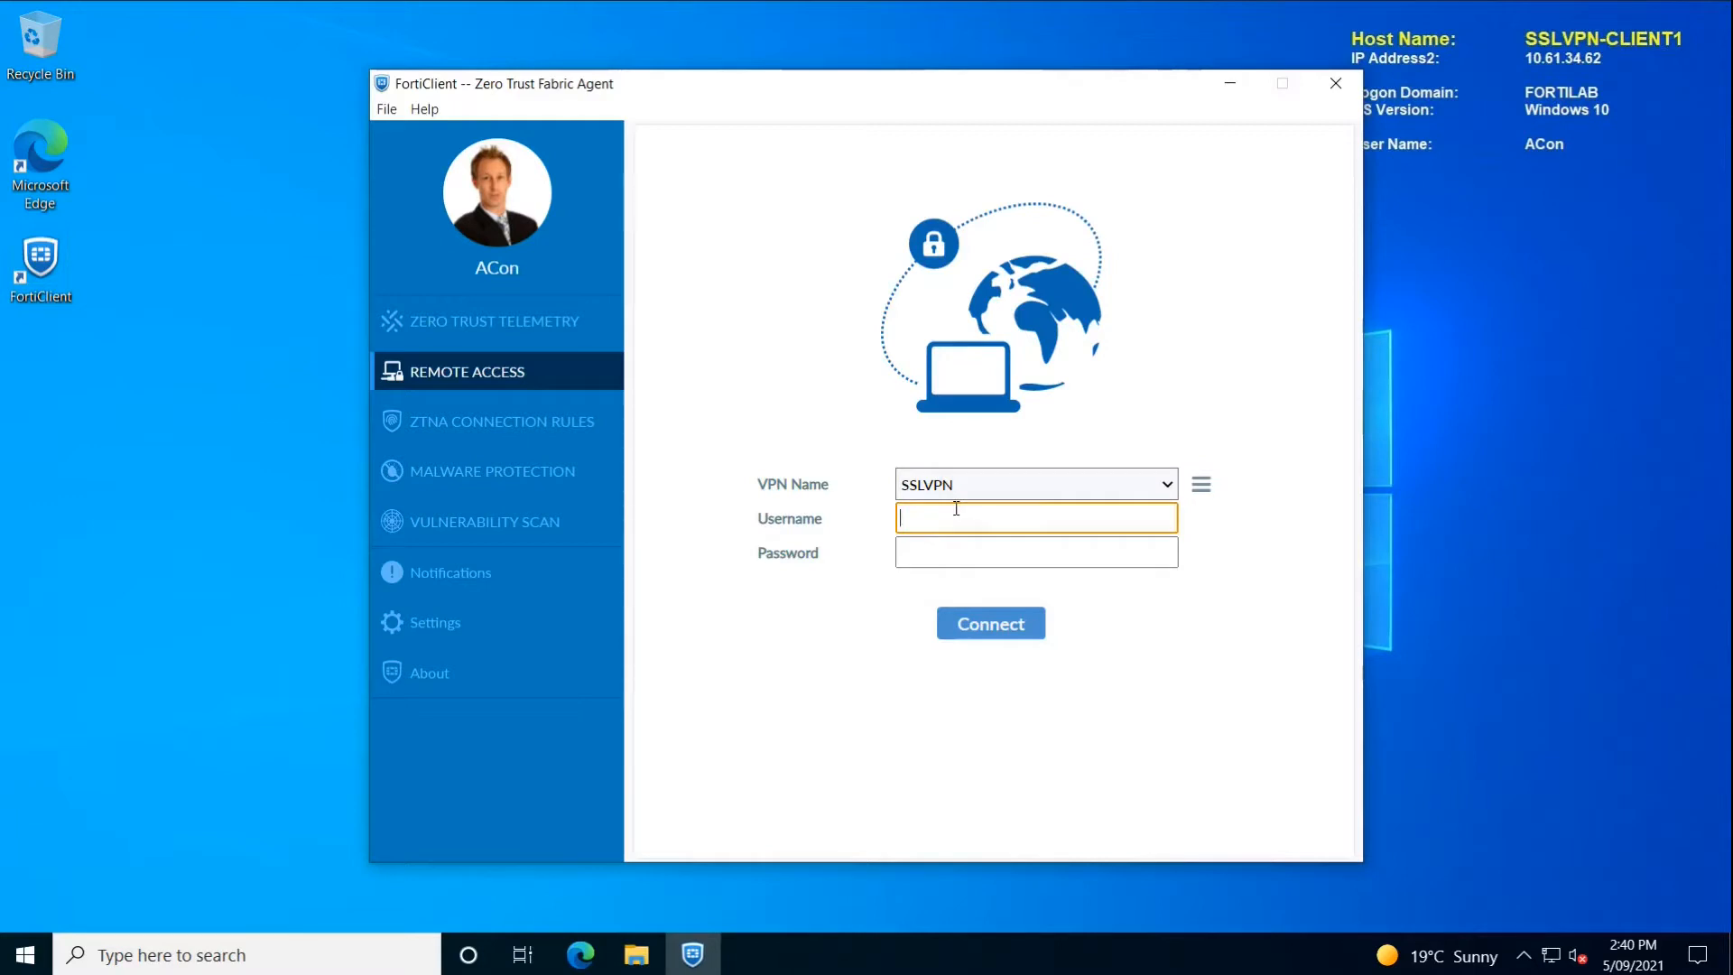
pyautogui.write('Acon')
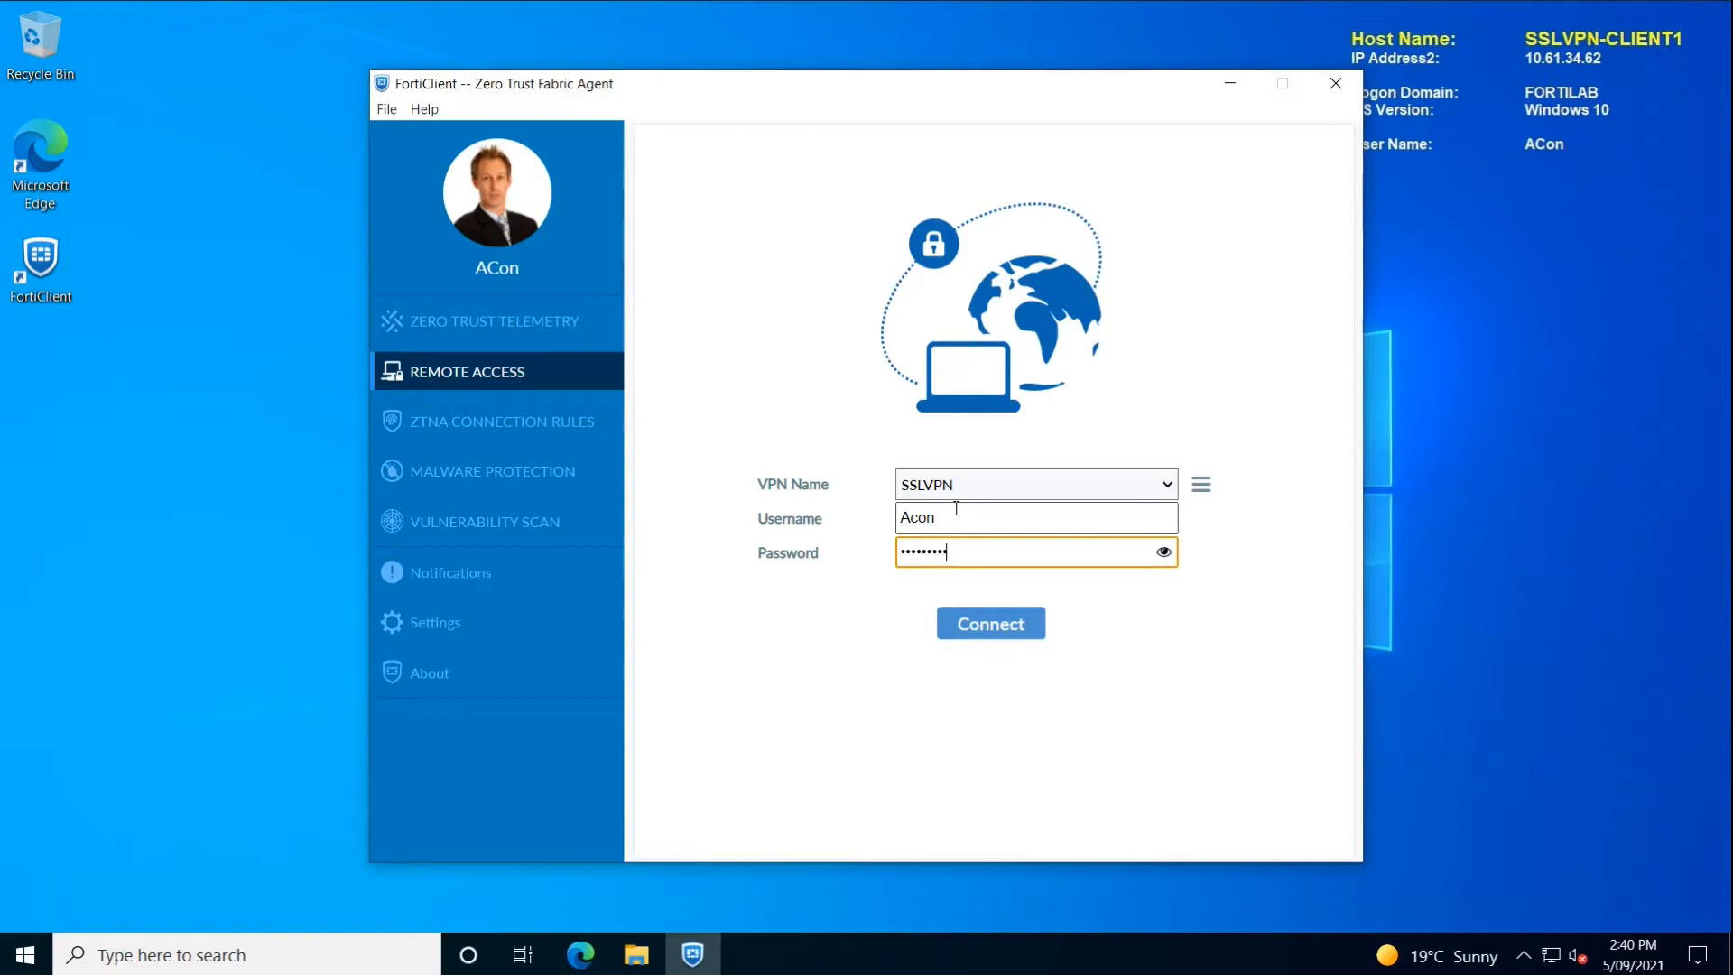
pyautogui.click(990, 623)
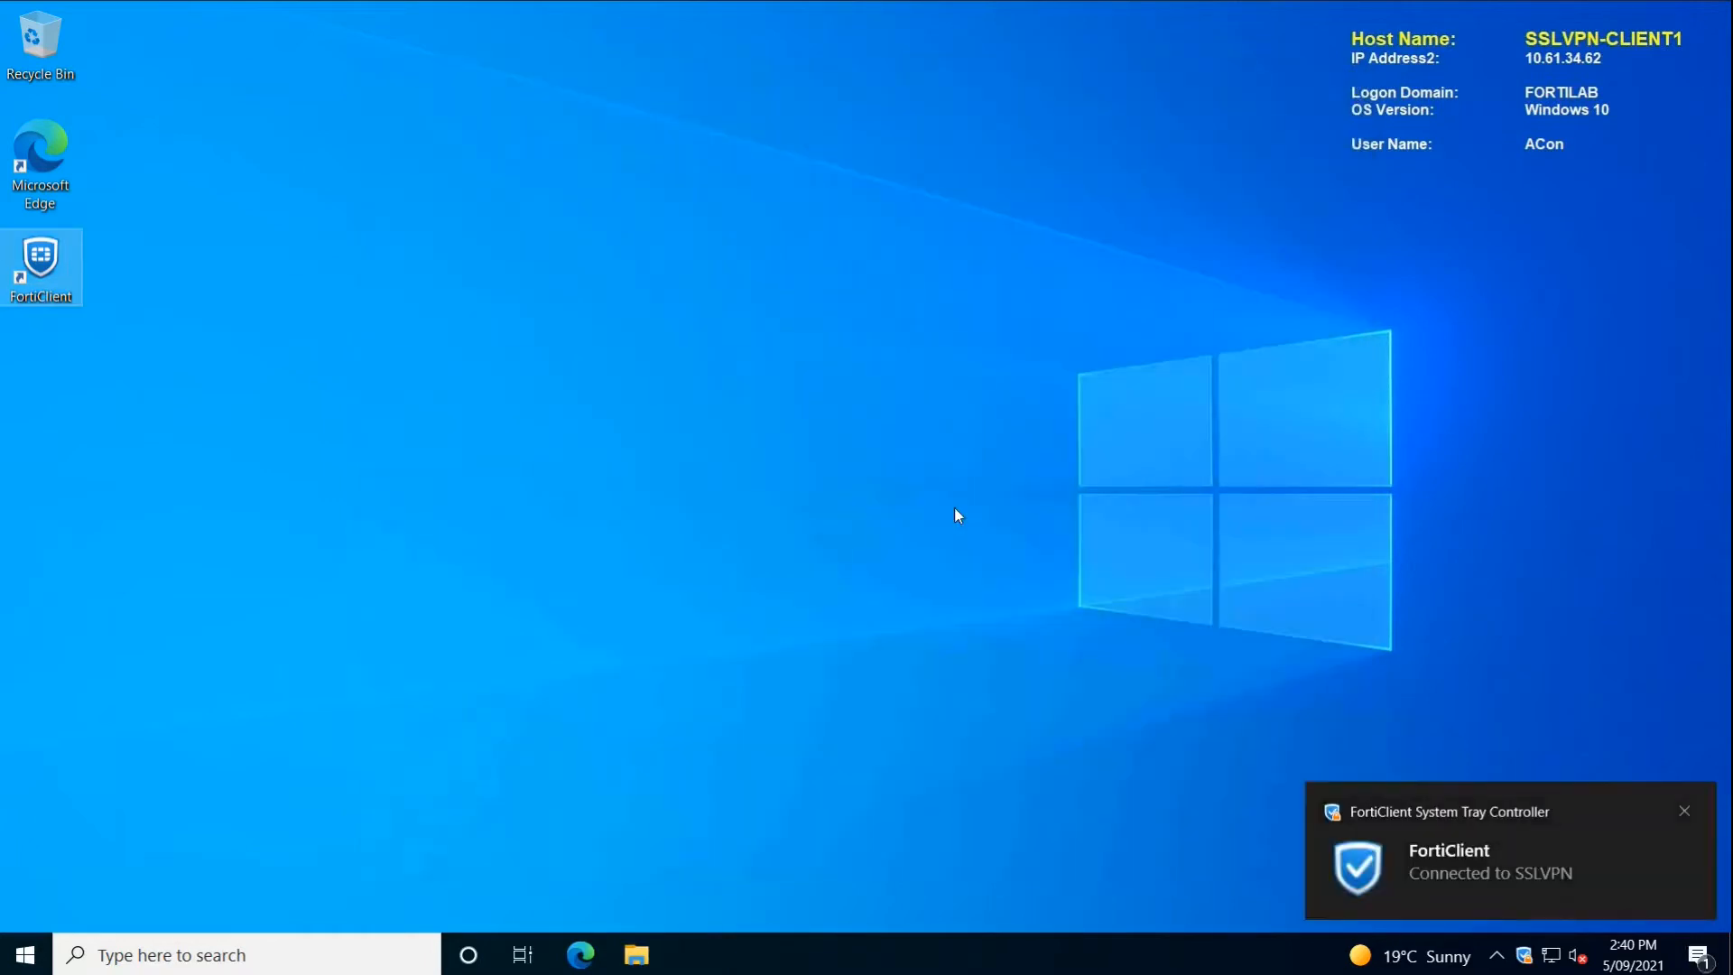
pyautogui.moveTo(1050, 561)
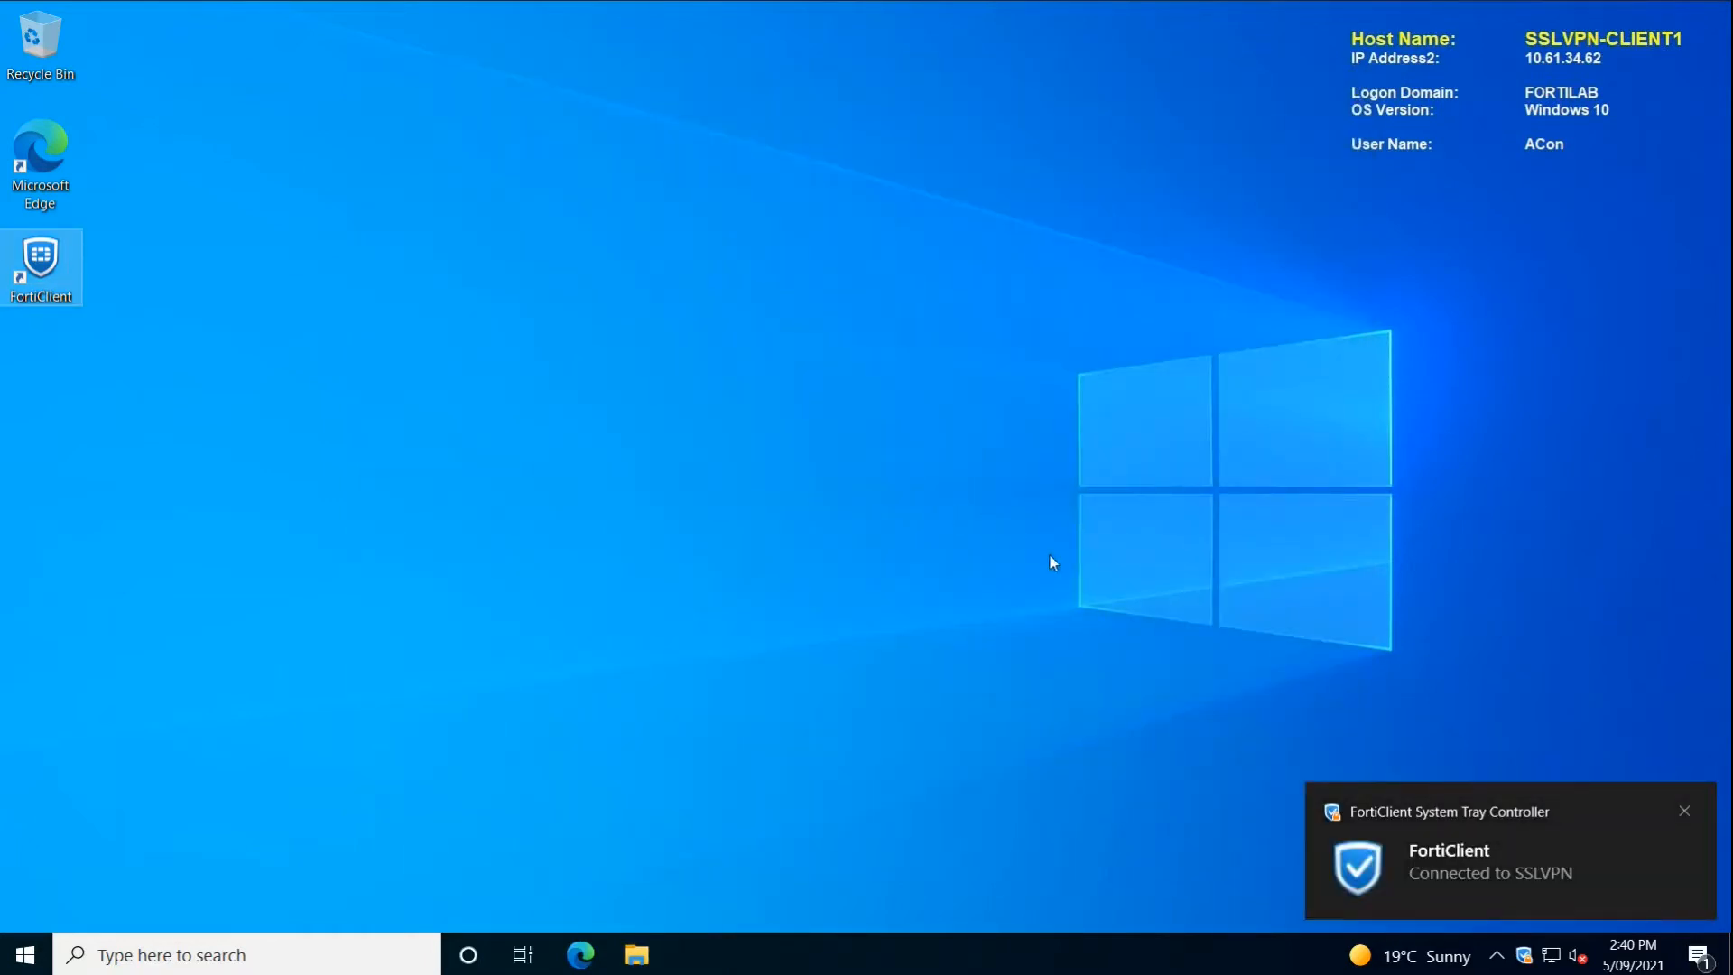
pyautogui.moveTo(1449, 852)
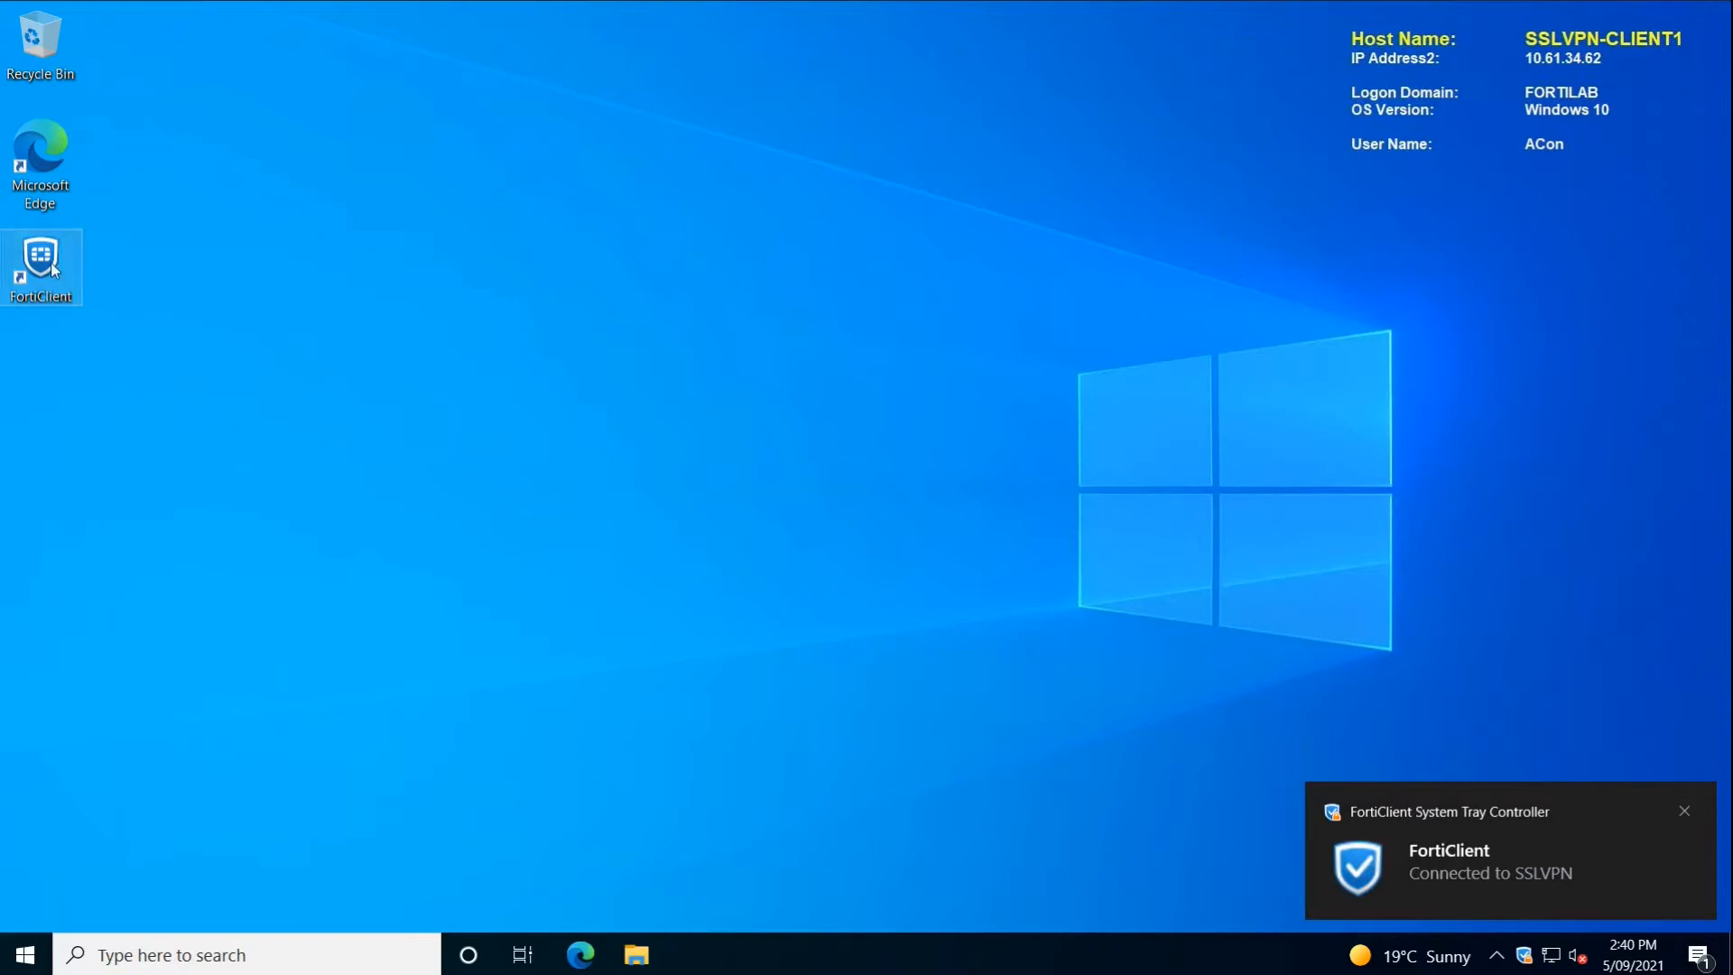
# Reopen the FortiClient agent and show the Remote Access status while EMS is unreachable.
pyautogui.doubleClick(39, 258)
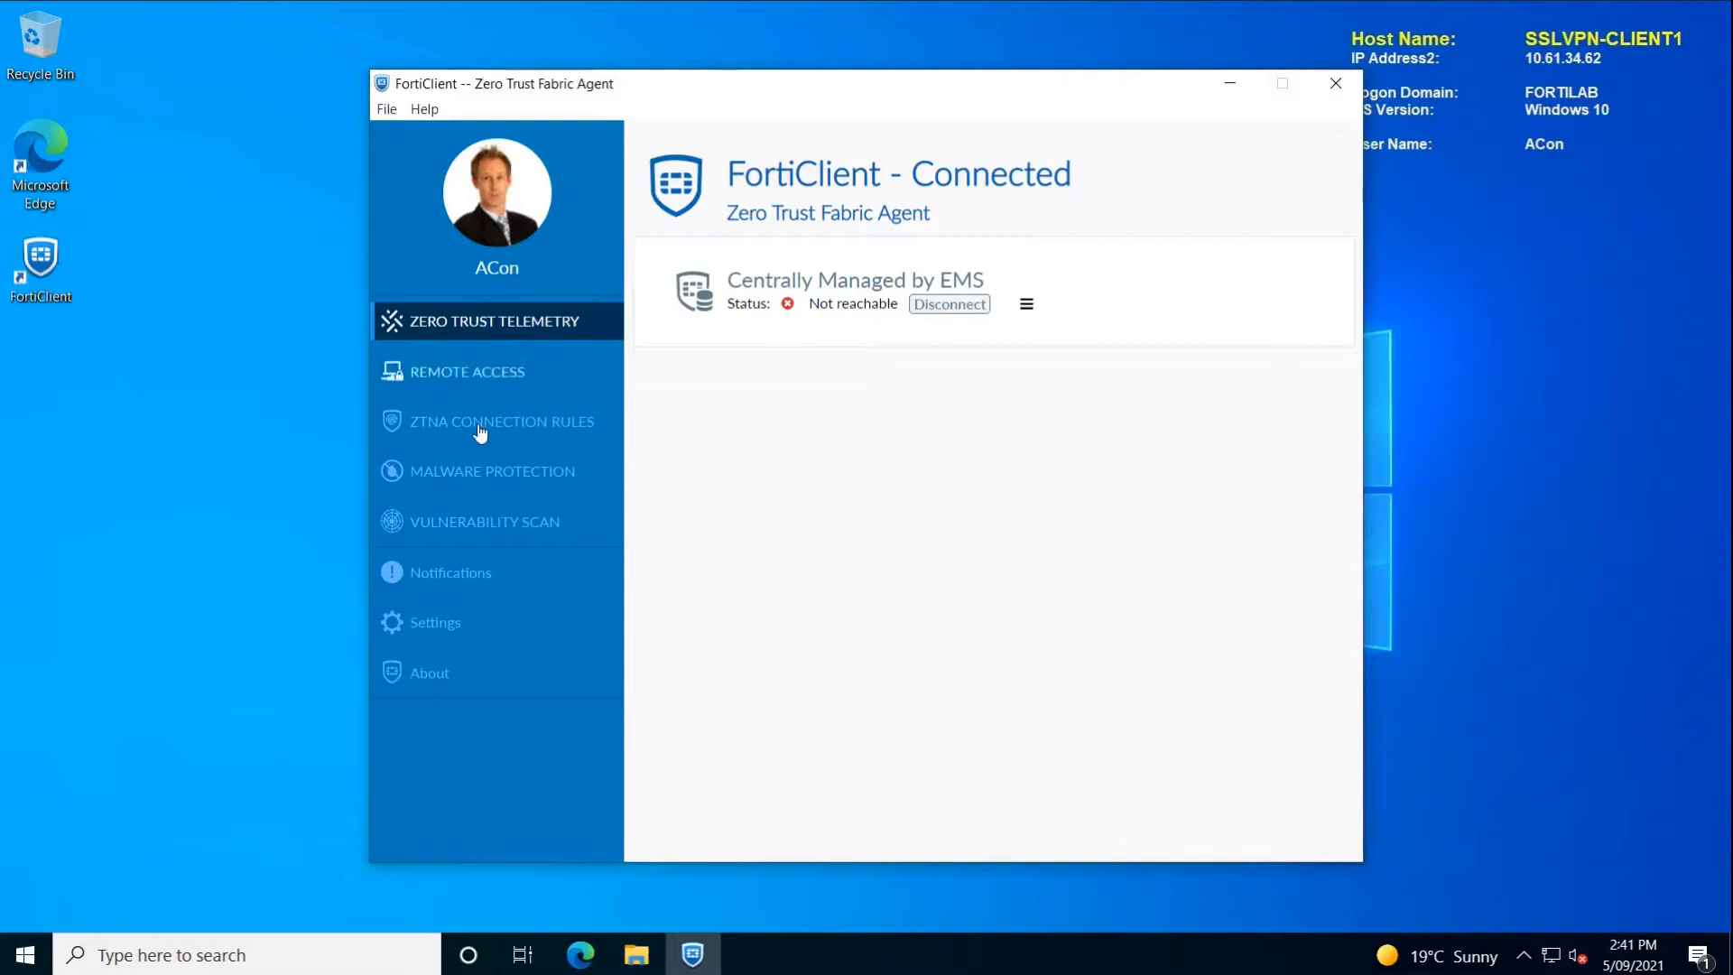
pyautogui.moveTo(513, 379)
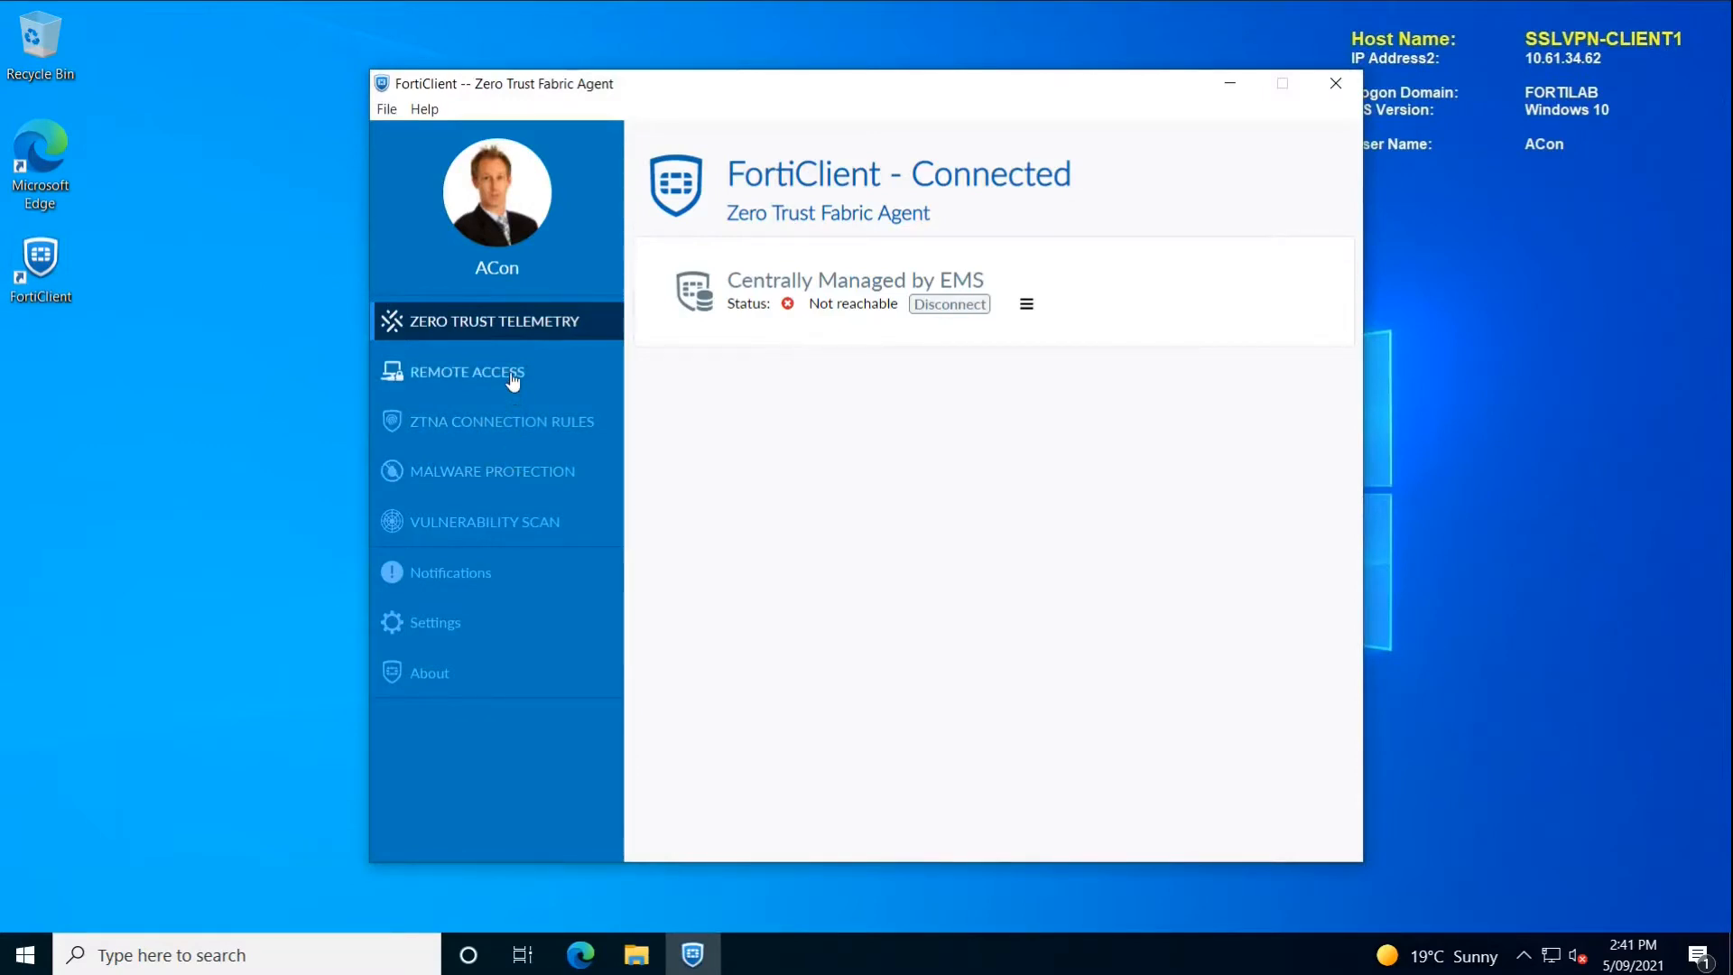
pyautogui.click(467, 372)
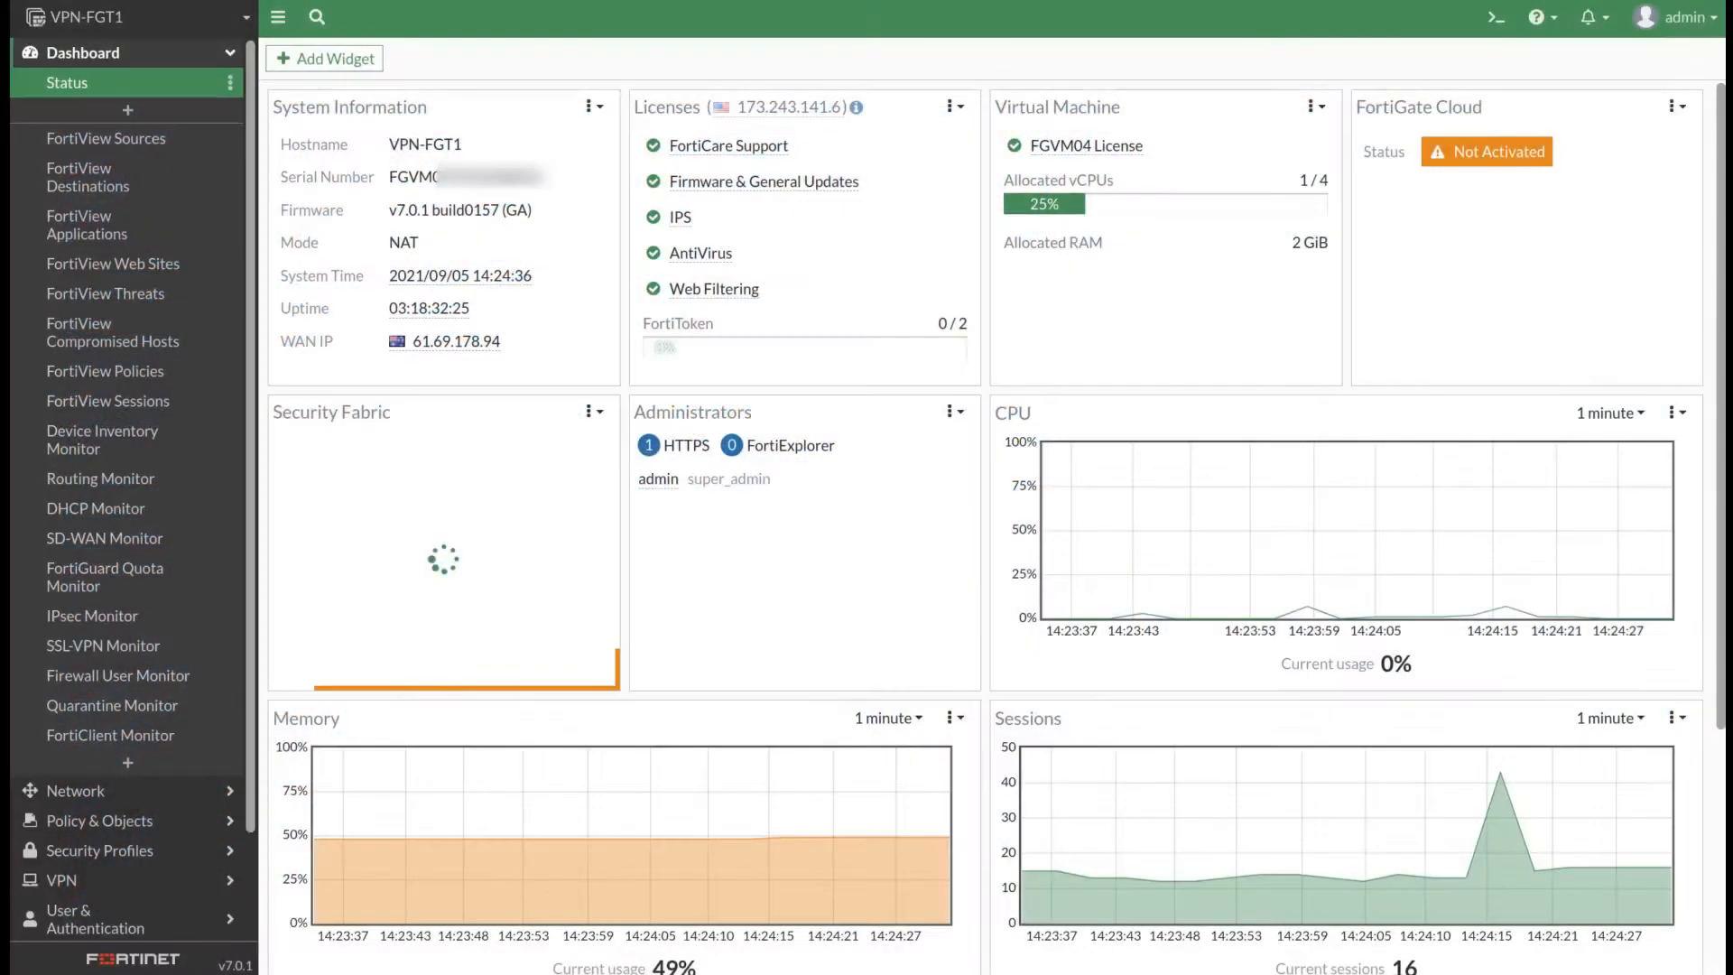
pyautogui.moveTo(87, 176)
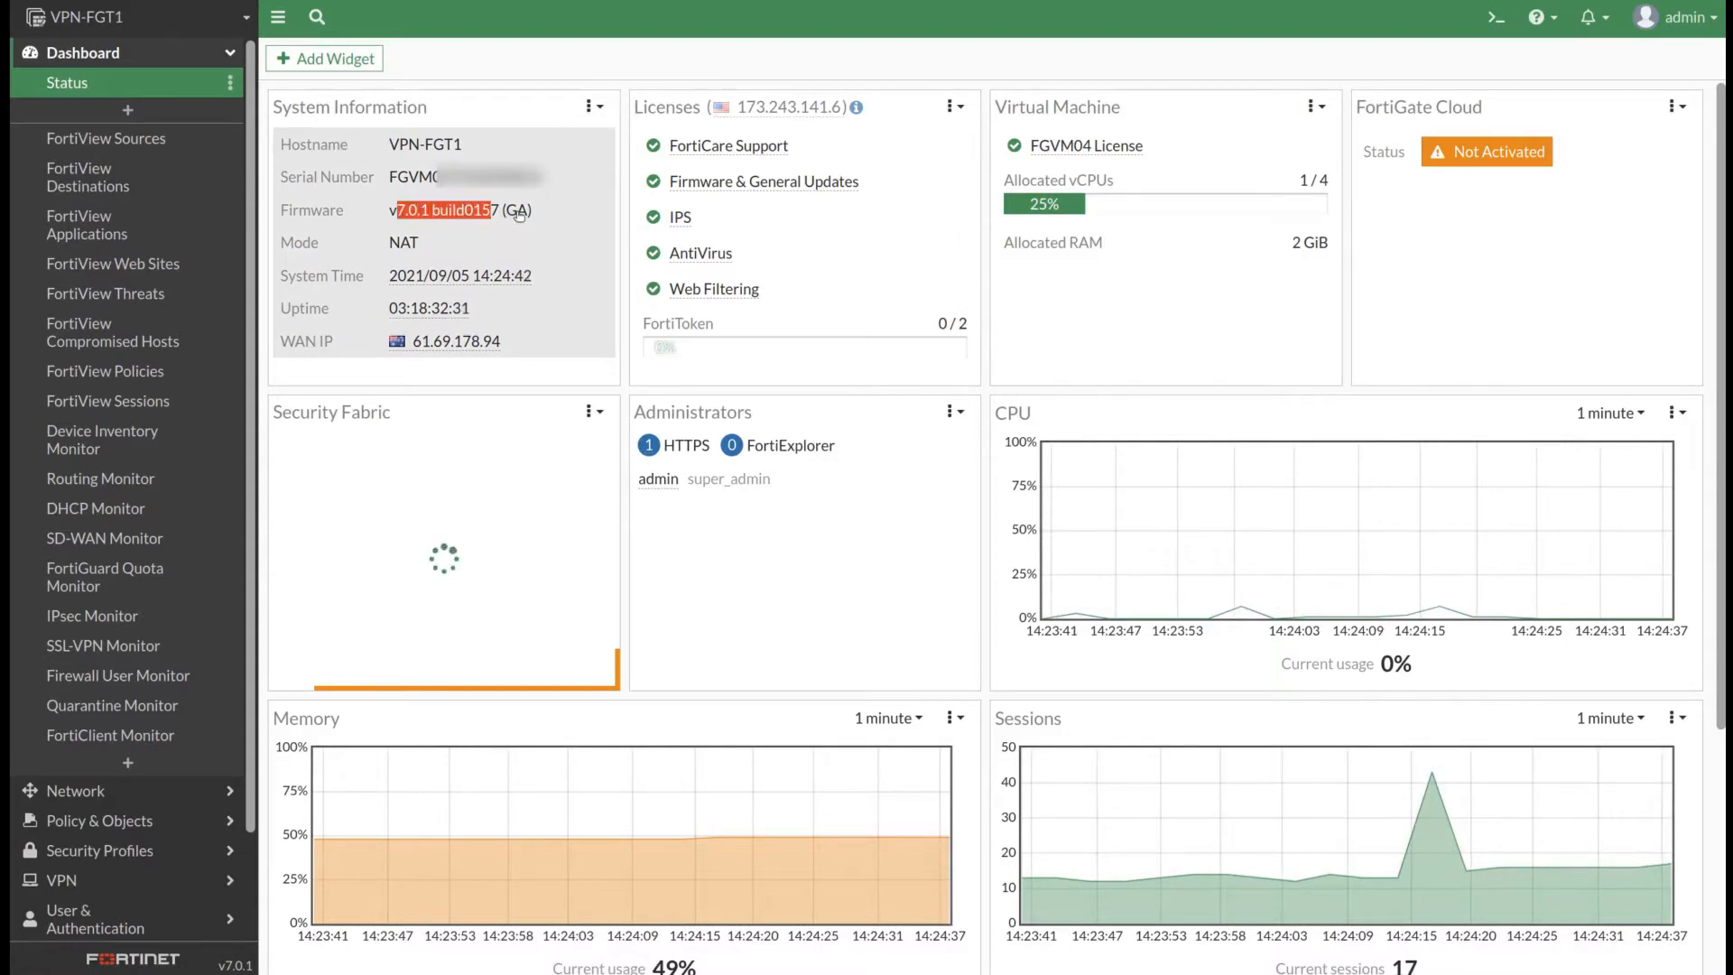
# Check the firmware version and show the SSL-VPN Monitor listing ACon from 10.61.34.62.
pyautogui.click(444, 209)
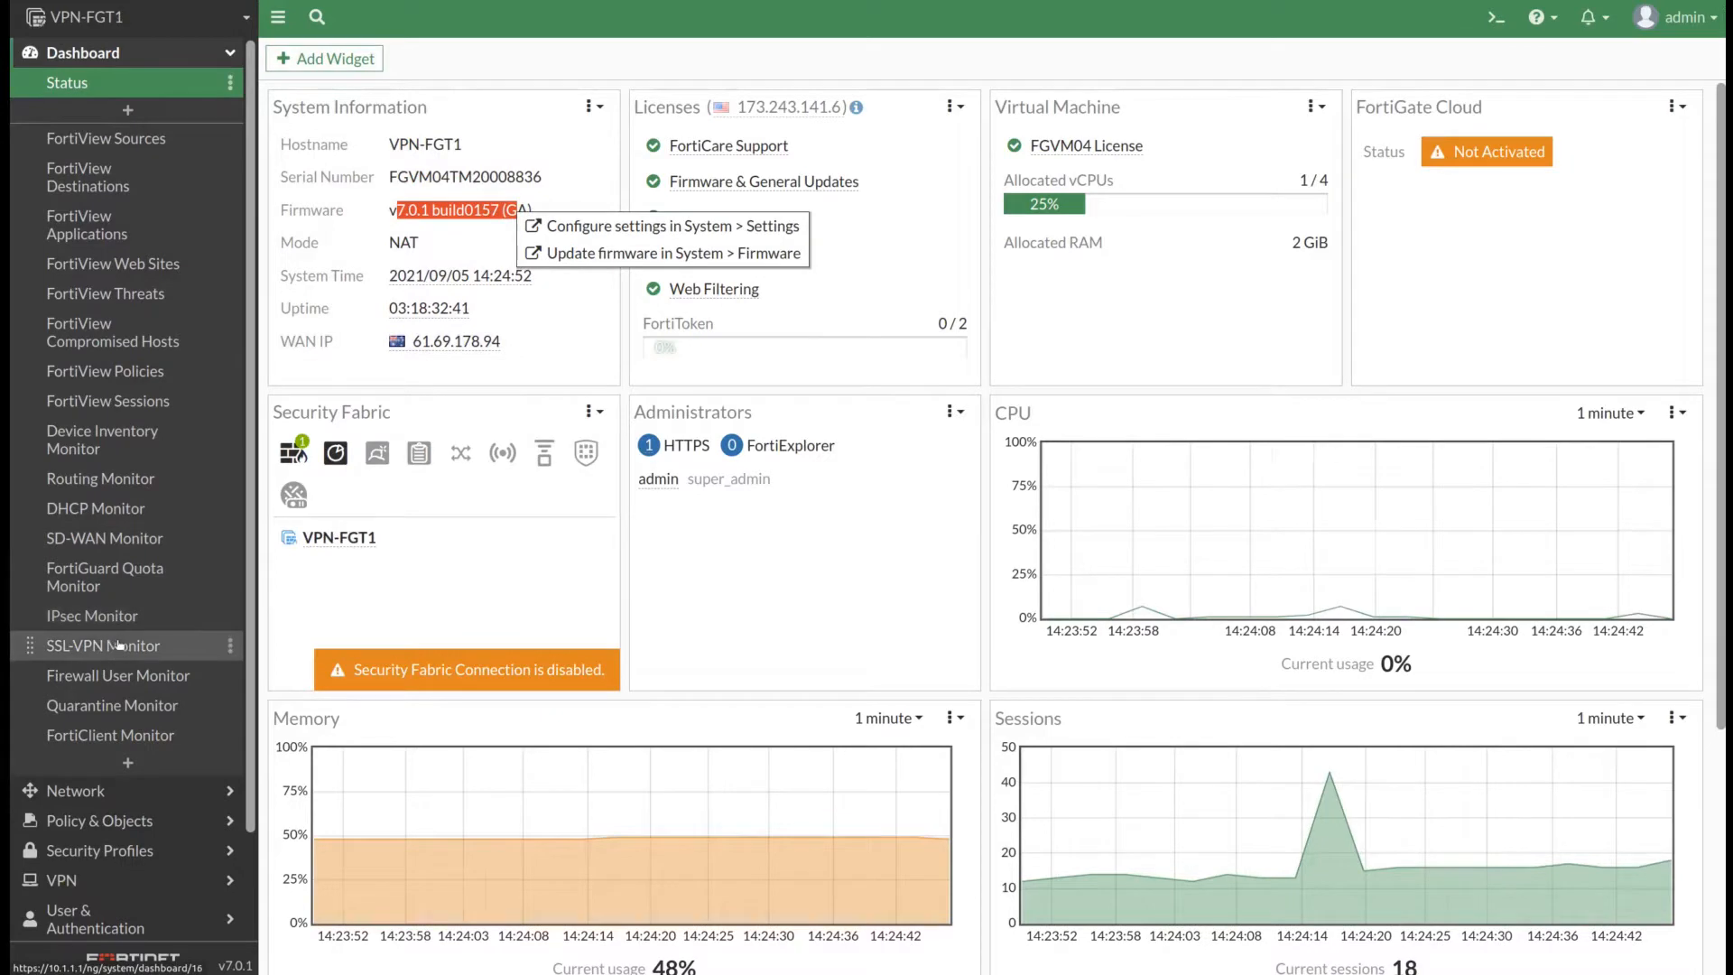
pyautogui.click(101, 644)
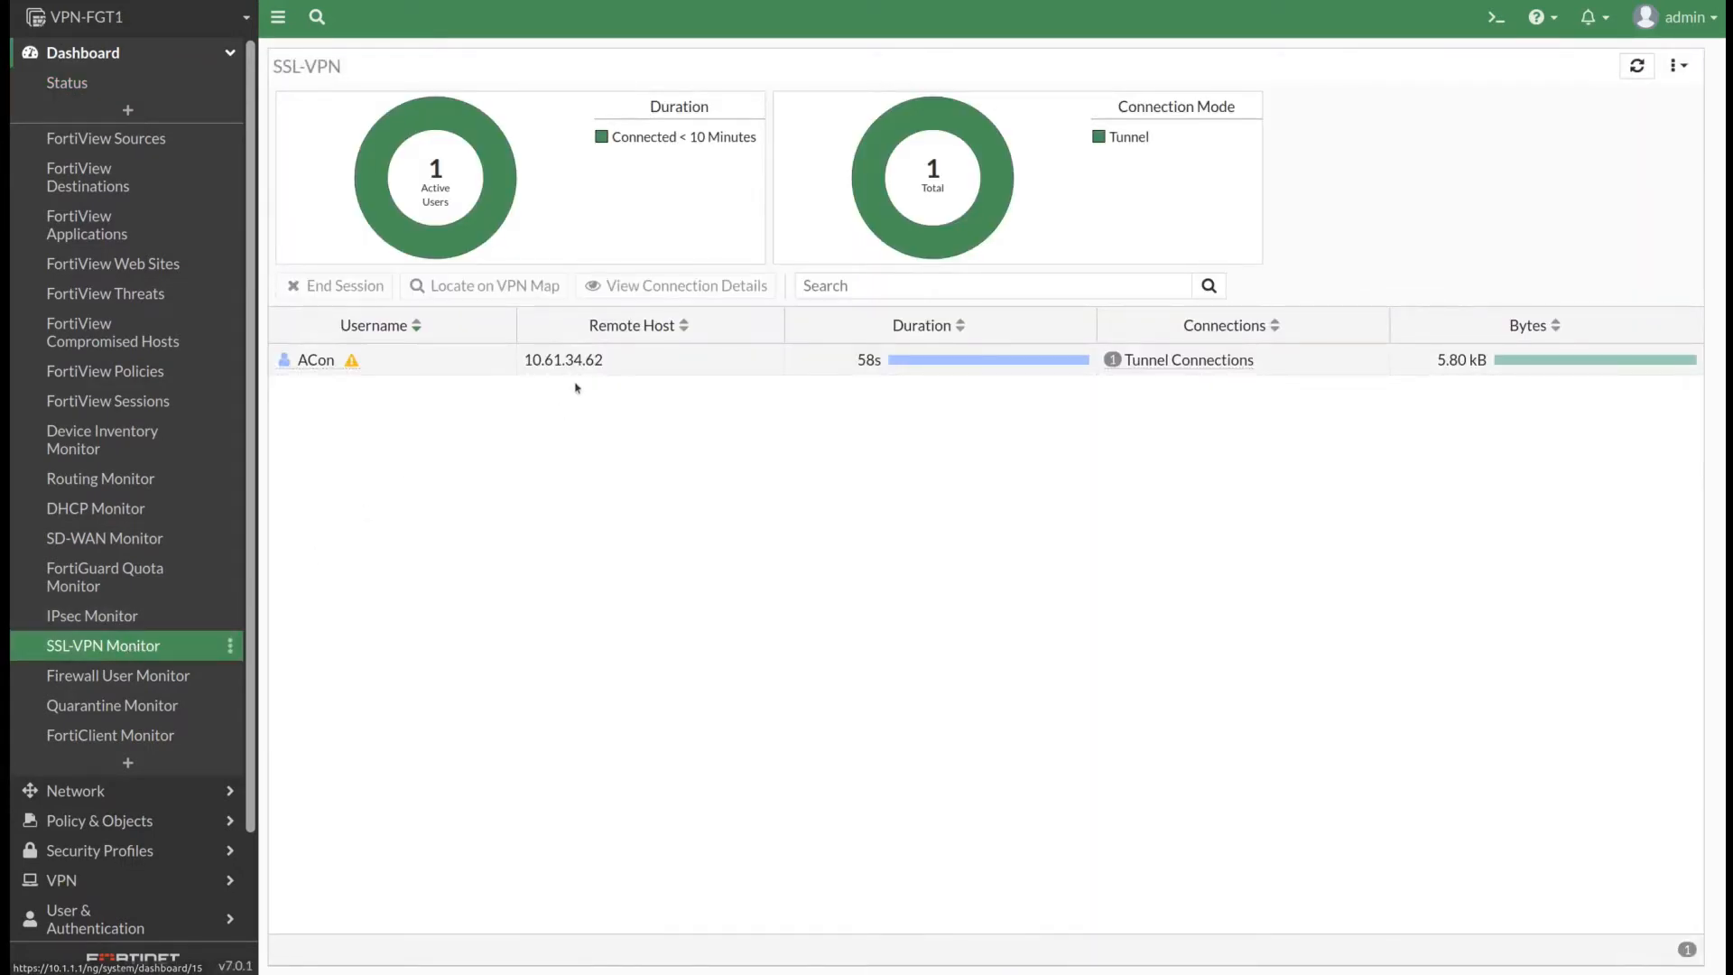
# Select ACon's tunnel session and read its two-factor-authentication warning.
pyautogui.click(579, 359)
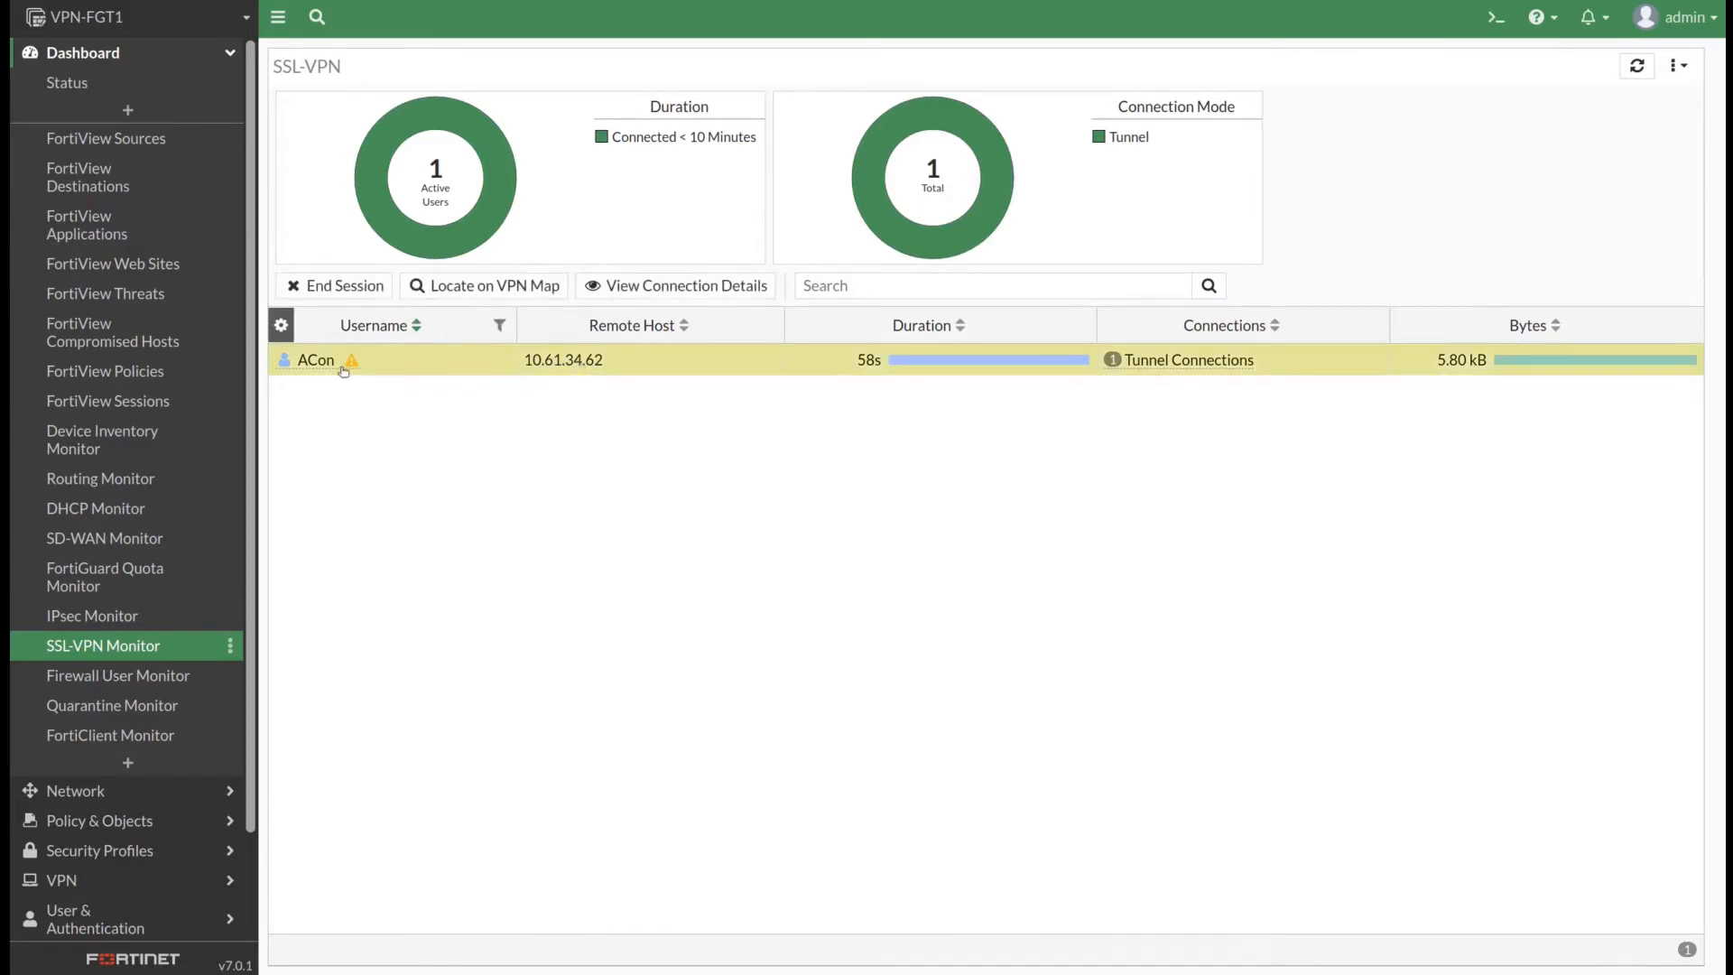
pyautogui.moveTo(350, 364)
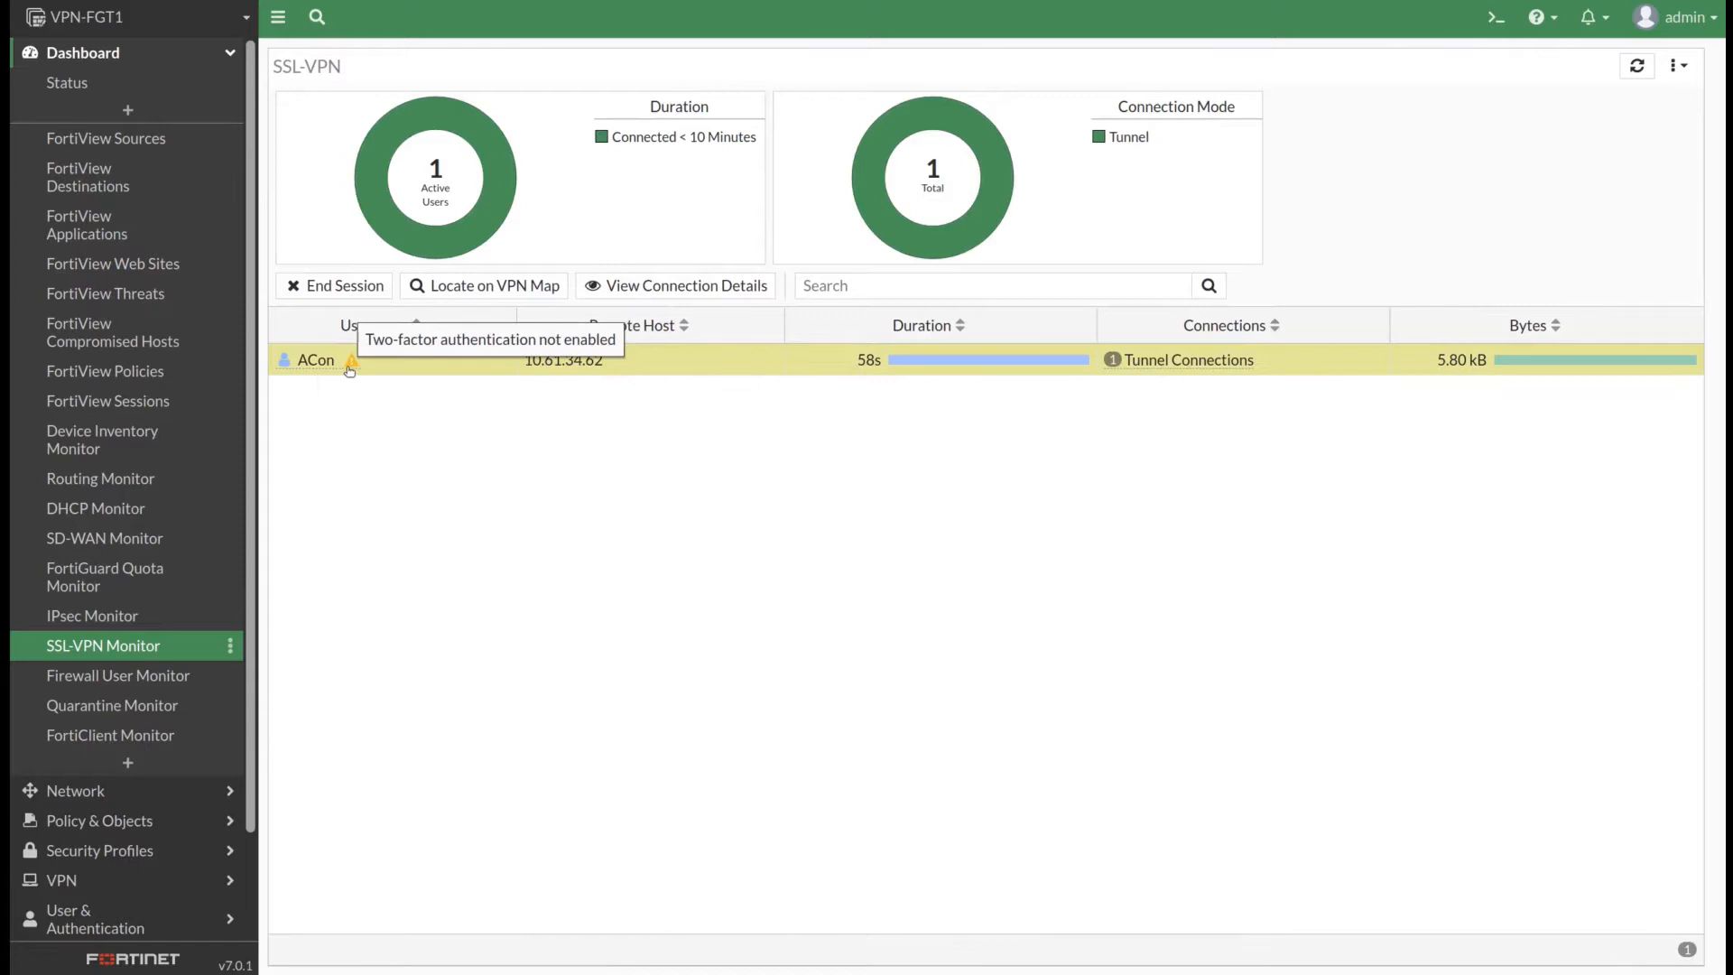
pyautogui.moveTo(357, 379)
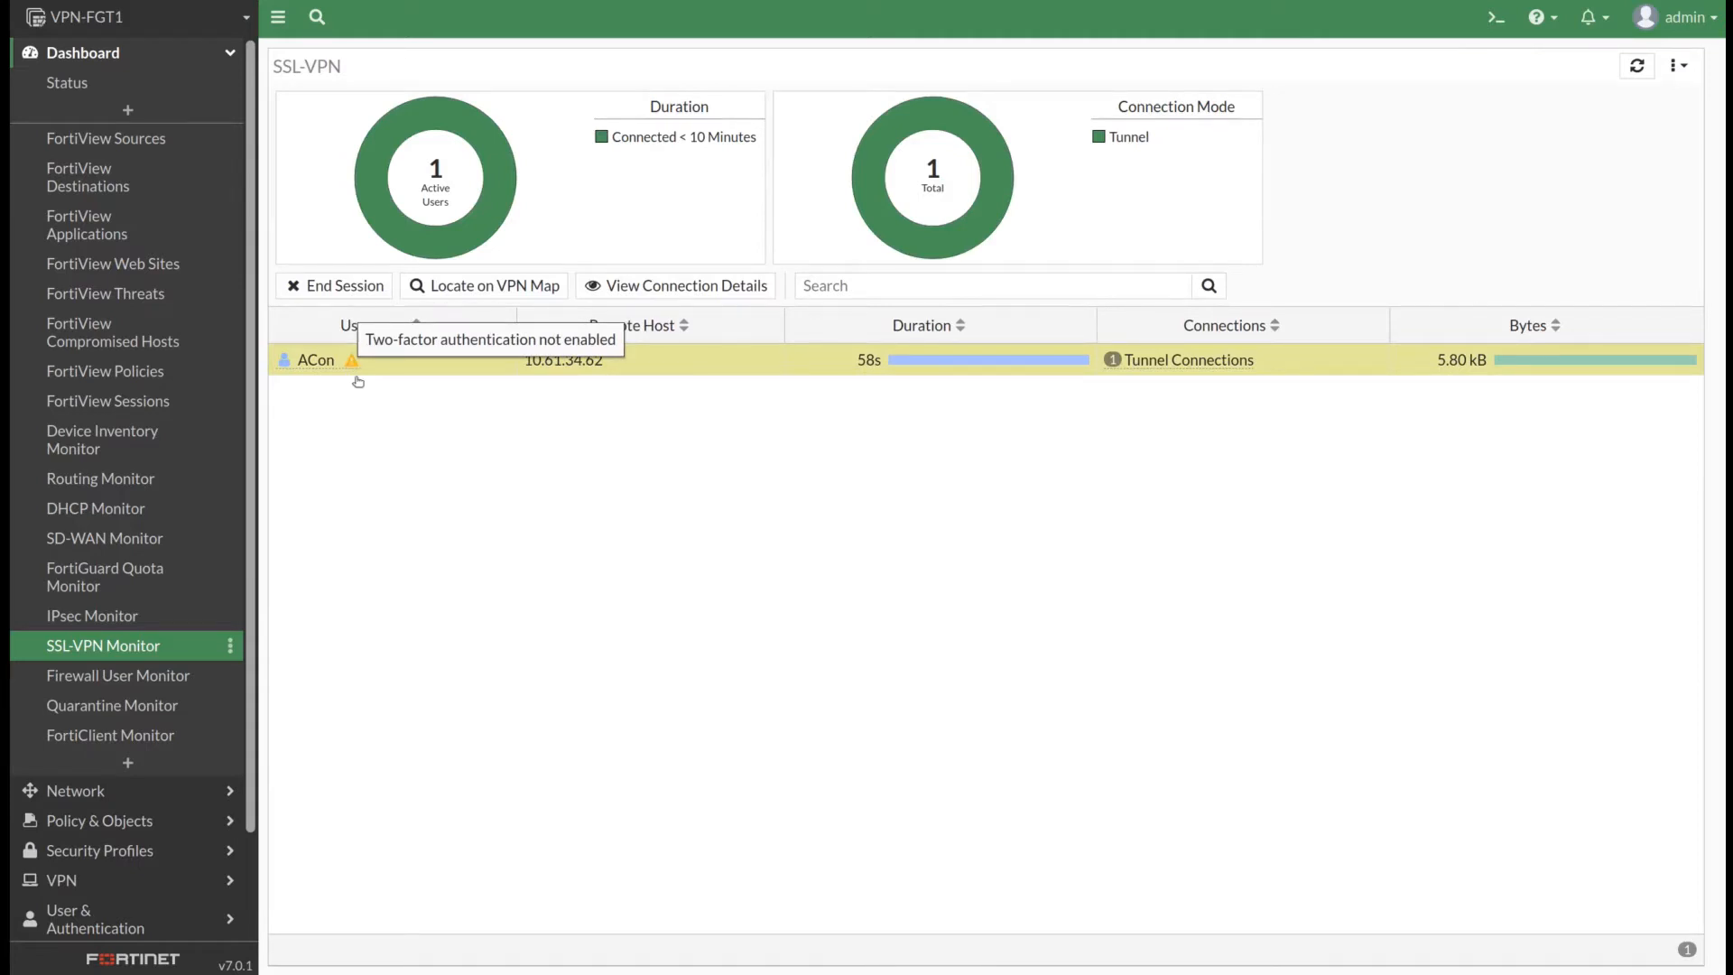
pyautogui.moveTo(419, 371)
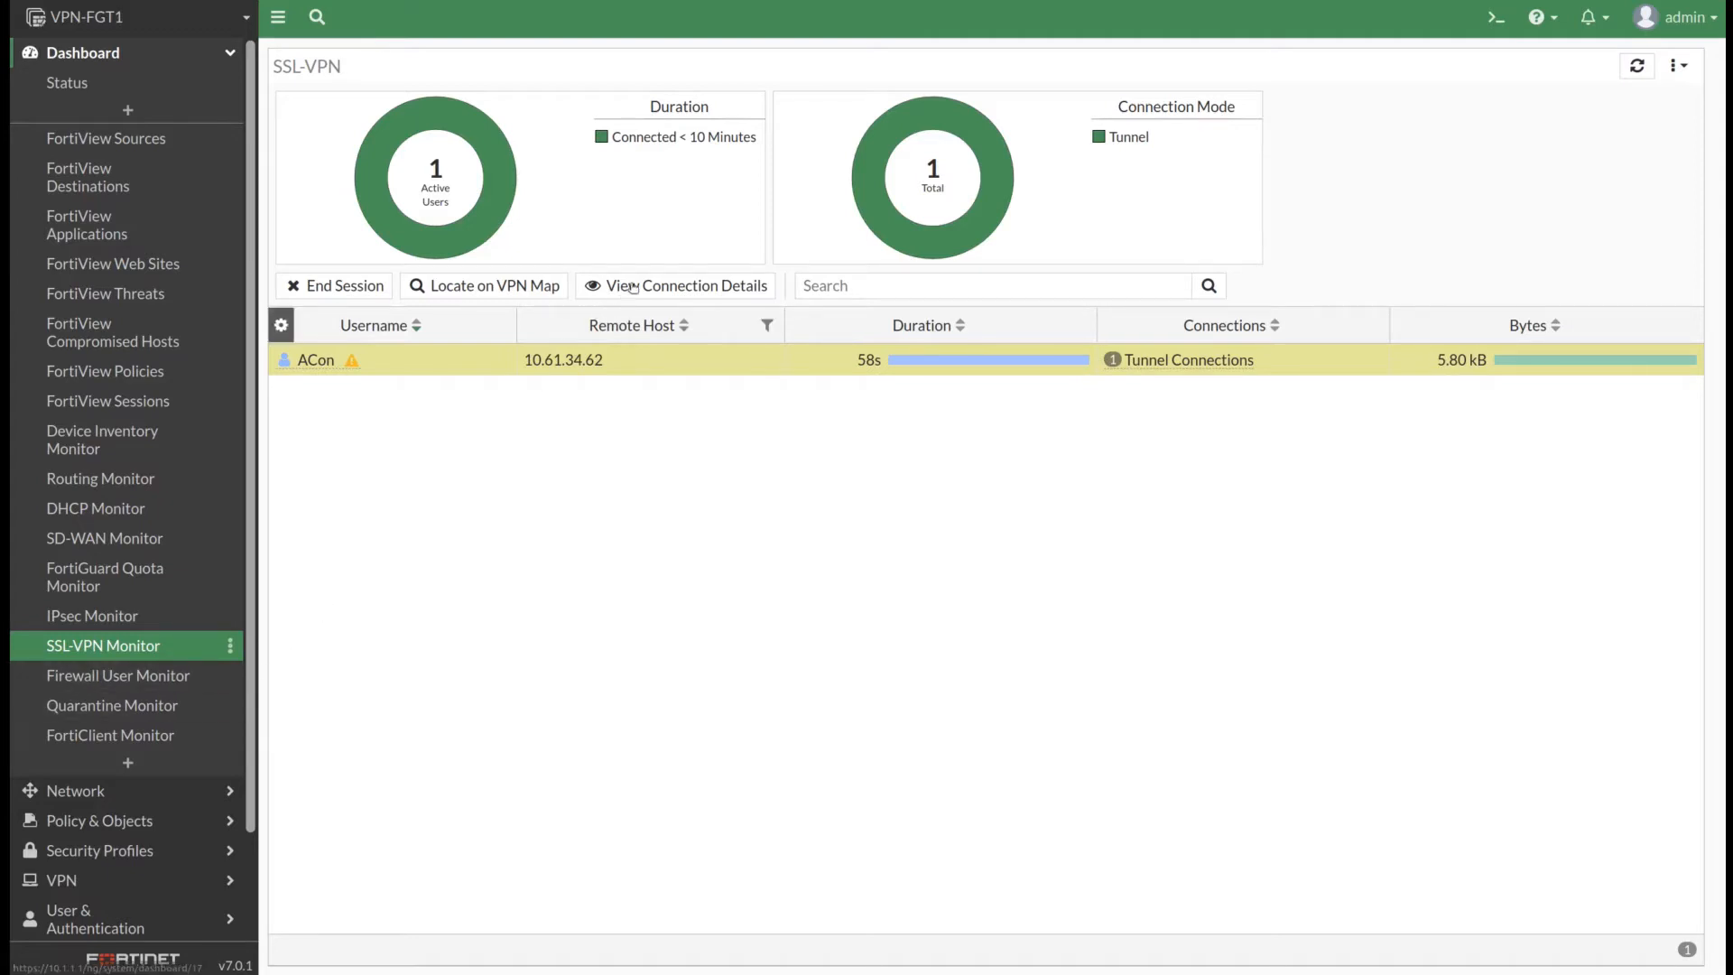
# Show ACon's connection details with tunnel IP 10.212.134.200, then go to Log & Report.
pyautogui.click(684, 285)
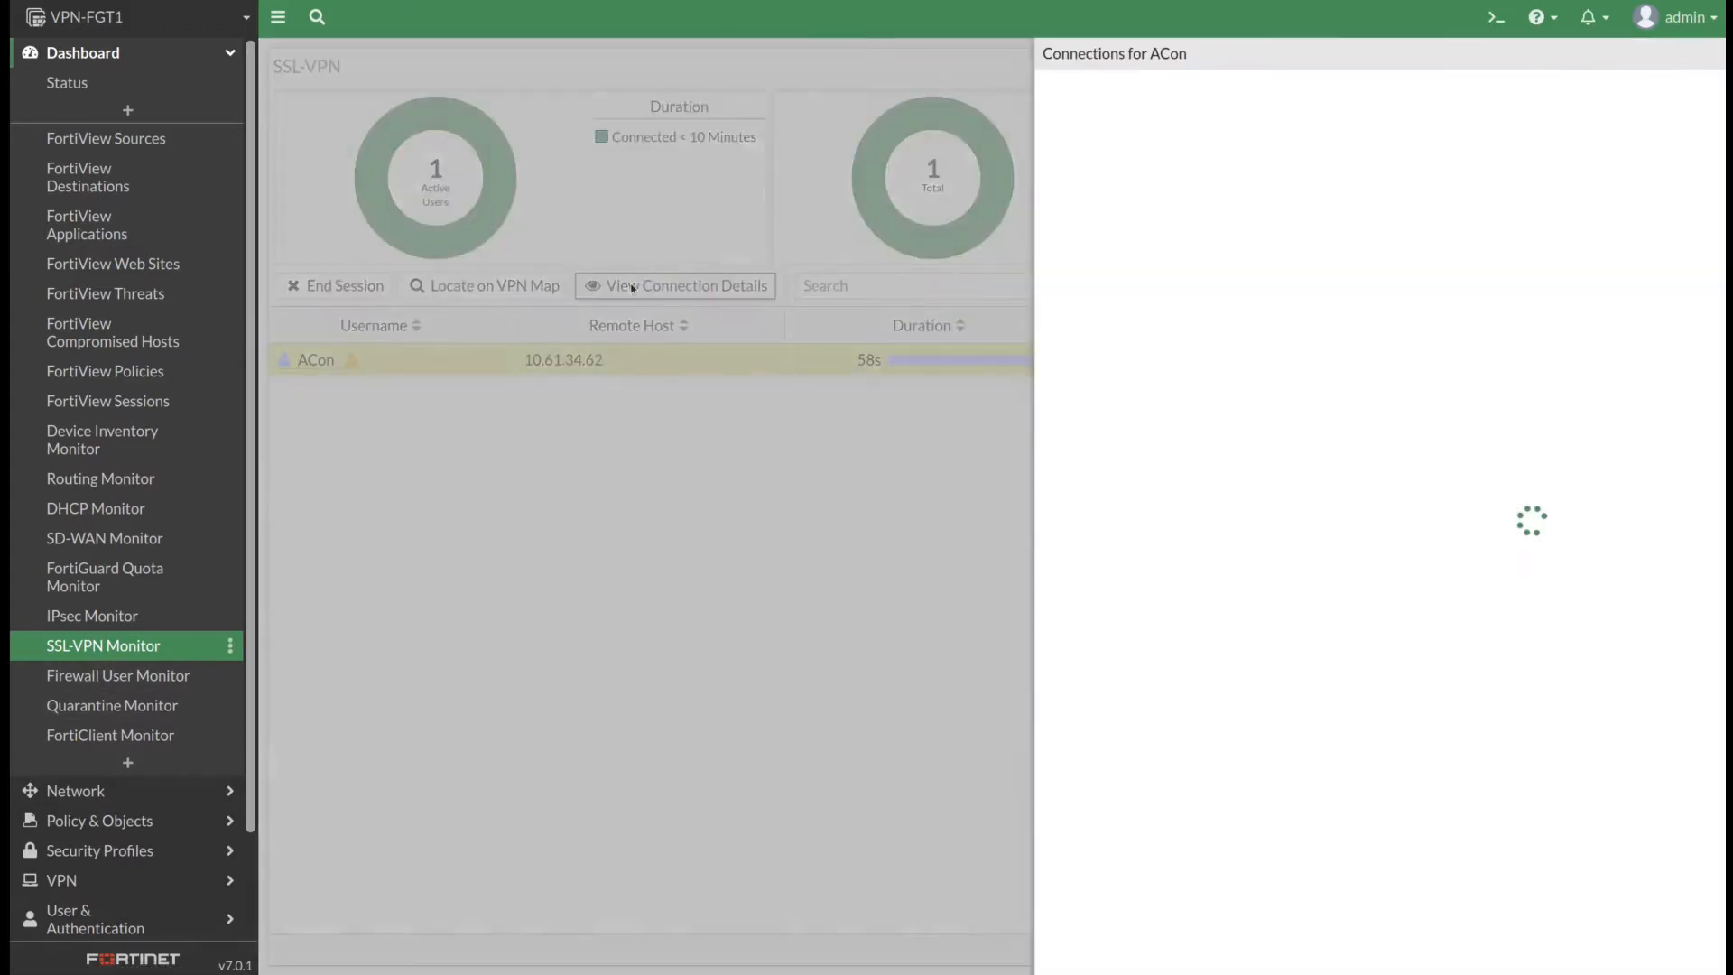
pyautogui.click(680, 285)
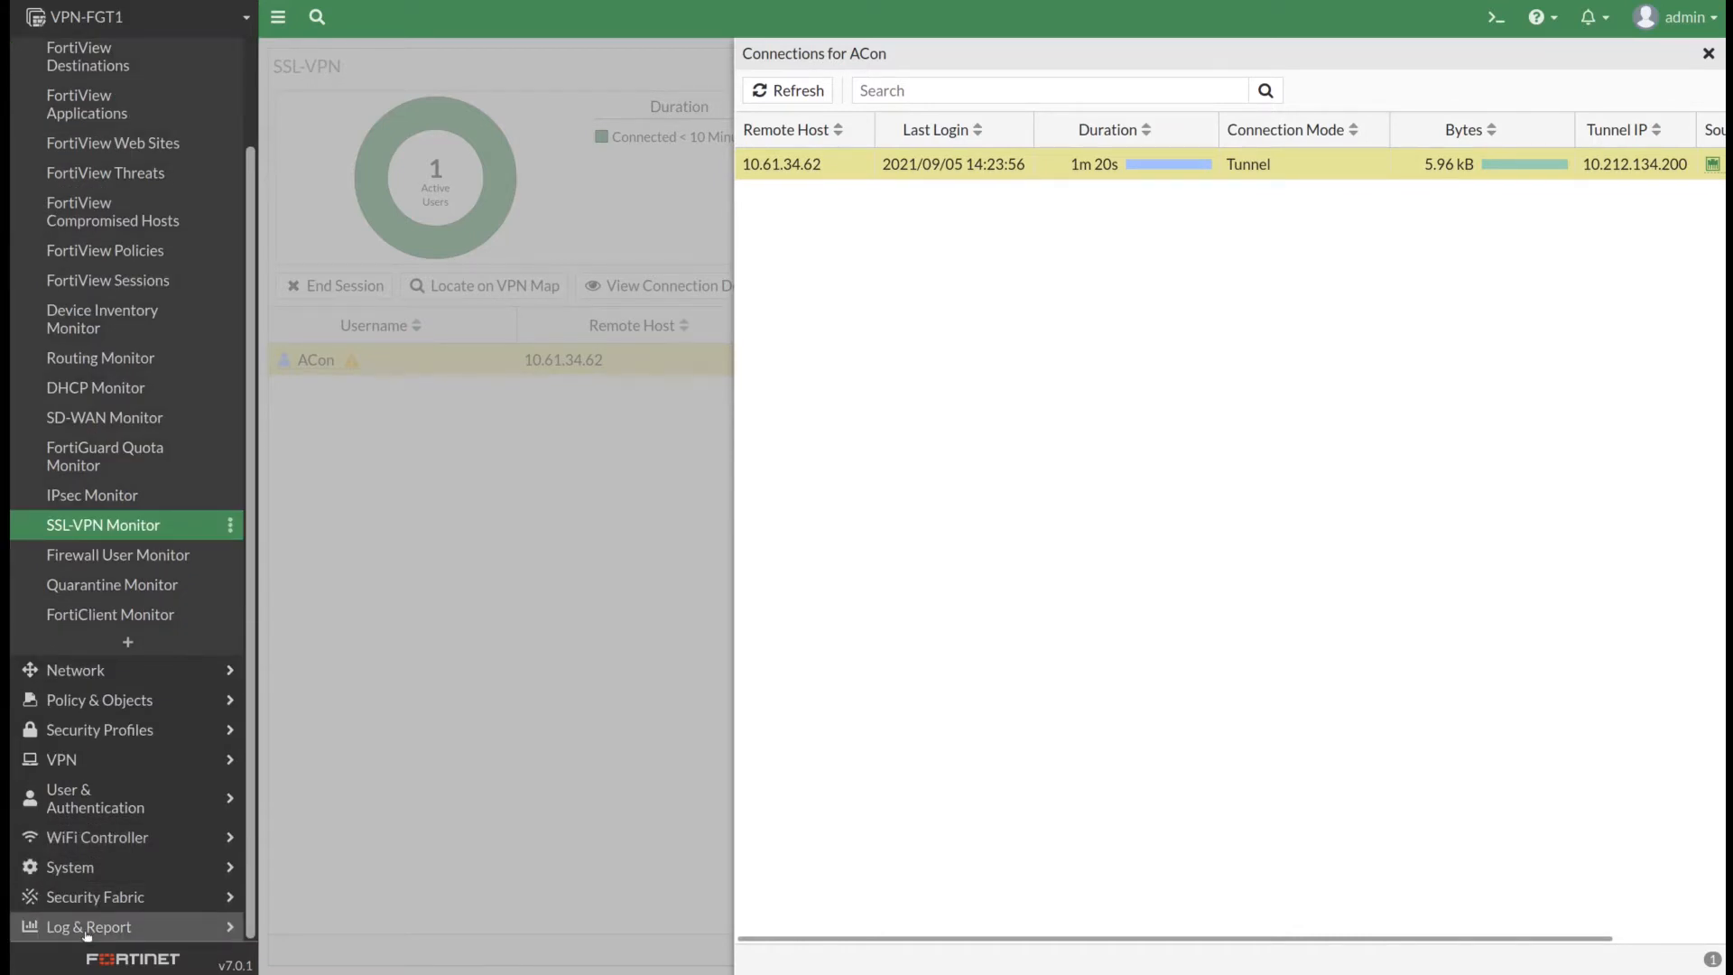
pyautogui.click(86, 927)
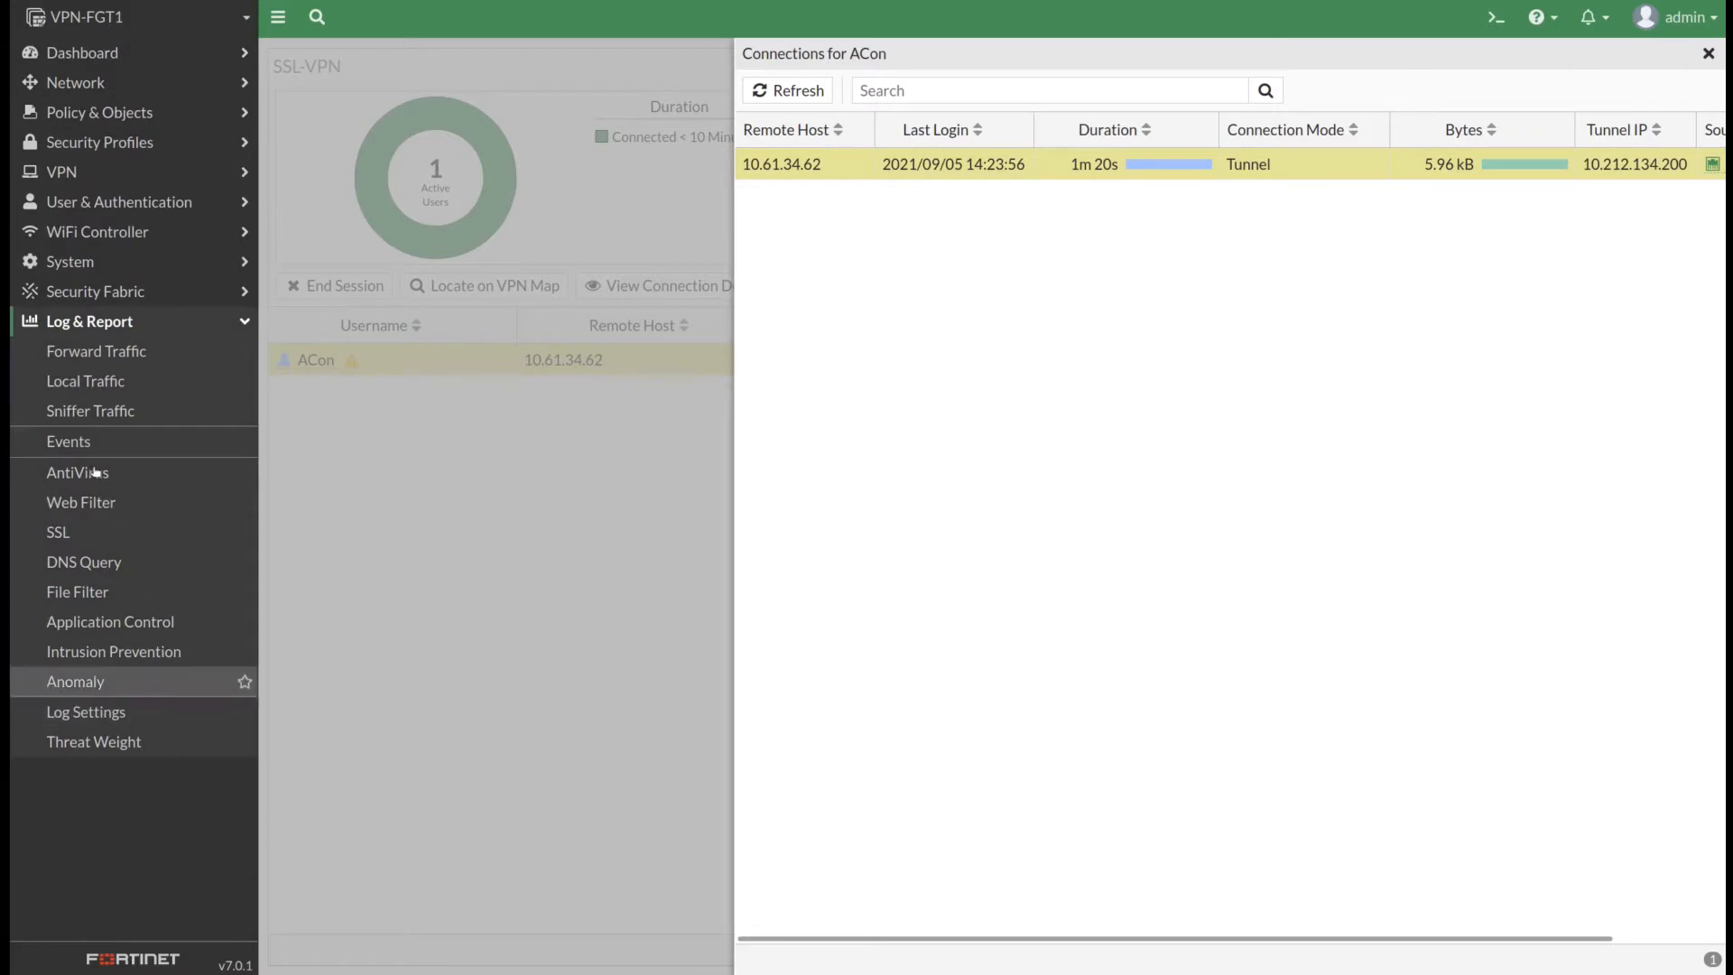
# Show the VPN Events tunnel-up entry details for user ACon in SSLVPN_Users from 10.61.34.62.
pyautogui.click(68, 441)
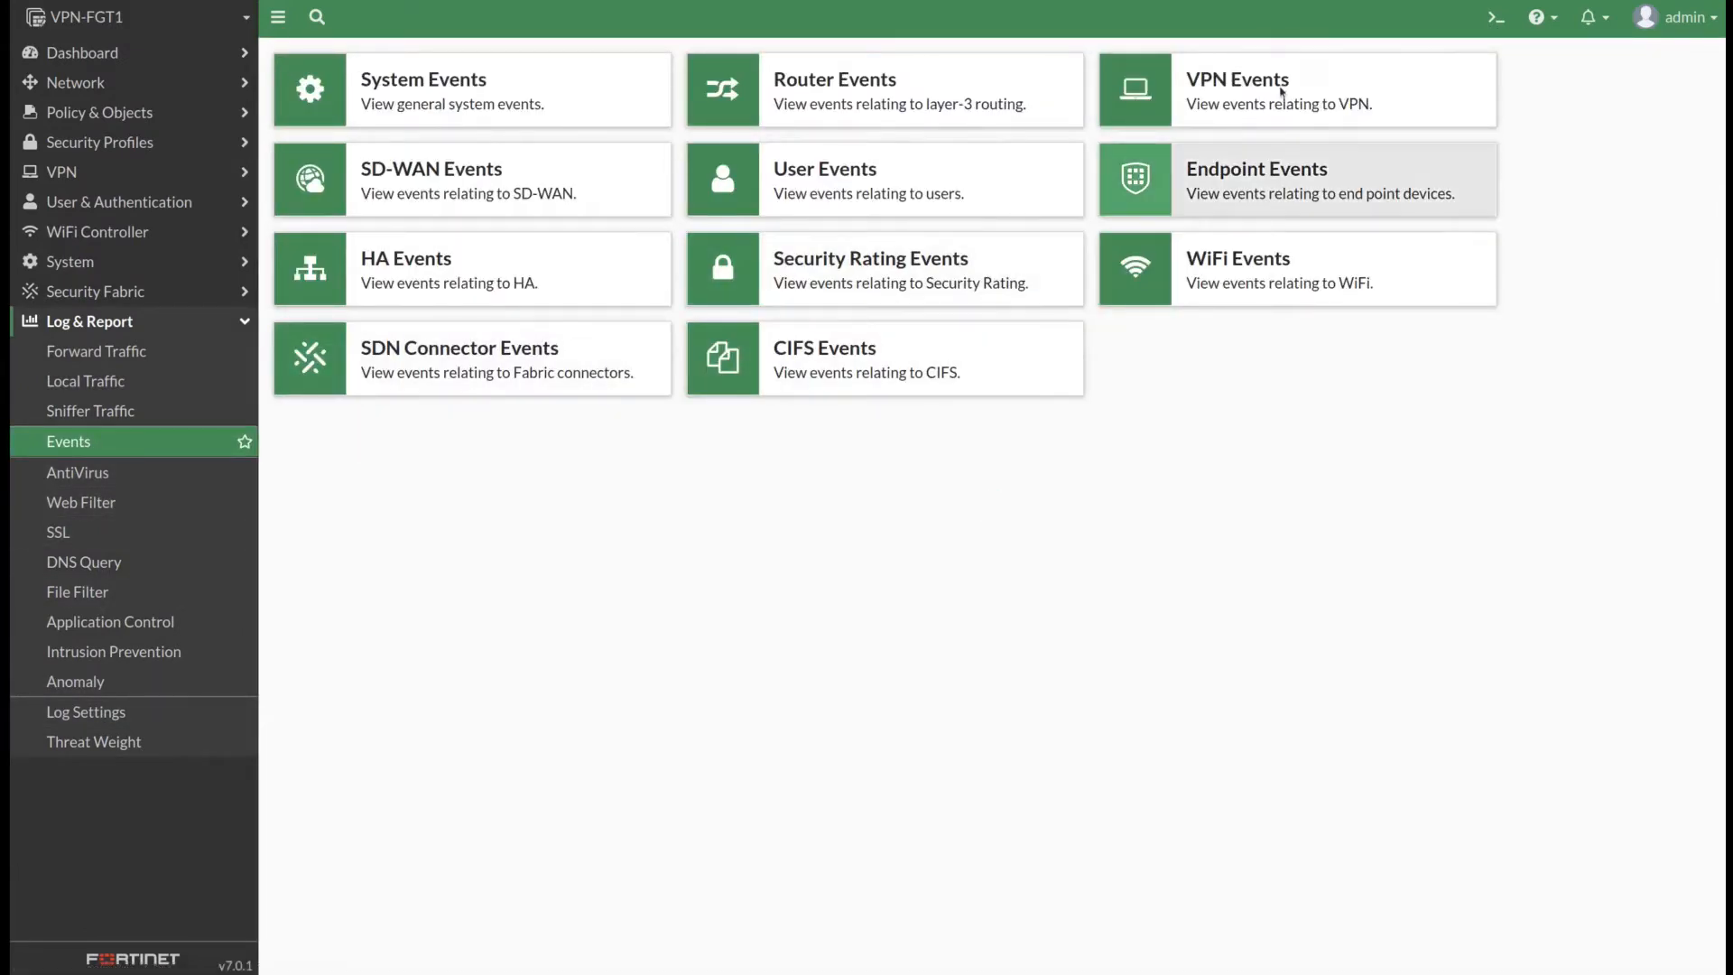
pyautogui.click(1267, 90)
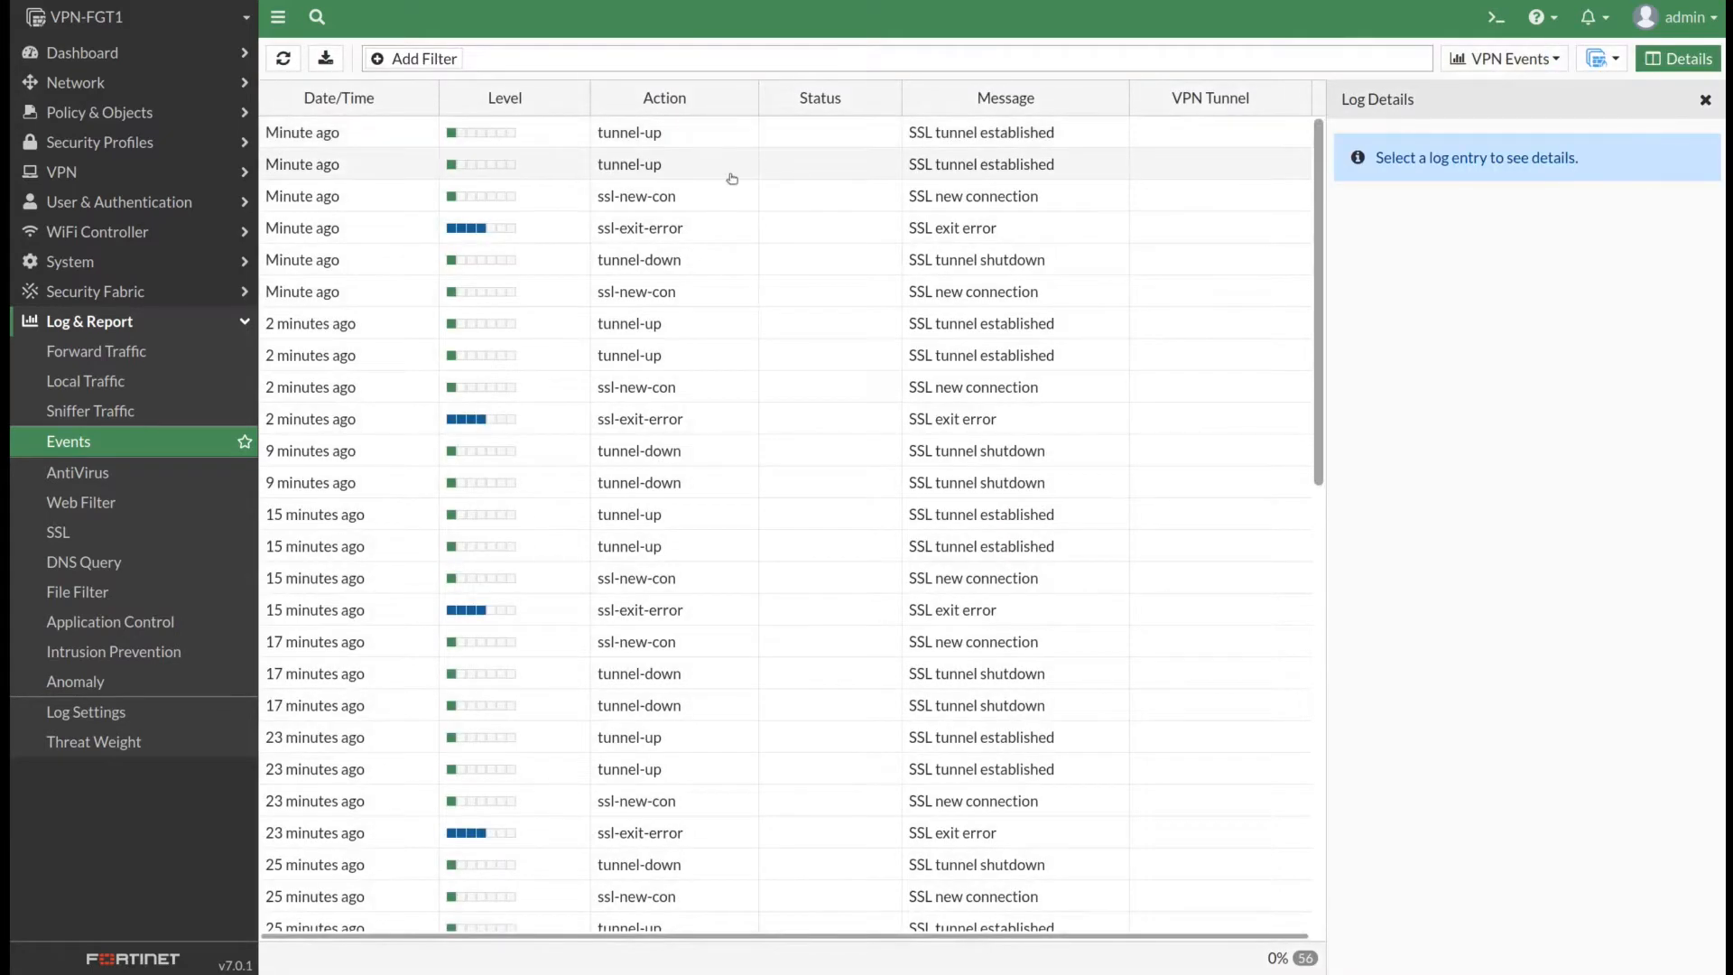
pyautogui.click(729, 165)
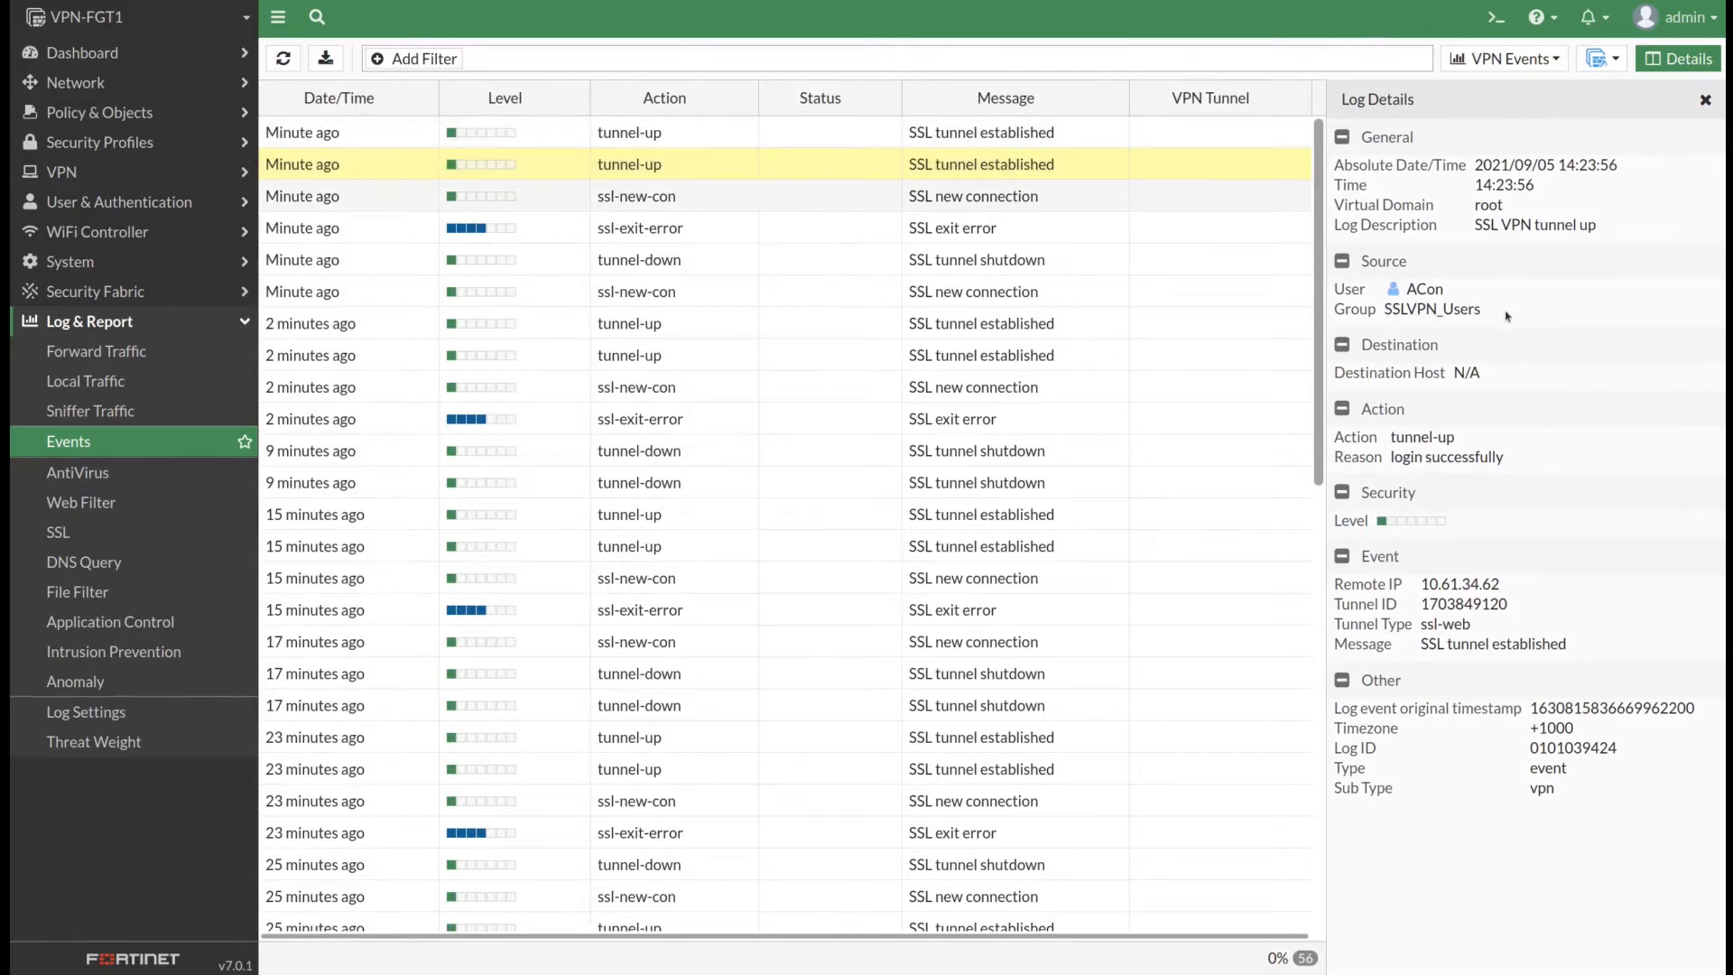
pyautogui.doubleClick(1433, 309)
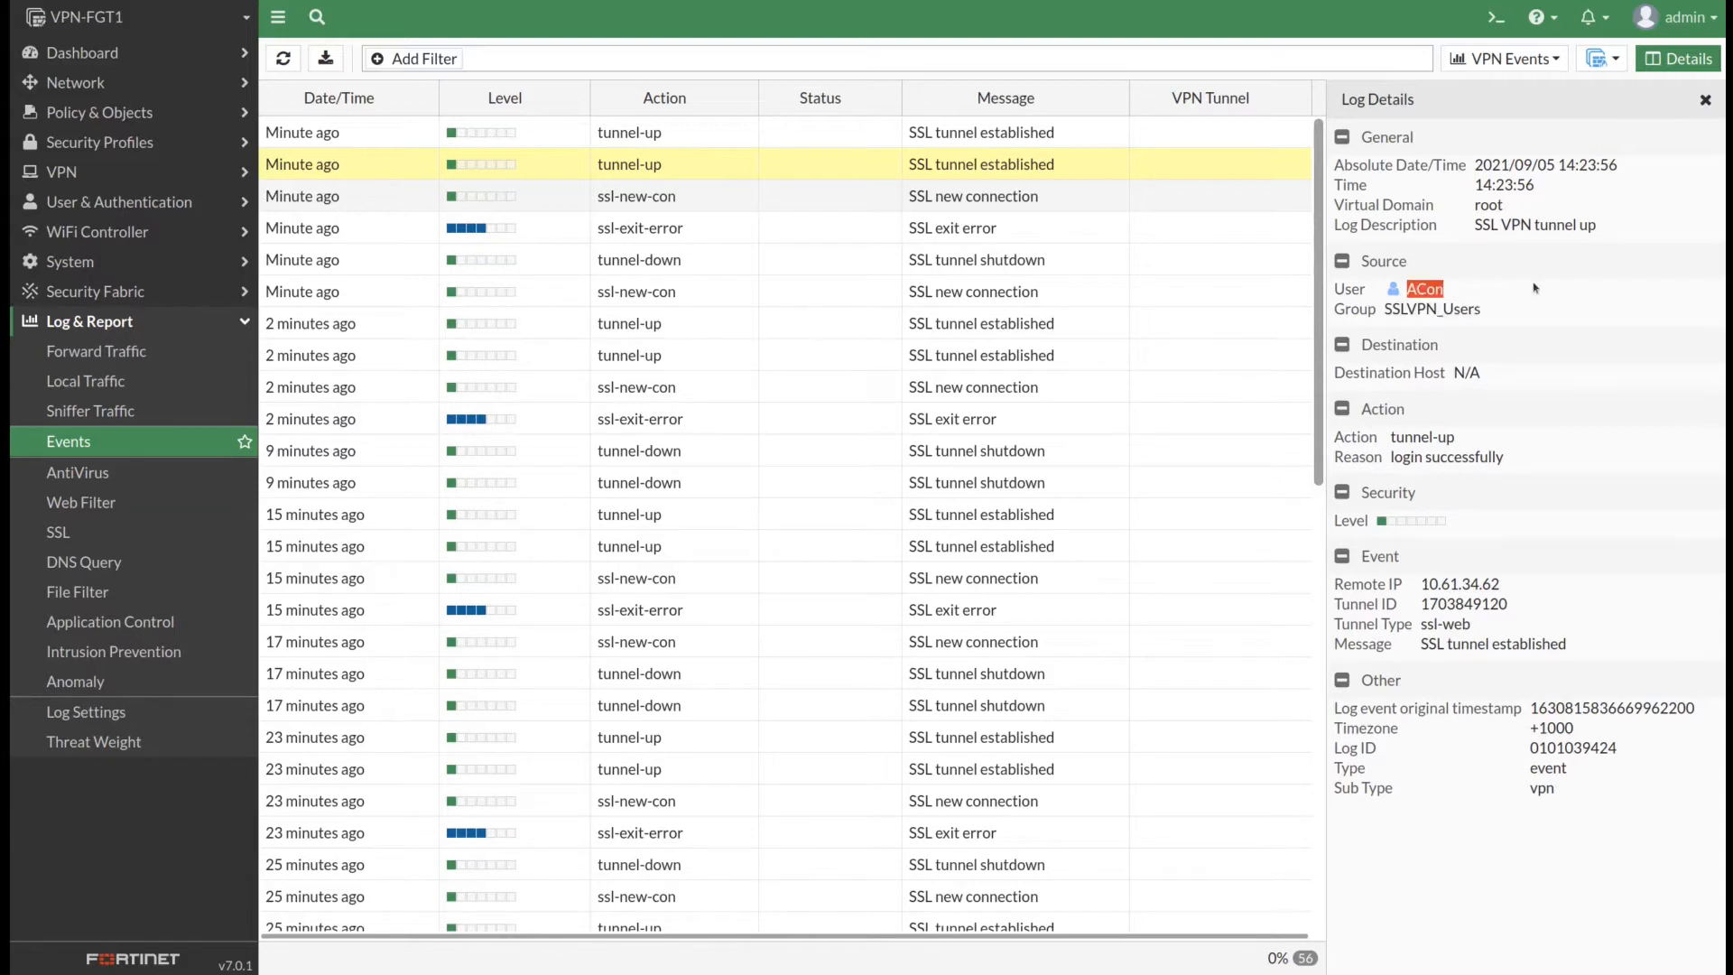
pyautogui.moveTo(1392, 520)
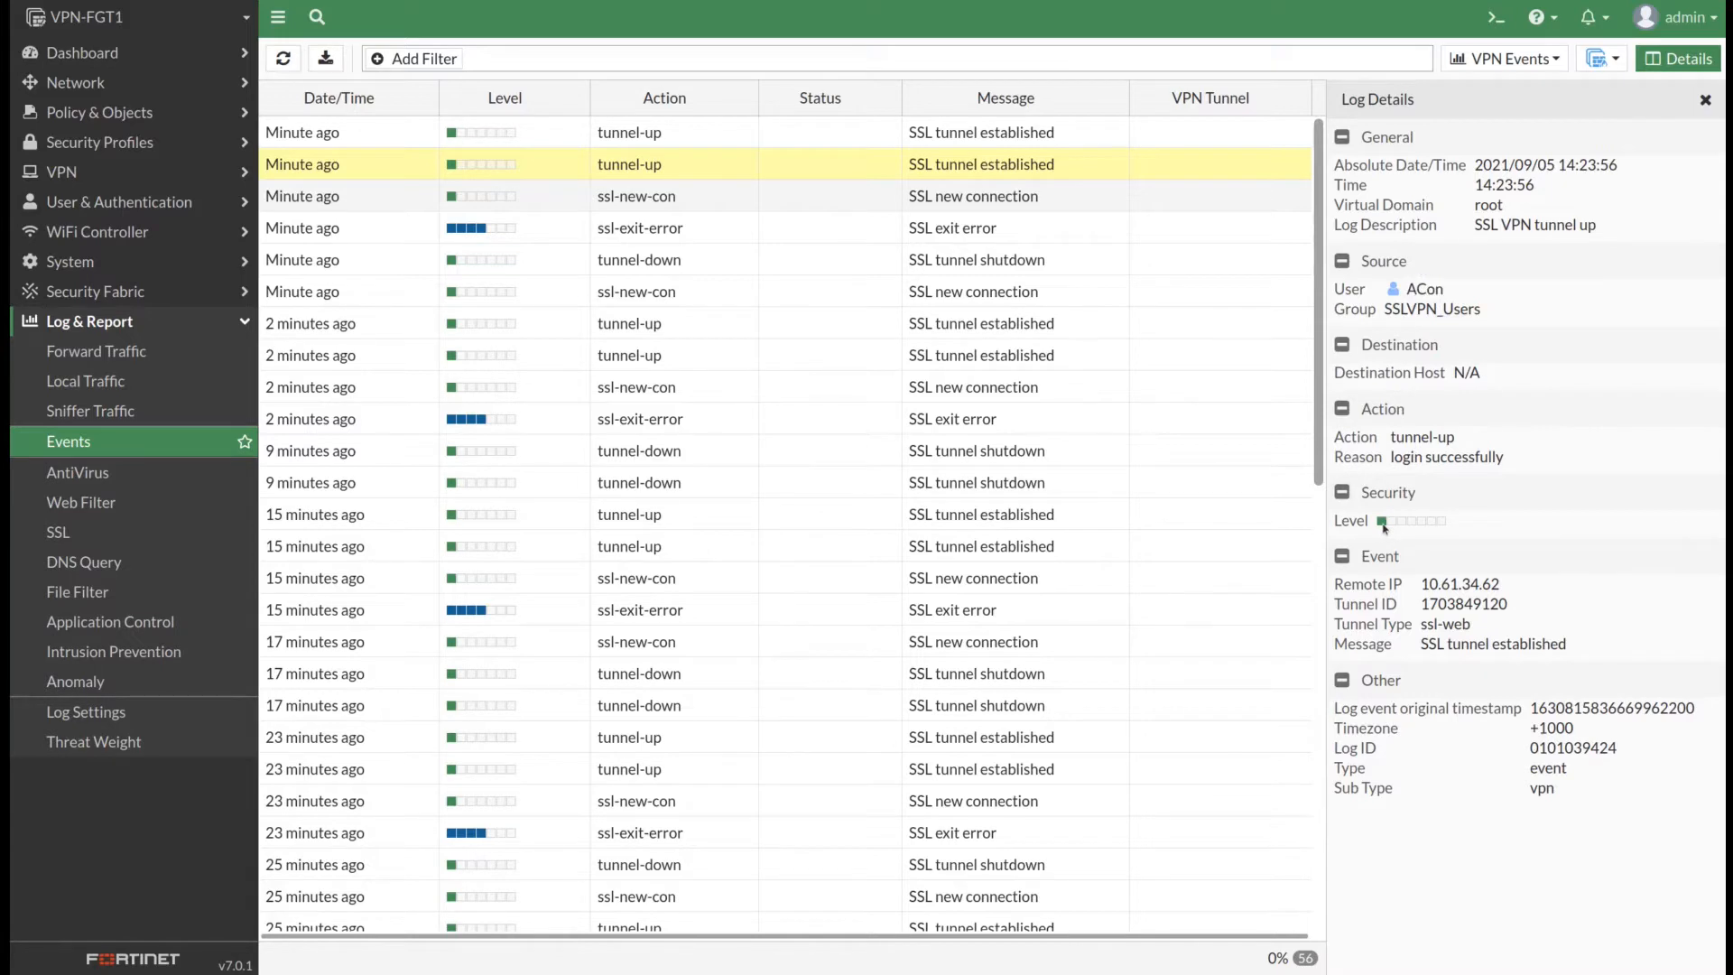
pyautogui.moveTo(1440, 520)
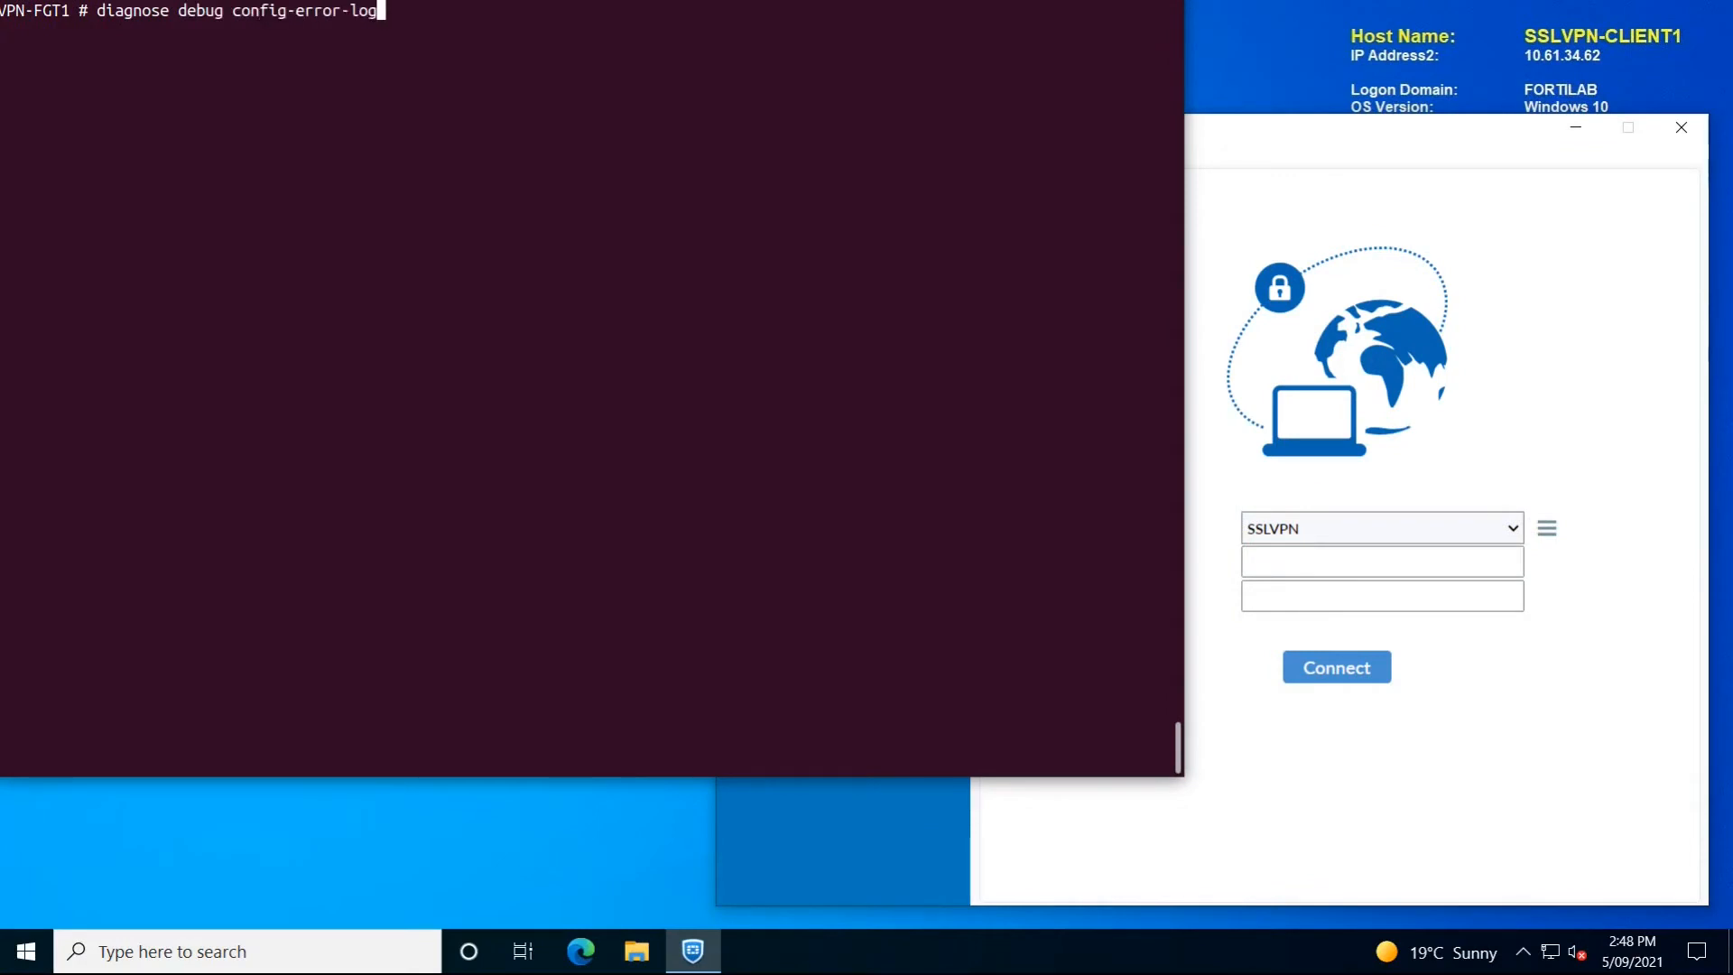
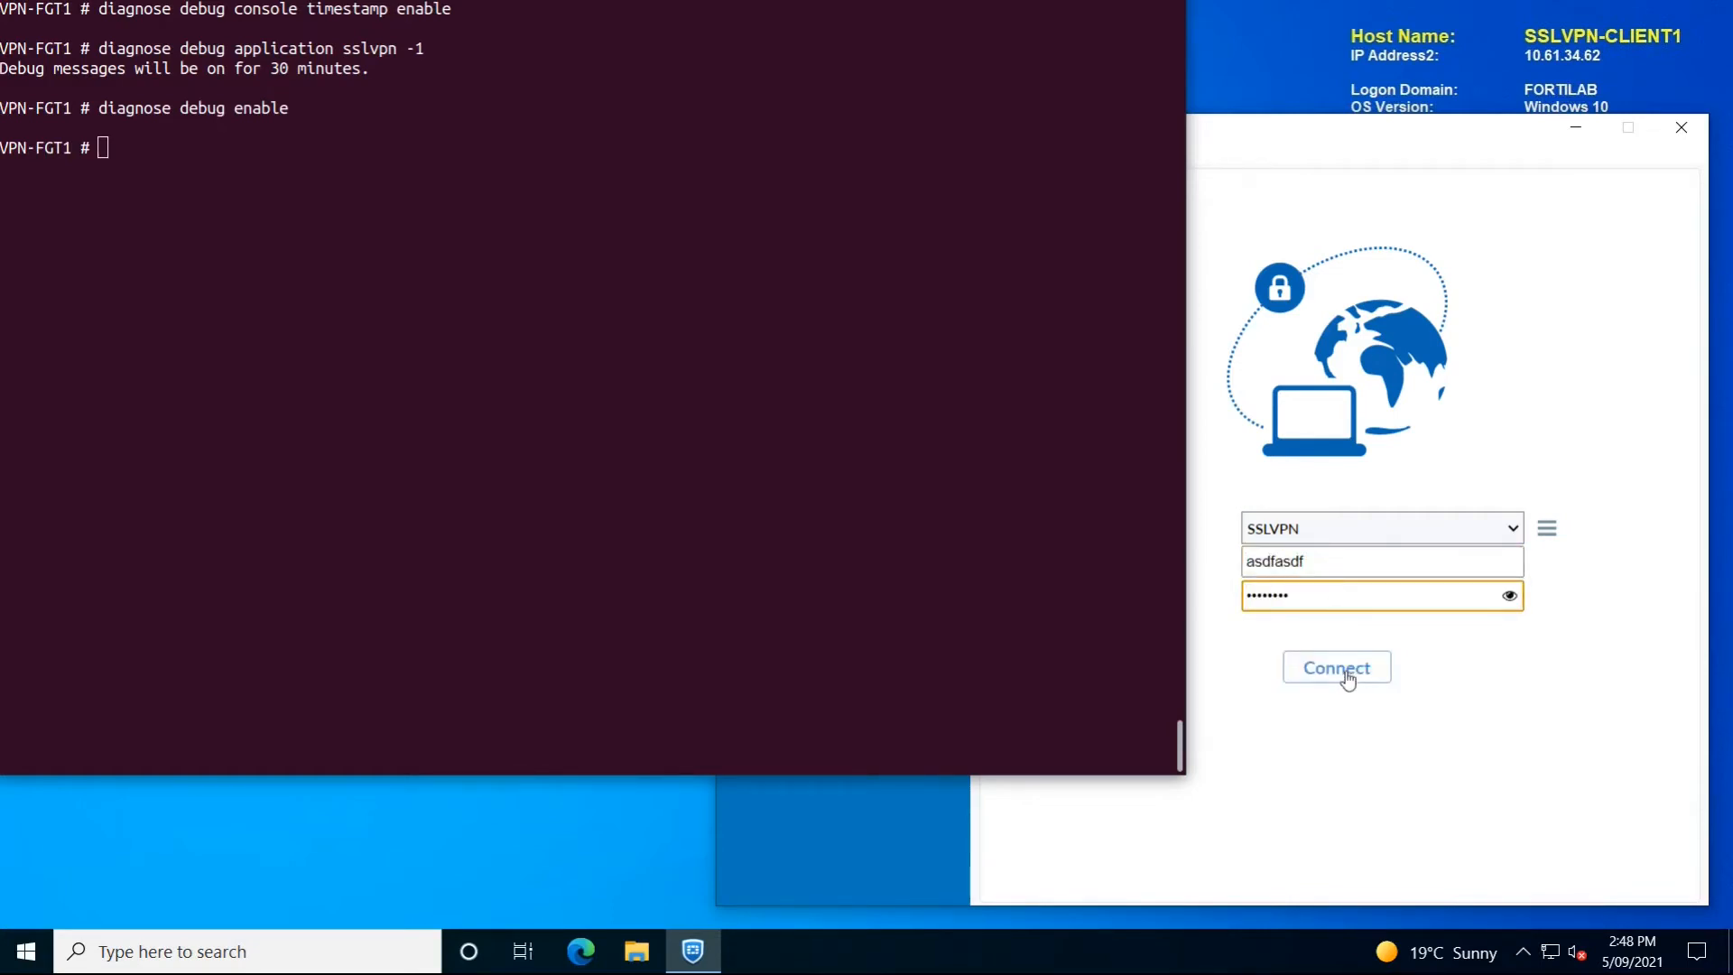
# Connect as asdfasdf and scroll the debug output to the login_failed, permission-denied lines.
pyautogui.click(1335, 668)
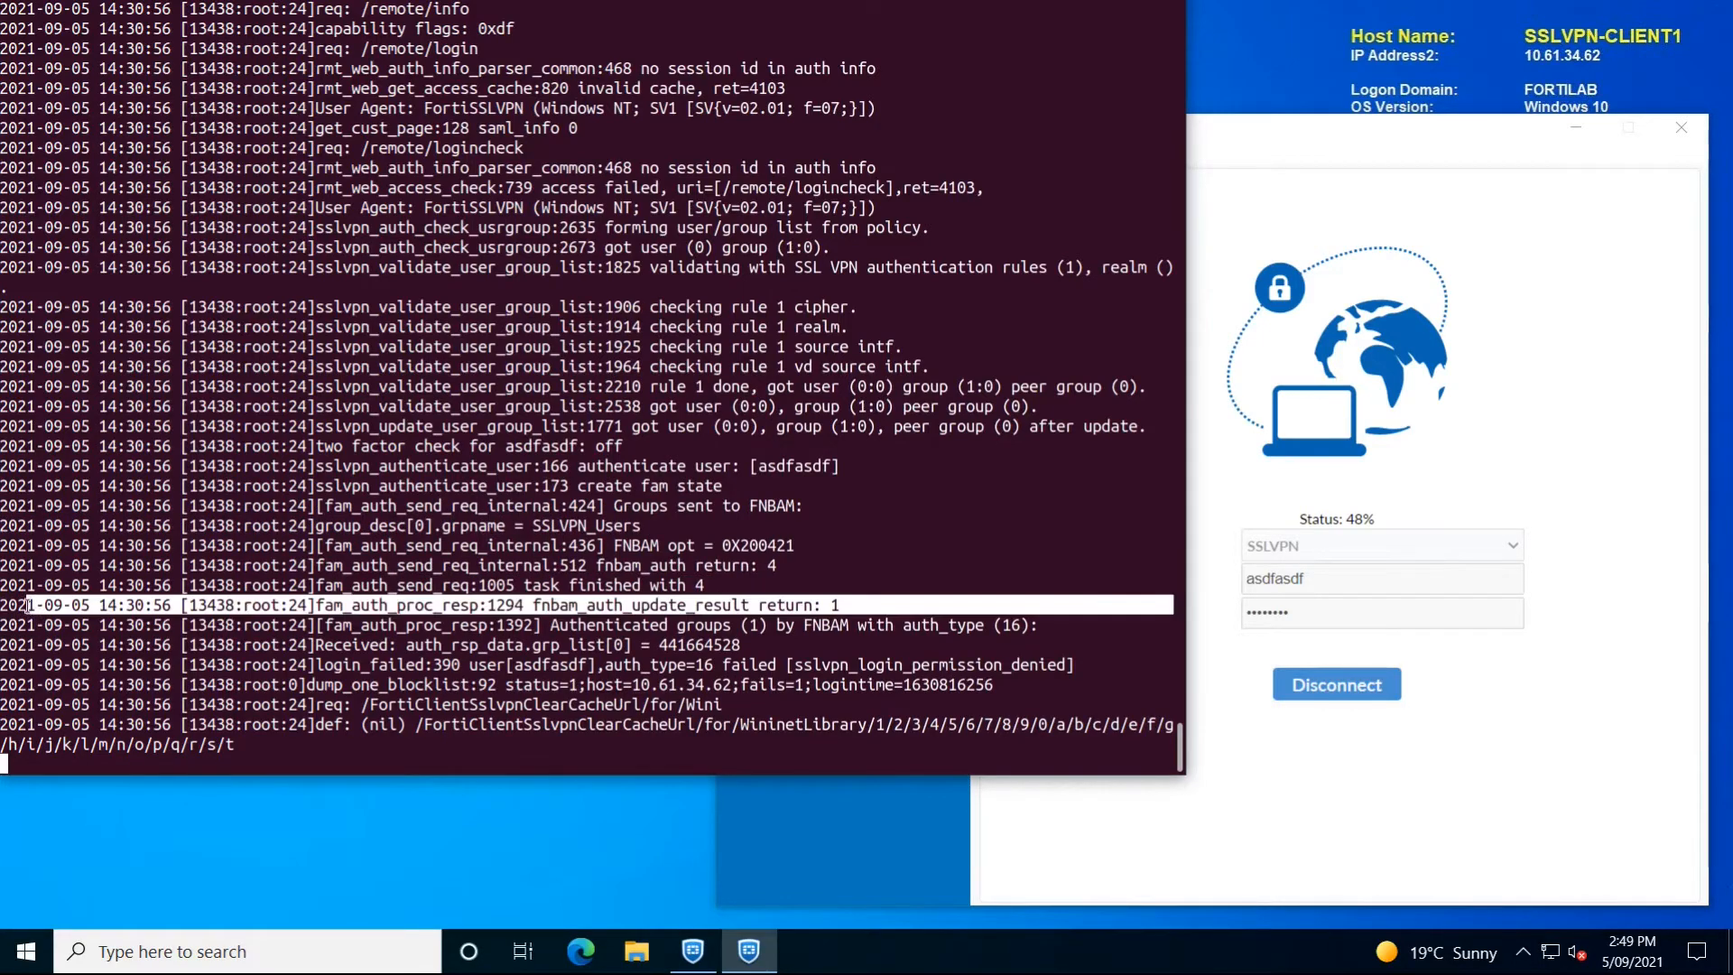
pyautogui.scroll(-3)
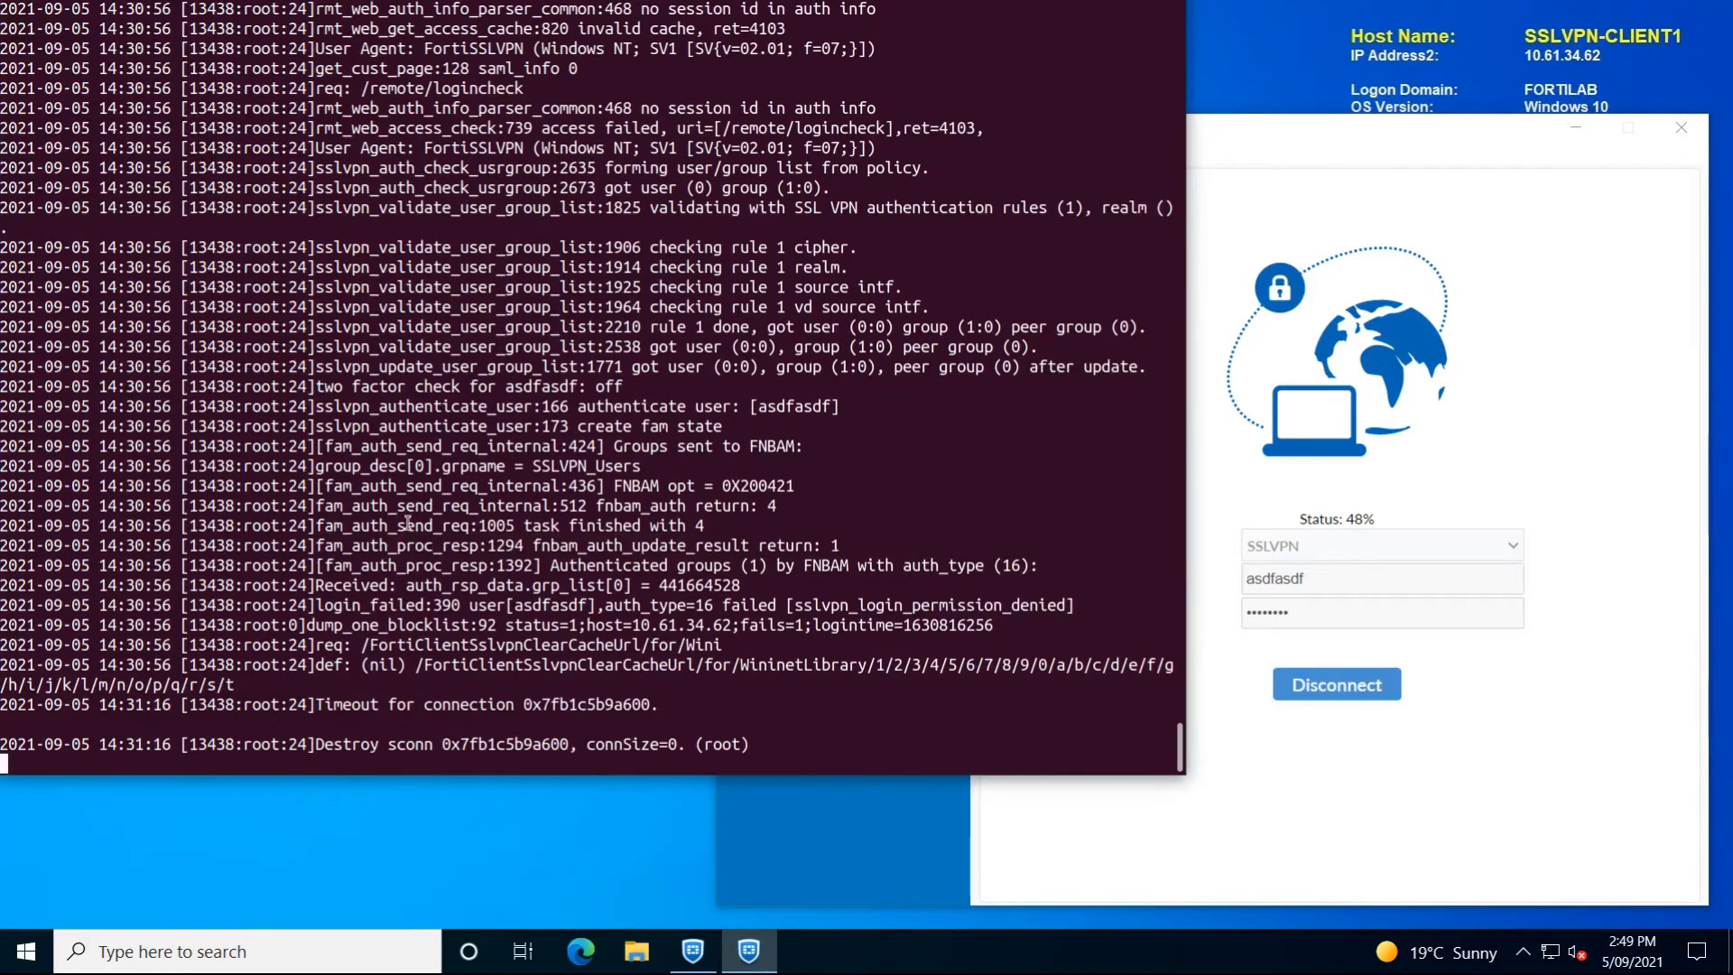
pyautogui.moveTo(1180, 585)
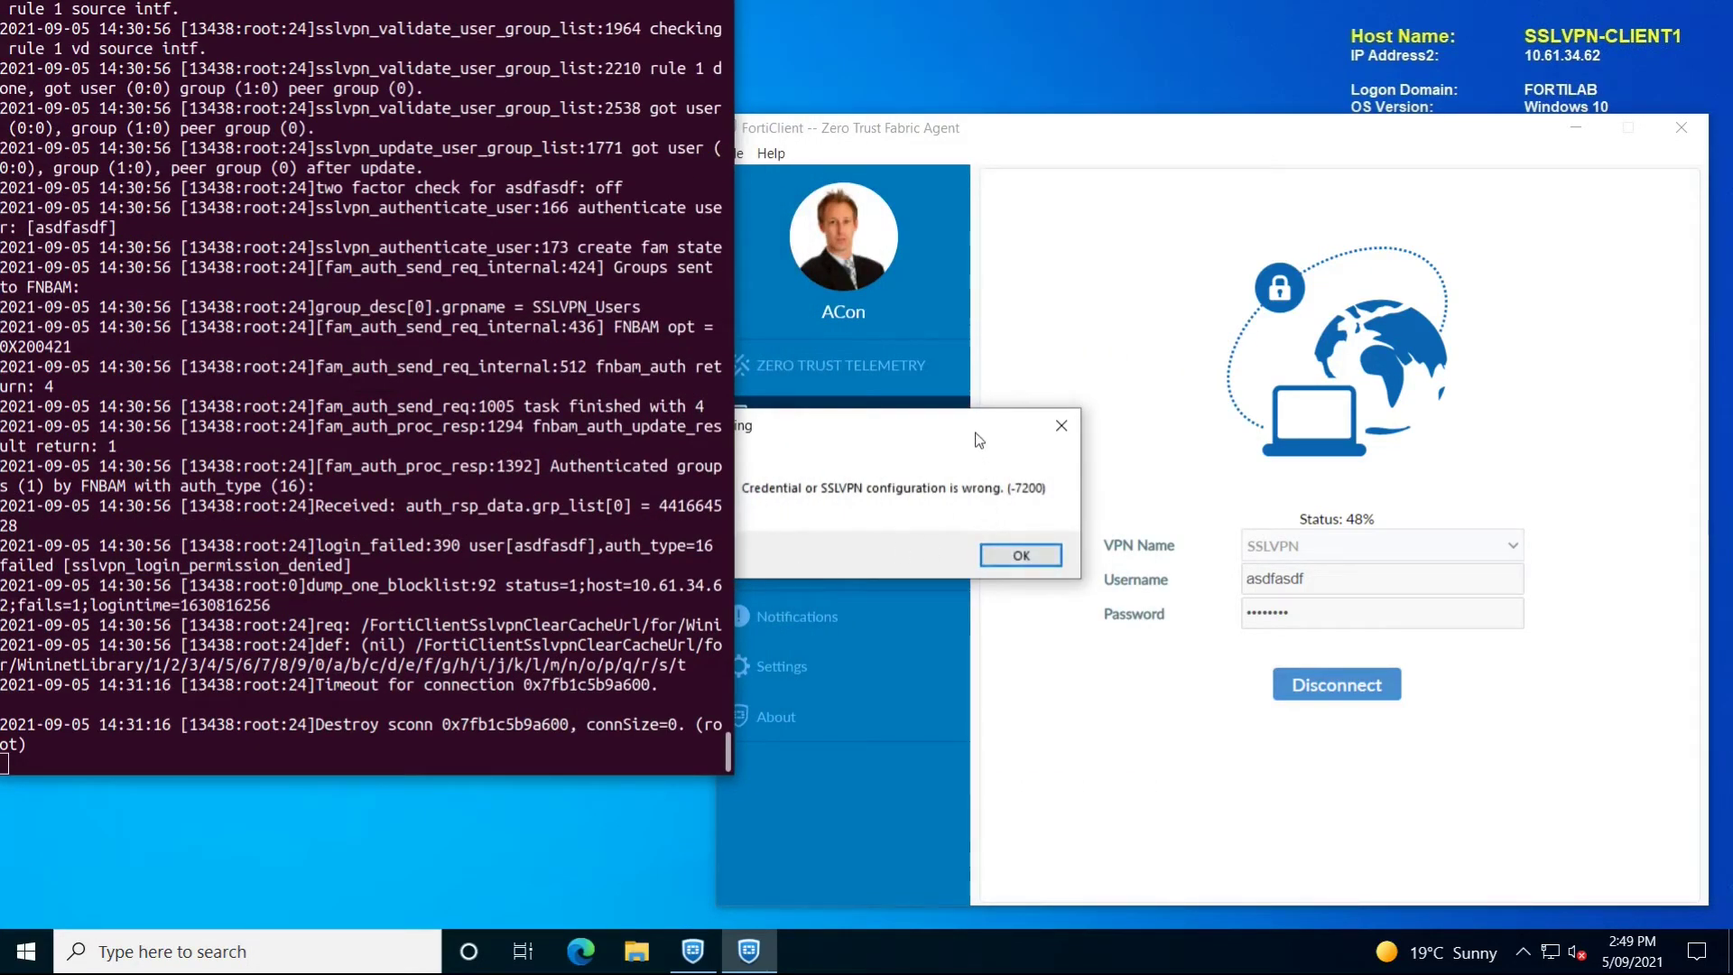
pyautogui.moveTo(909, 444)
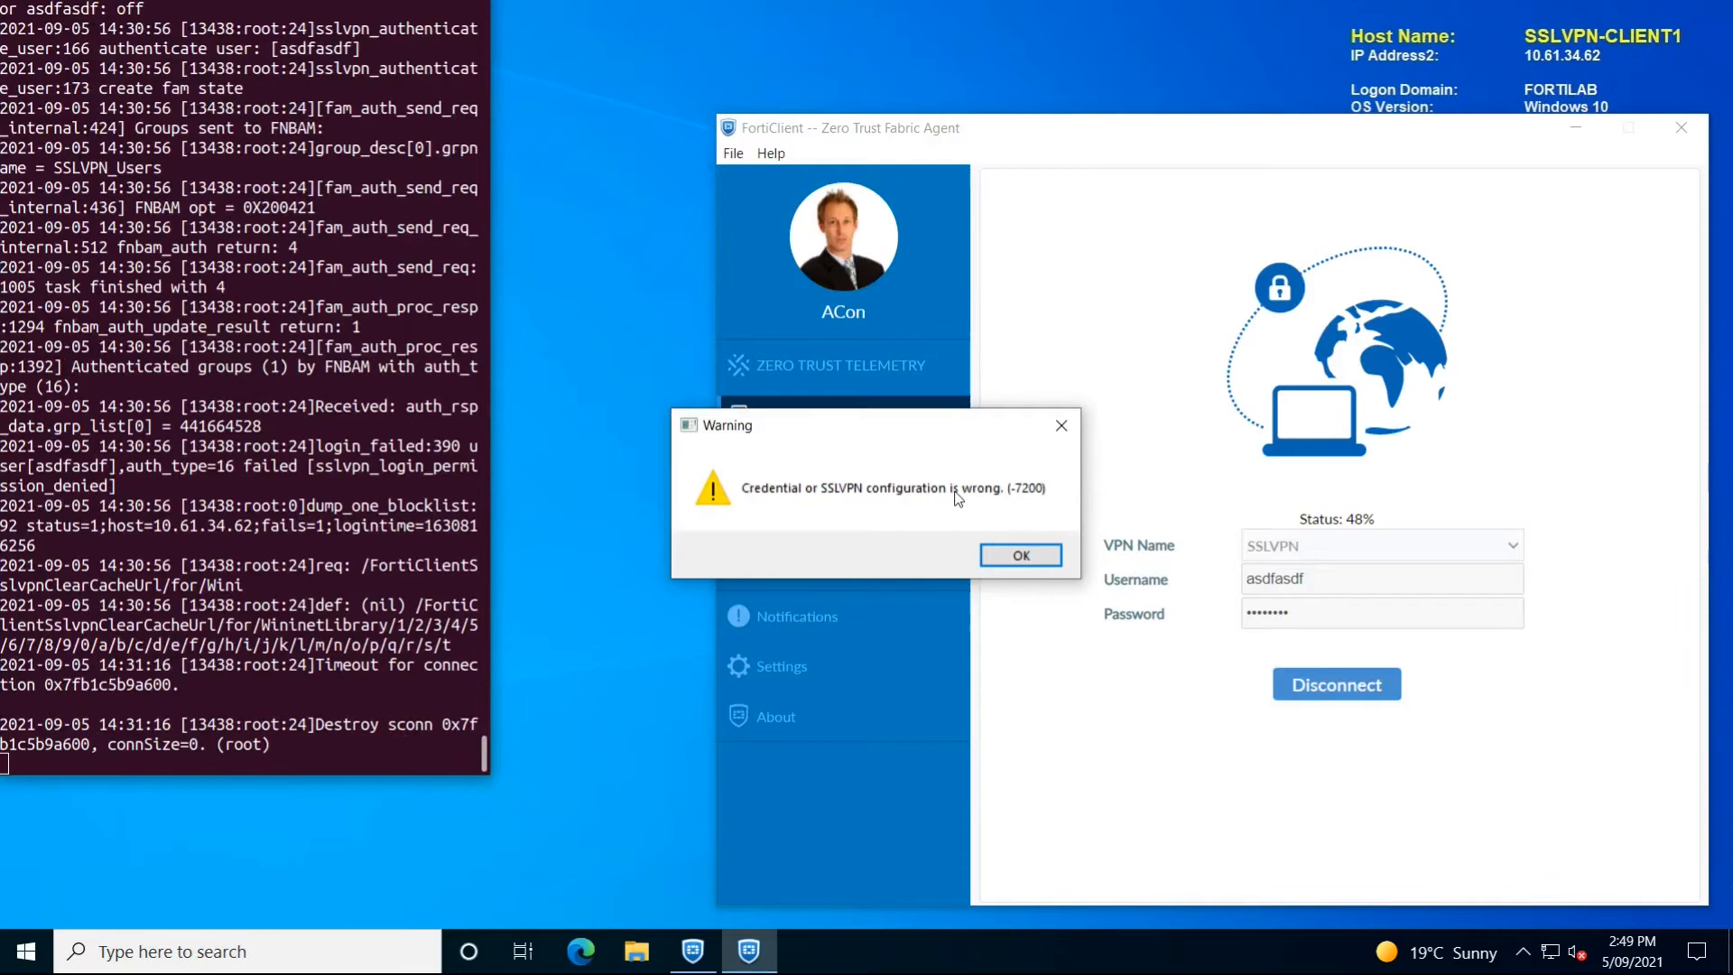
# Acknowledge the 'Credential or SSLVPN configuration is wrong (-7200)' warning.
pyautogui.click(1019, 556)
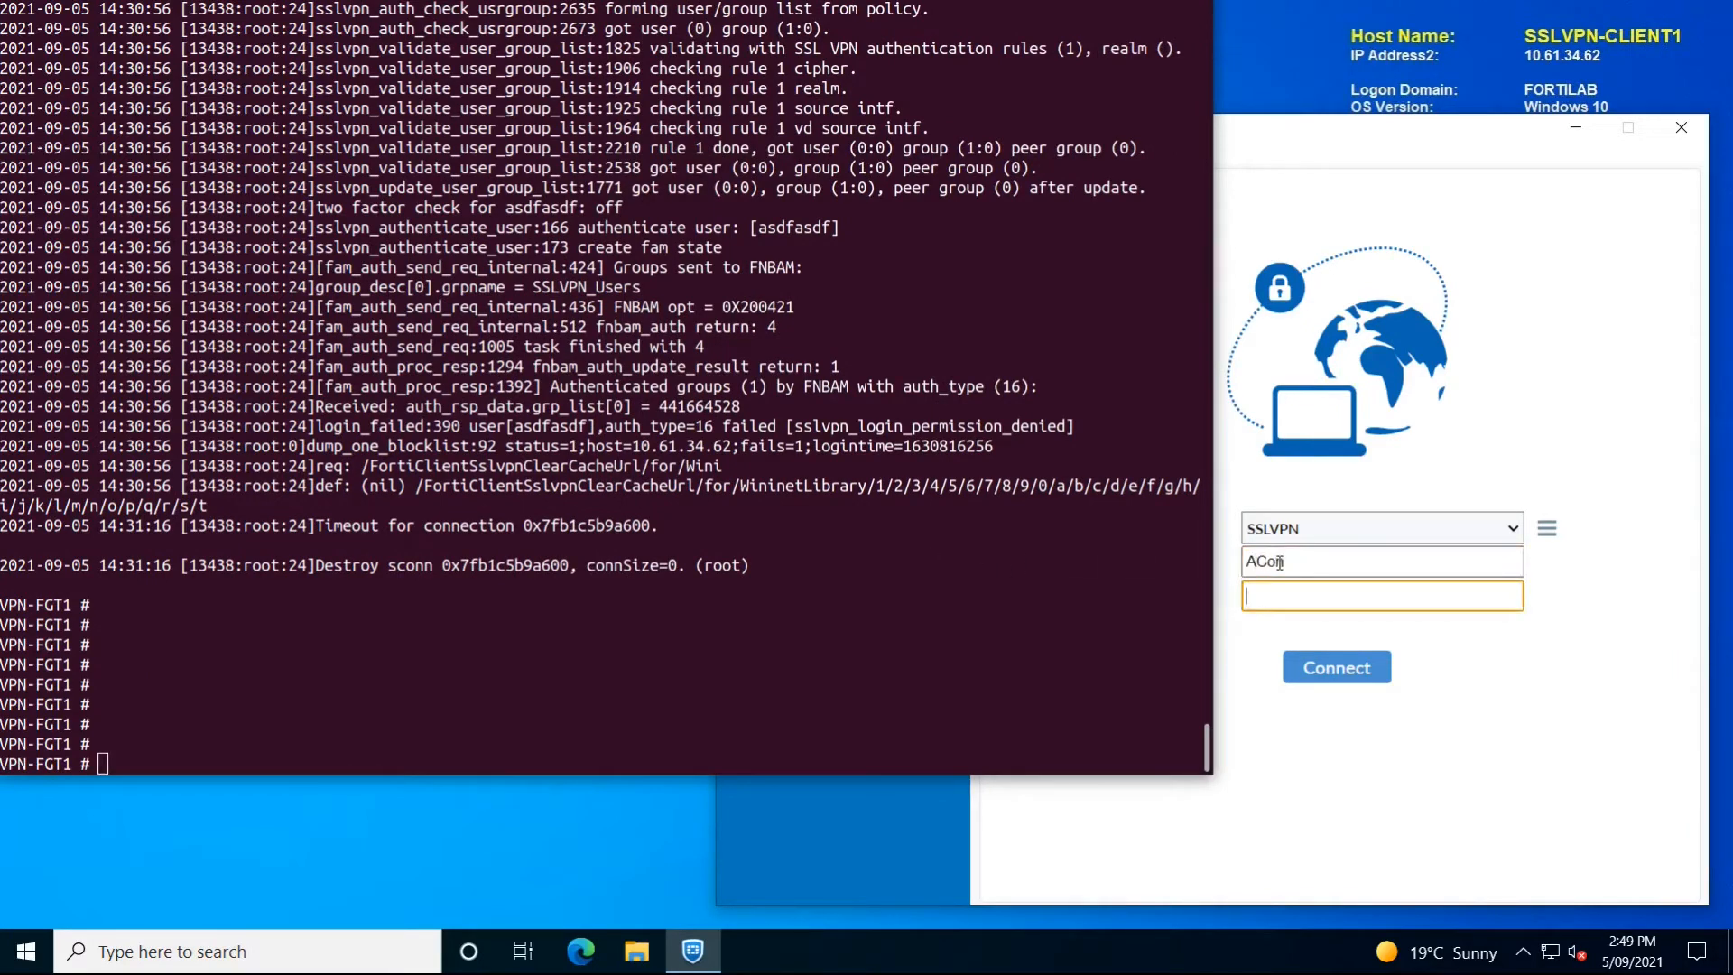
# Connect to the SSLVPN tunnel as user ACon with the entered password.
pyautogui.write('password')
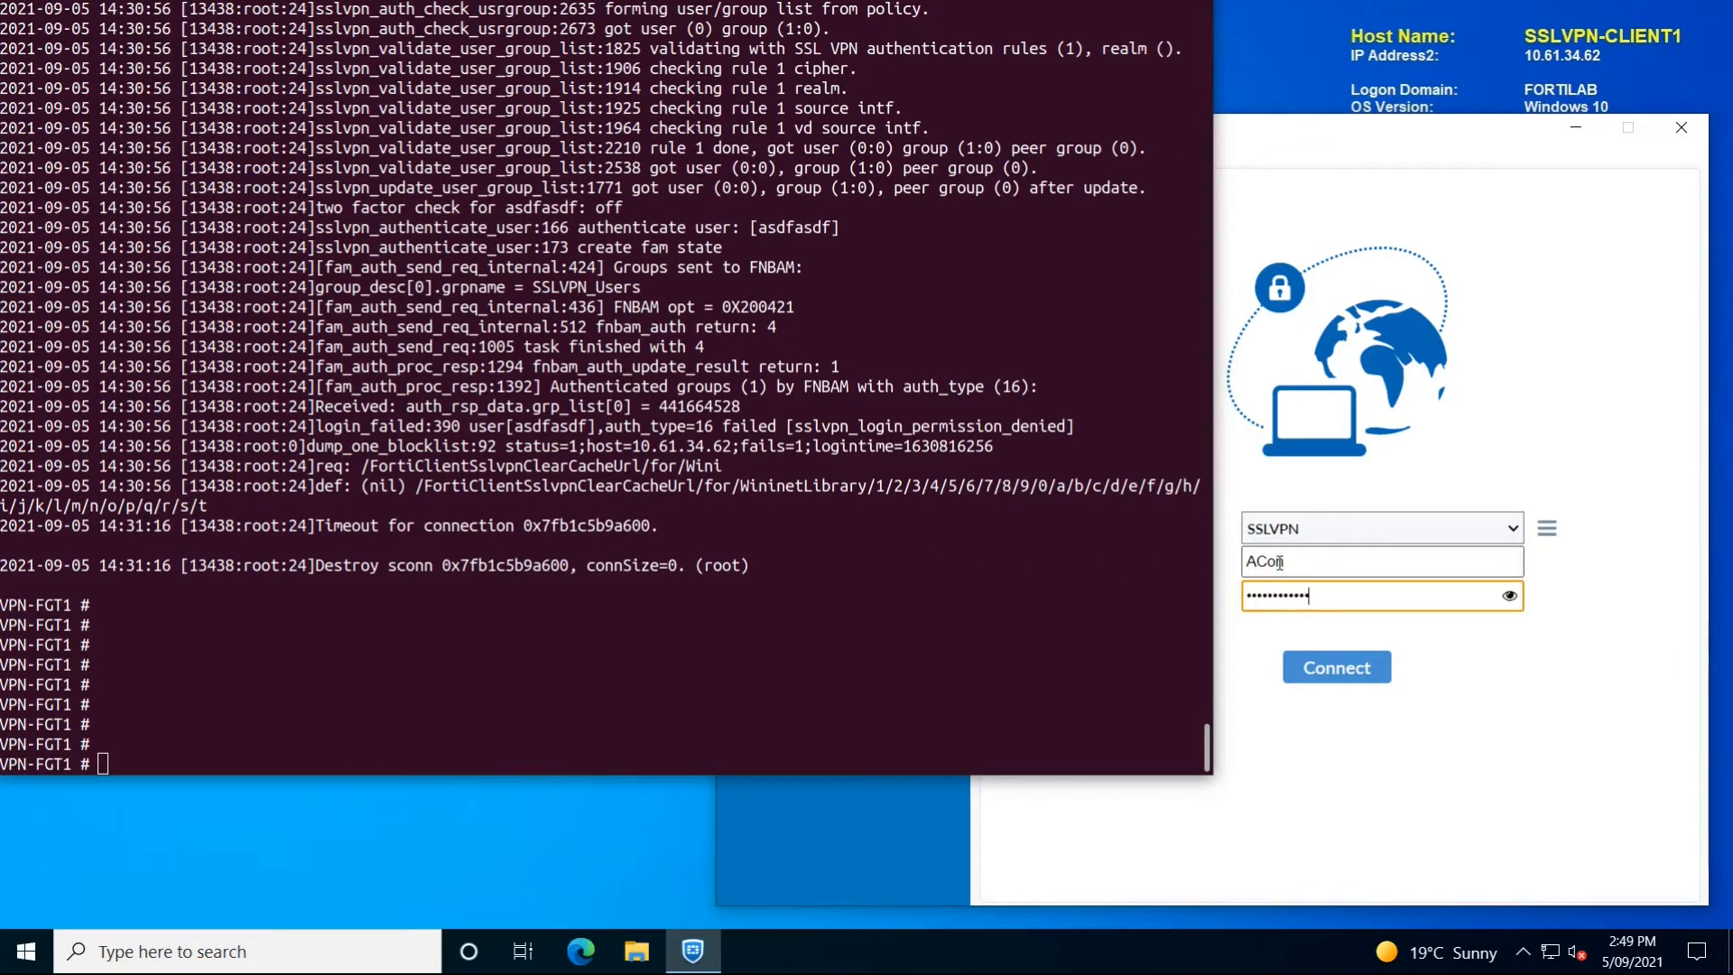
pyautogui.click(1335, 668)
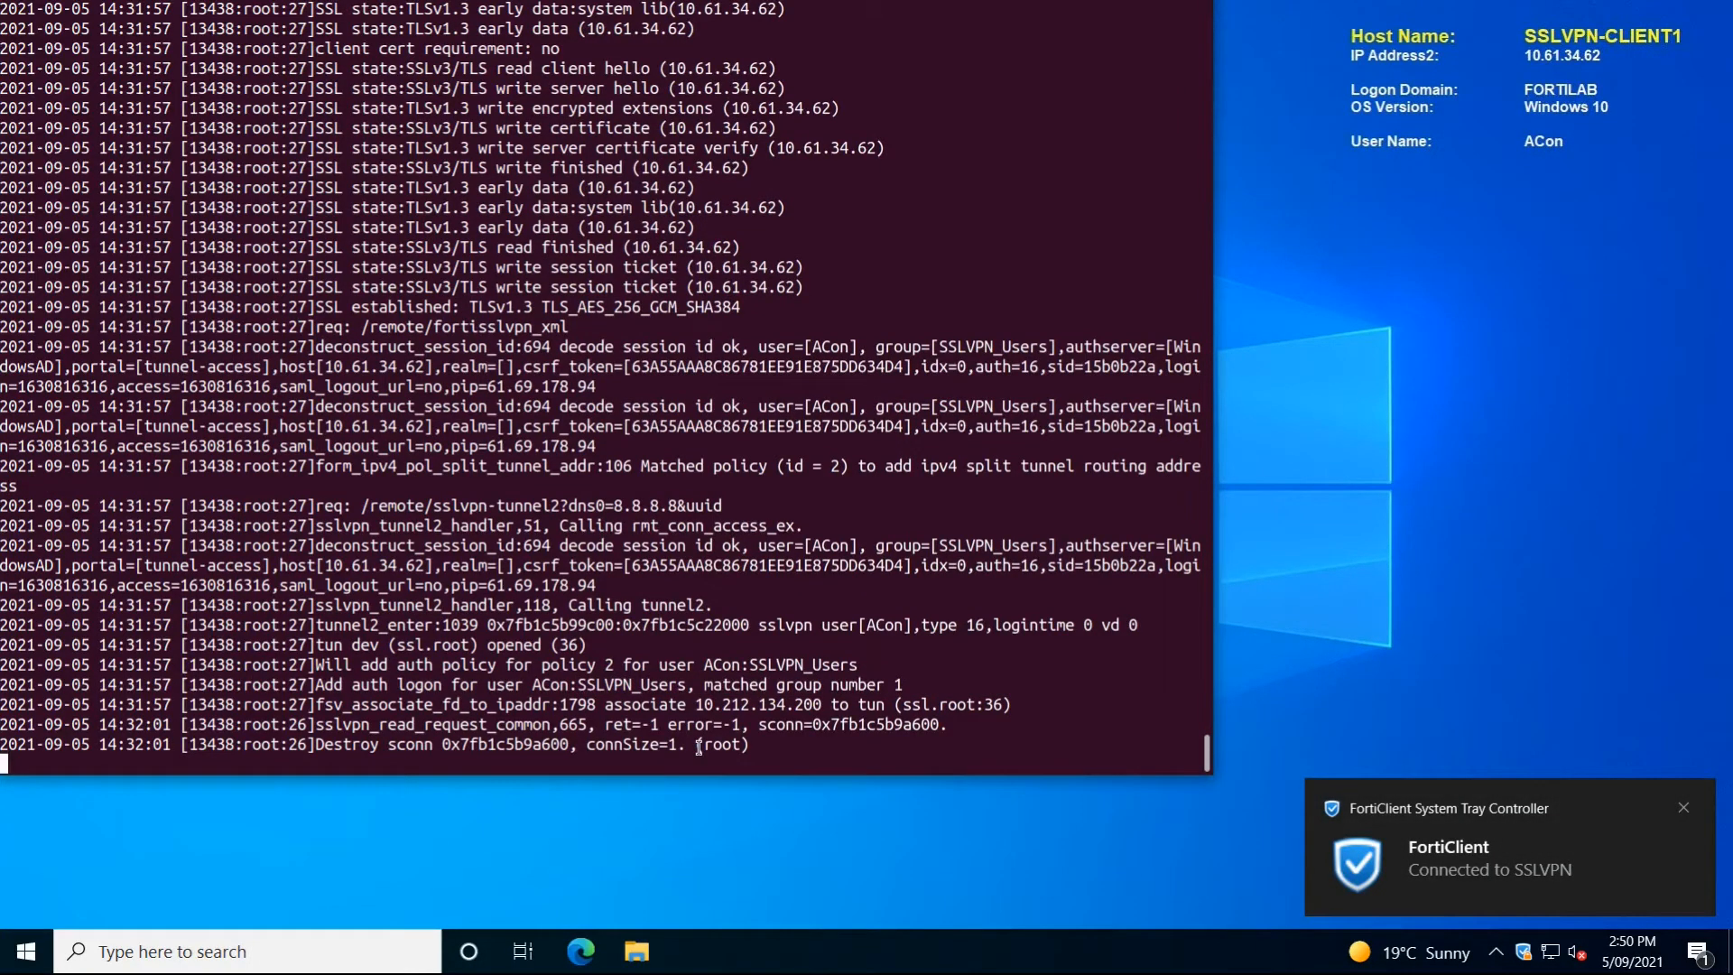
pyautogui.click(1682, 807)
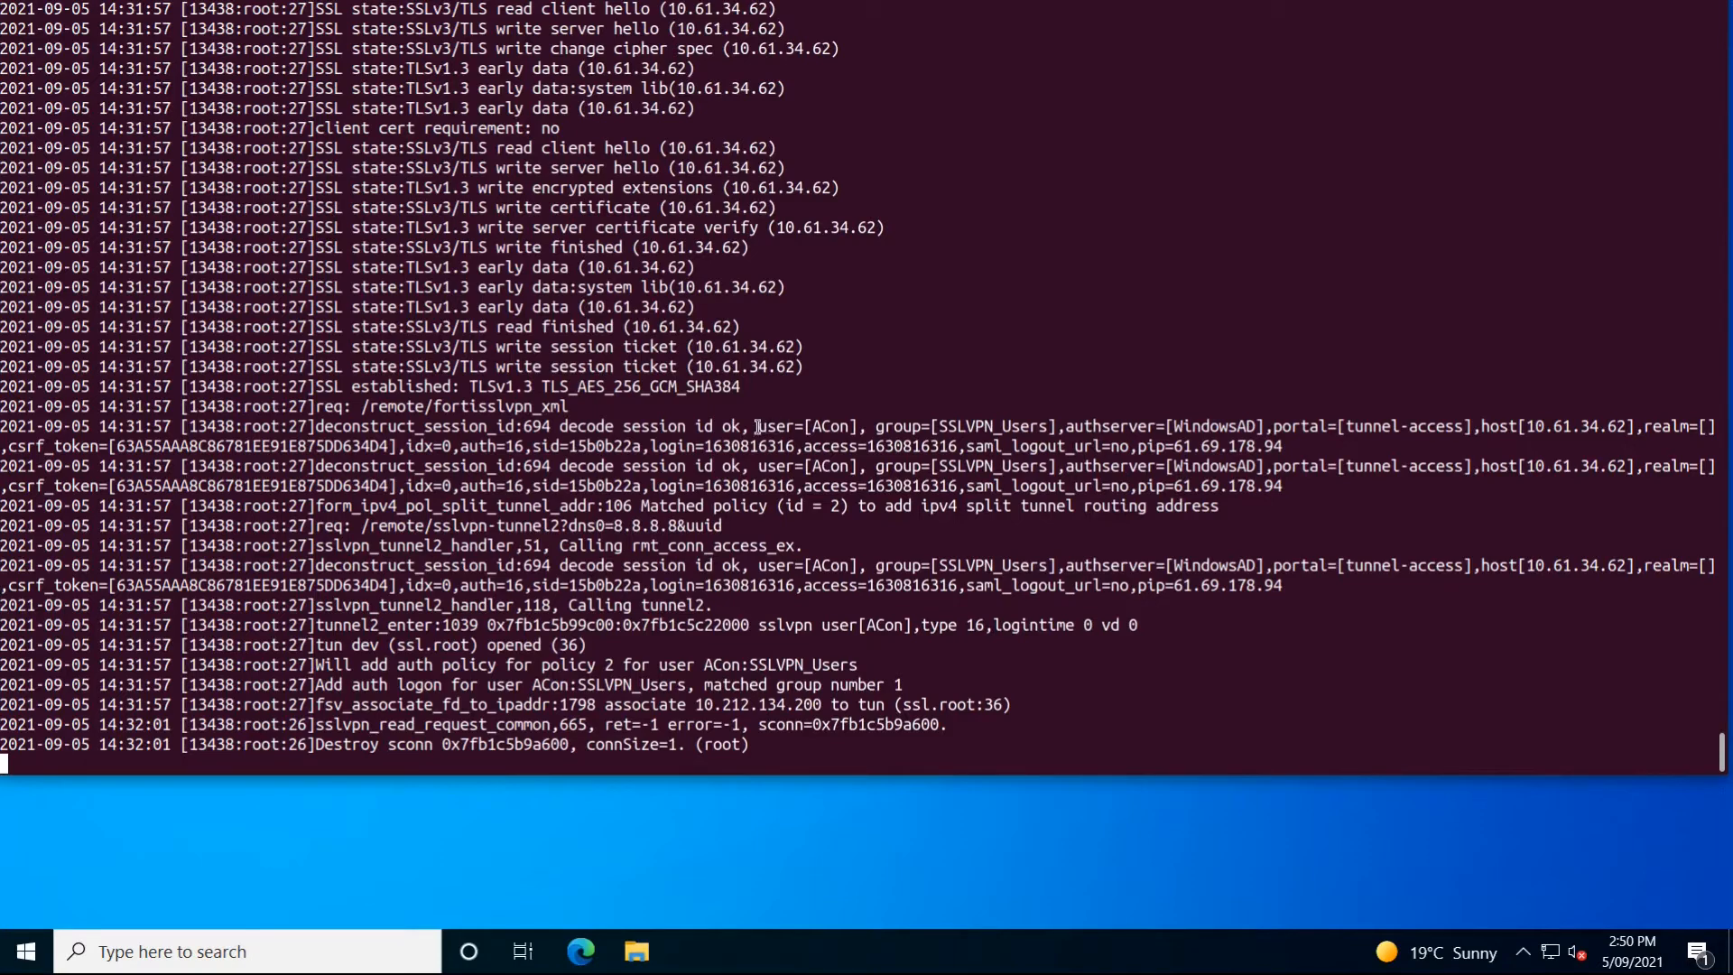
pyautogui.moveTo(756, 426); pyautogui.dragTo(1055, 426)
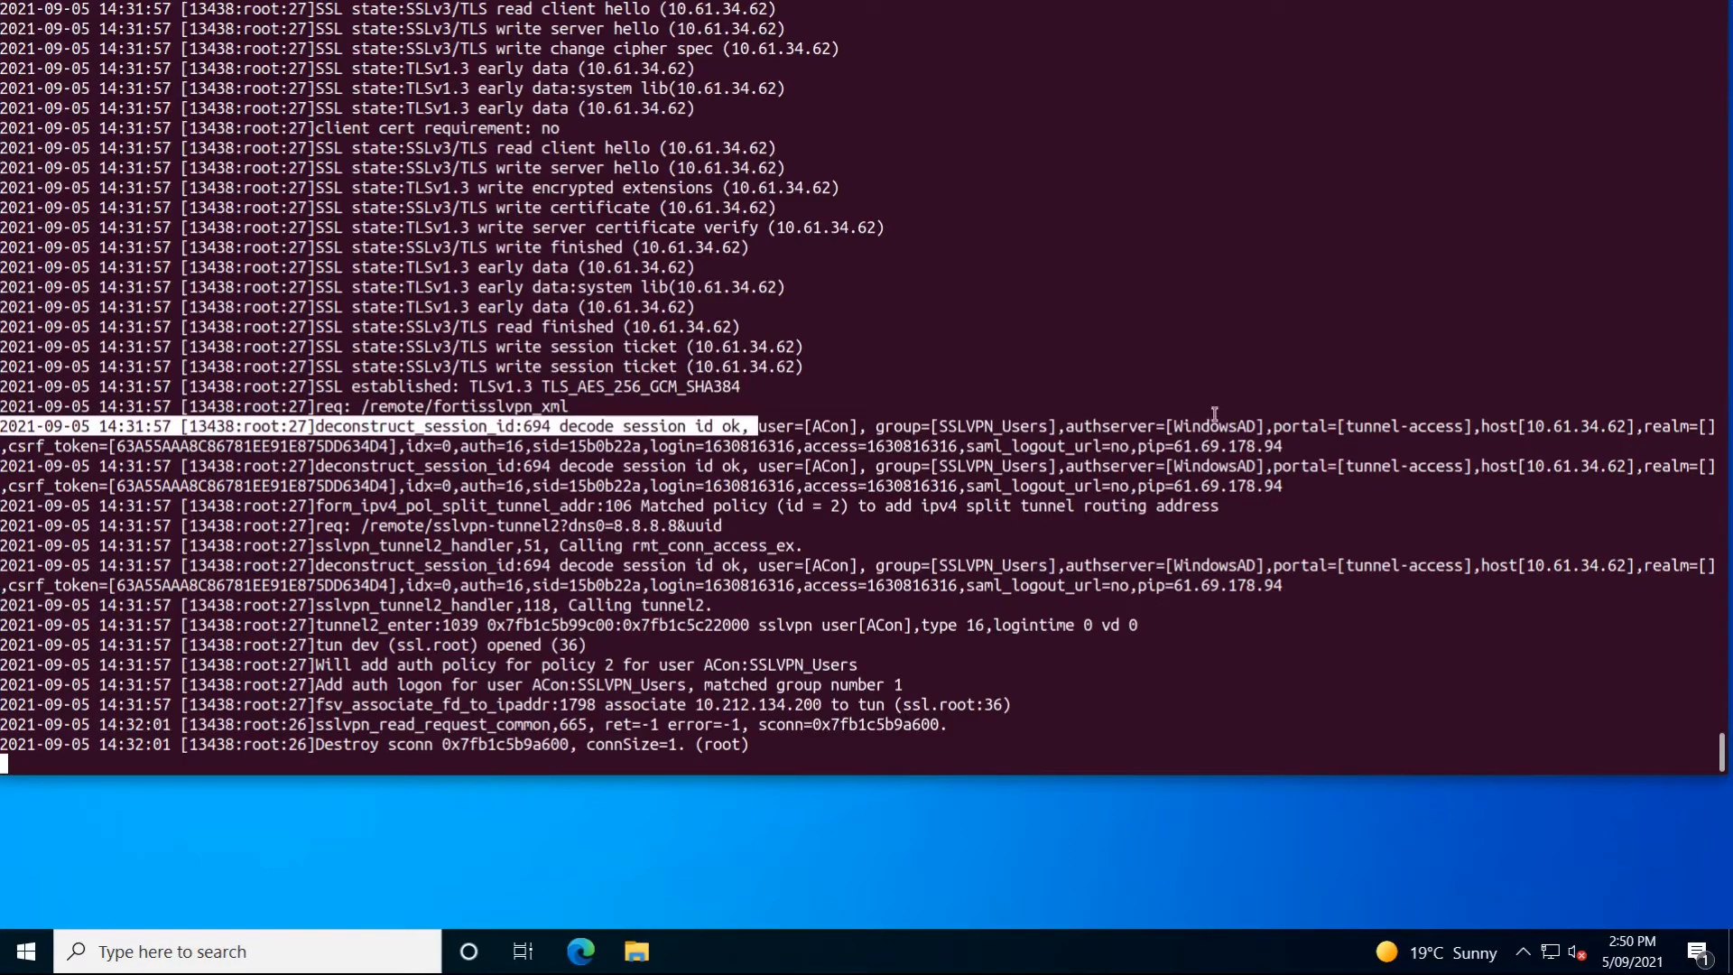
pyautogui.moveTo(756, 426); pyautogui.dragTo(1437, 426)
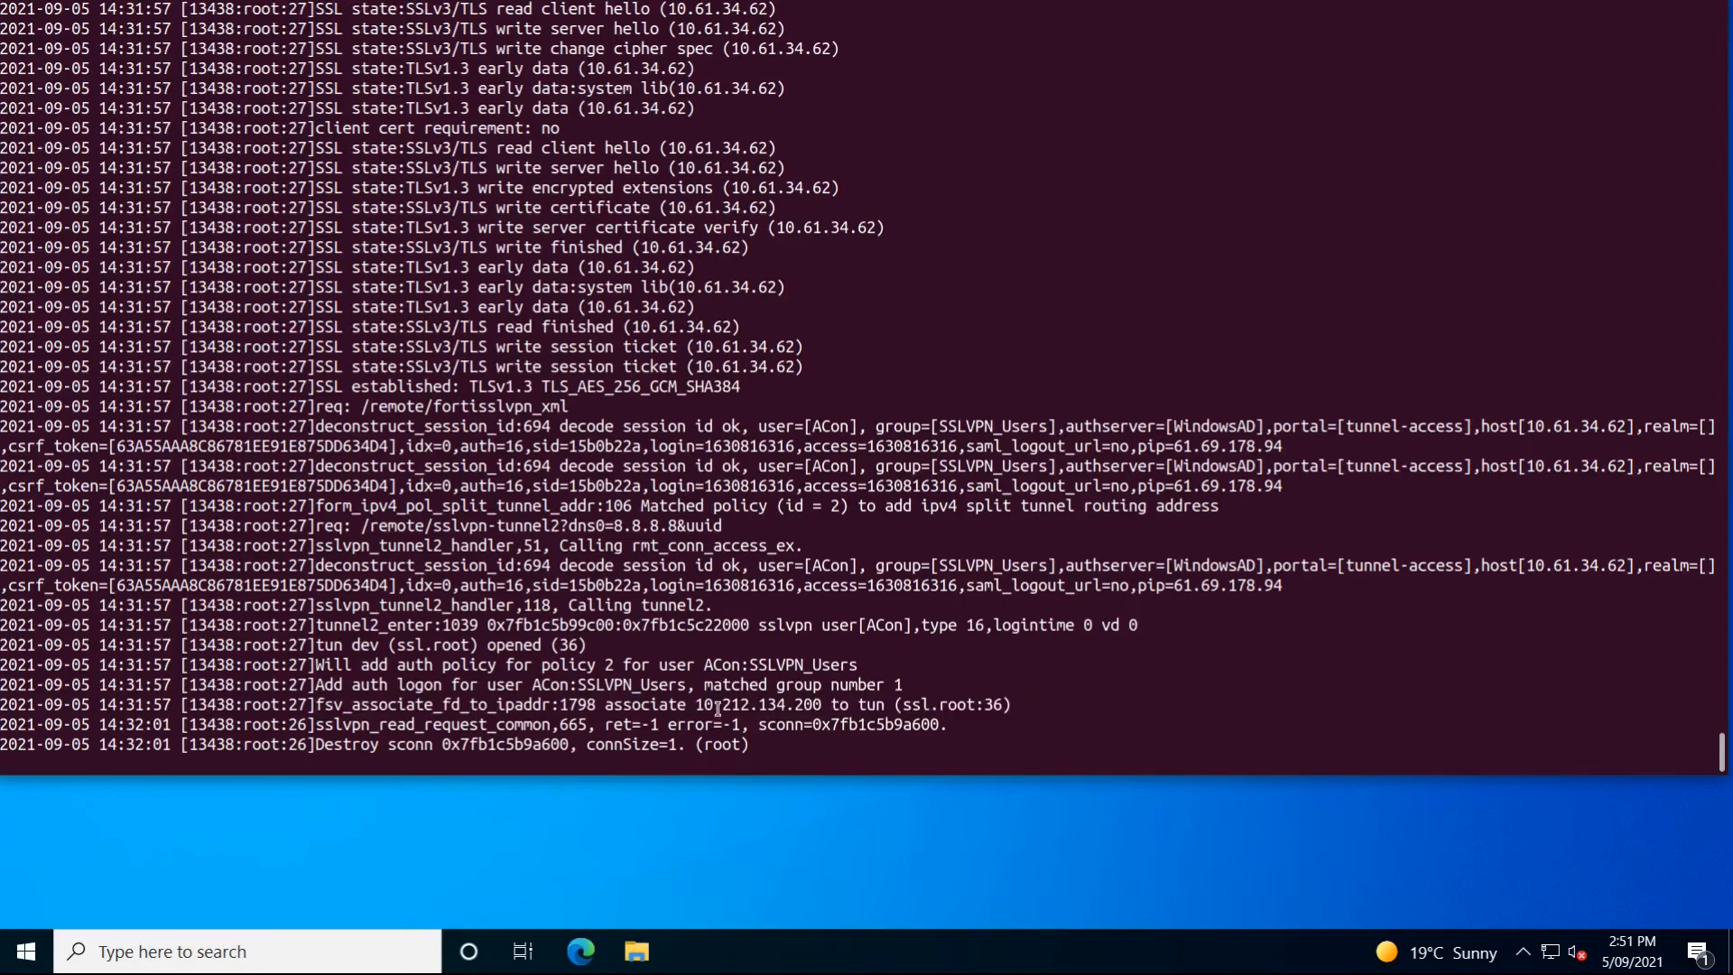
pyautogui.doubleClick(758, 704)
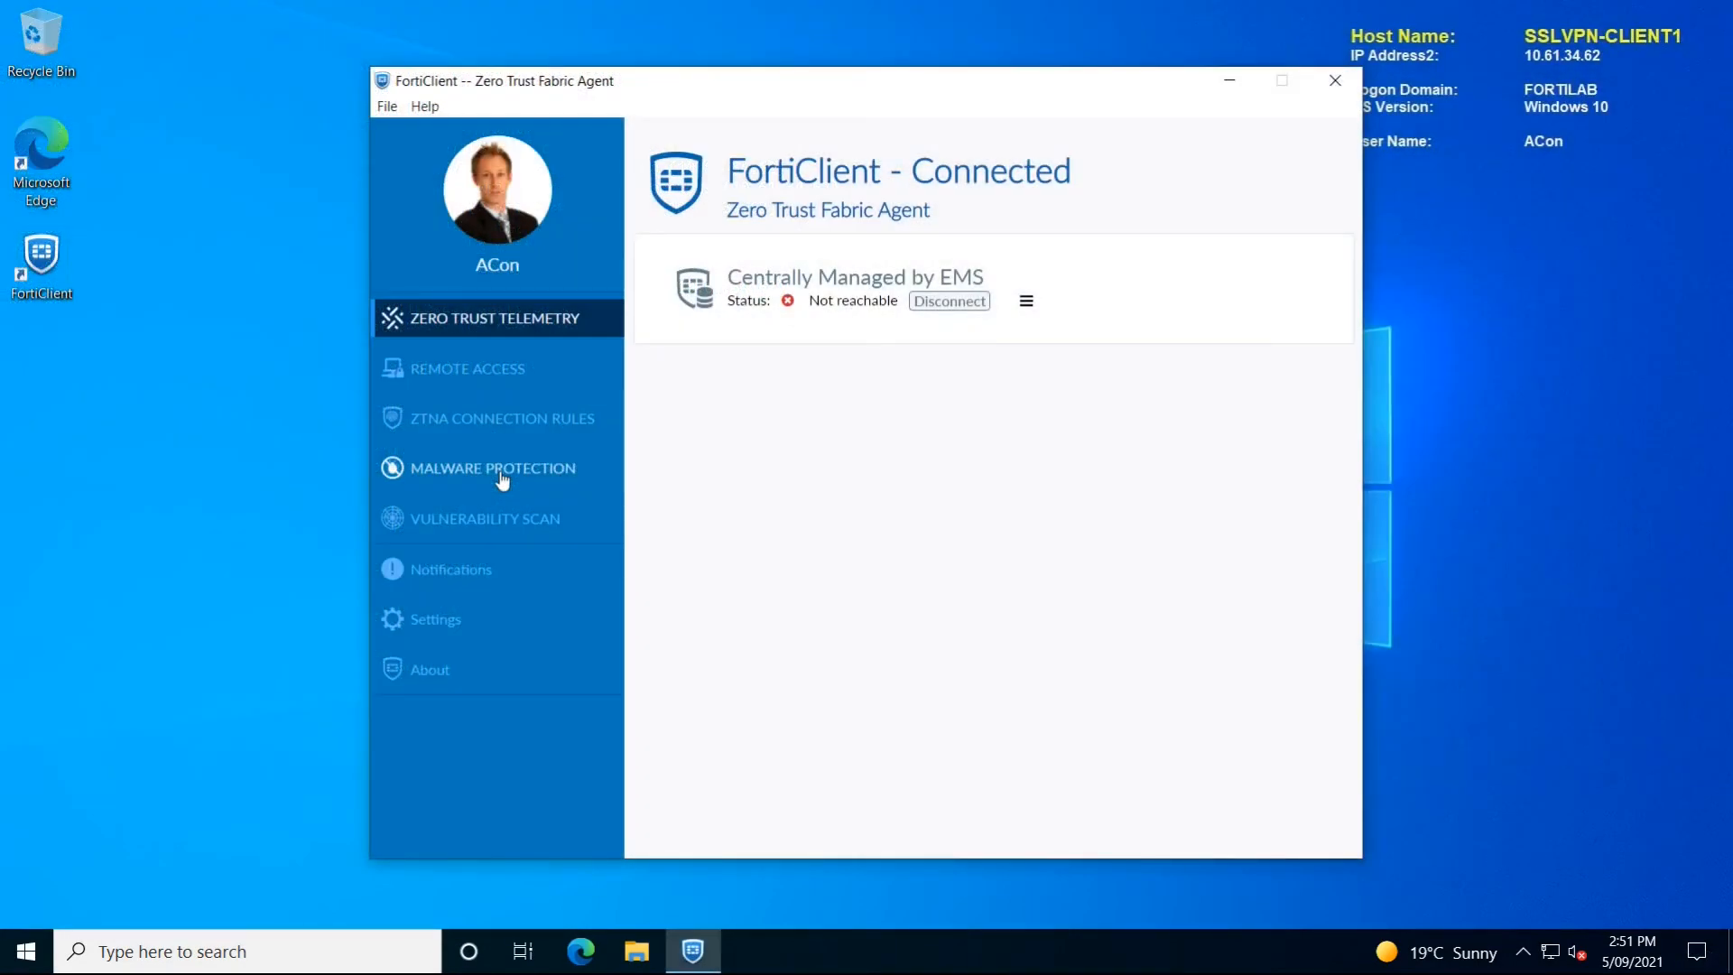
# Disconnect ACon's SSLVPN session from the Remote Access status page.
pyautogui.click(467, 368)
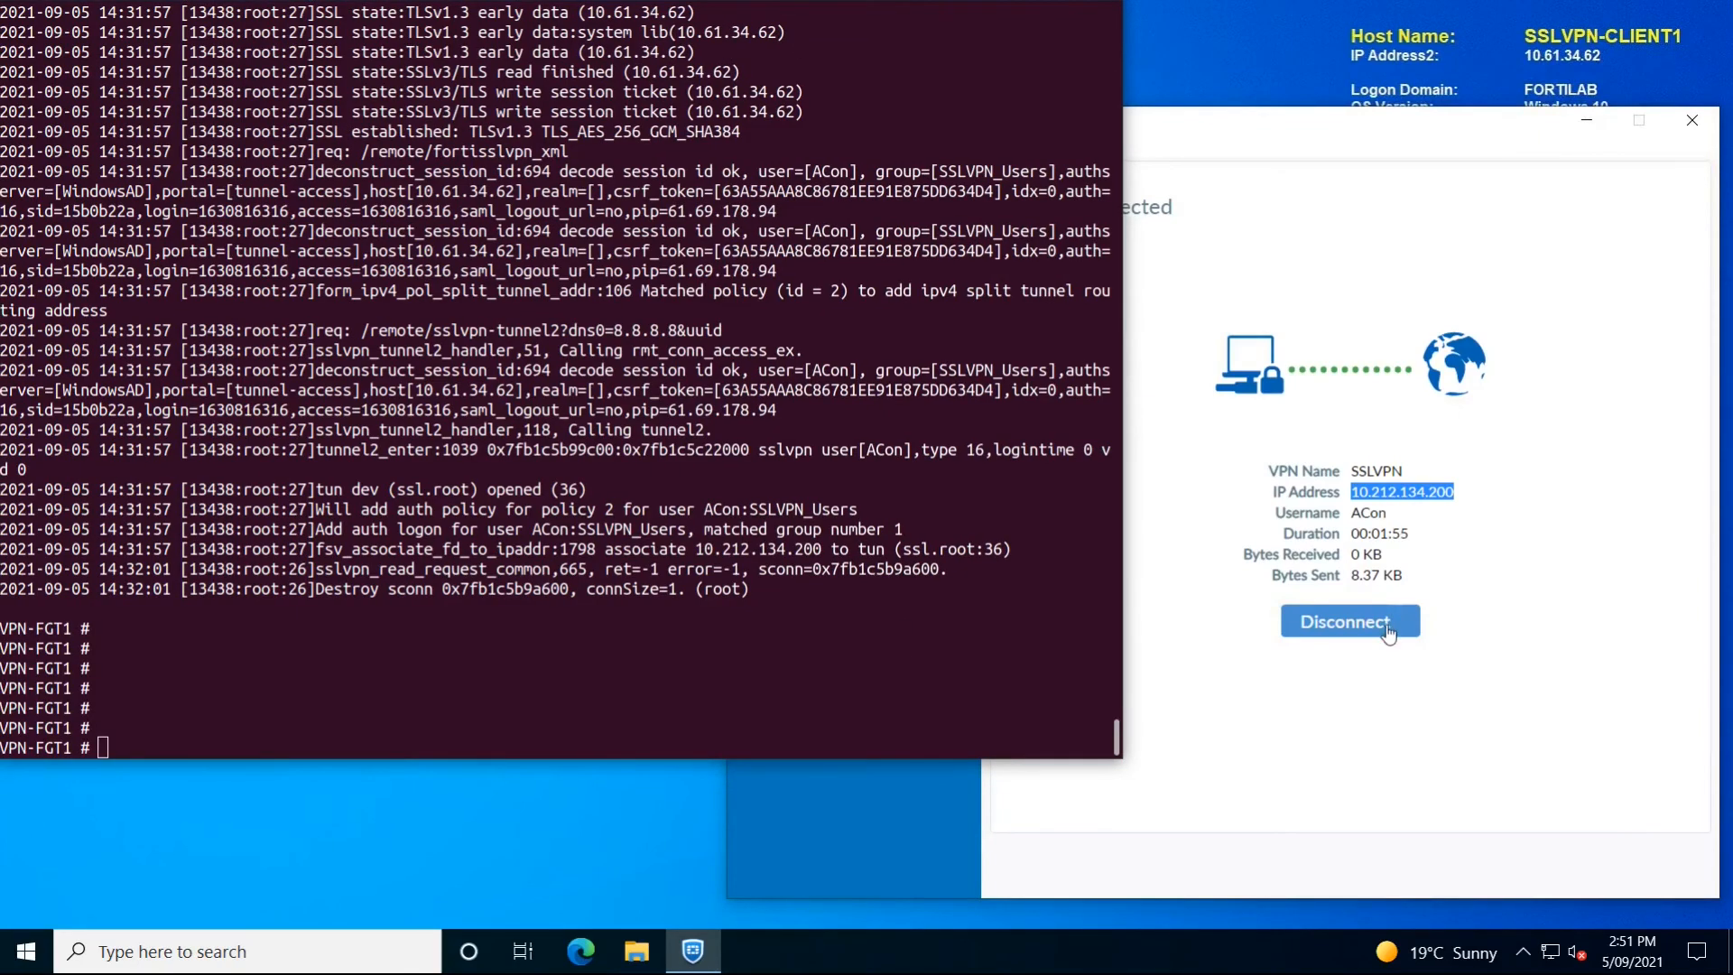
pyautogui.click(1350, 620)
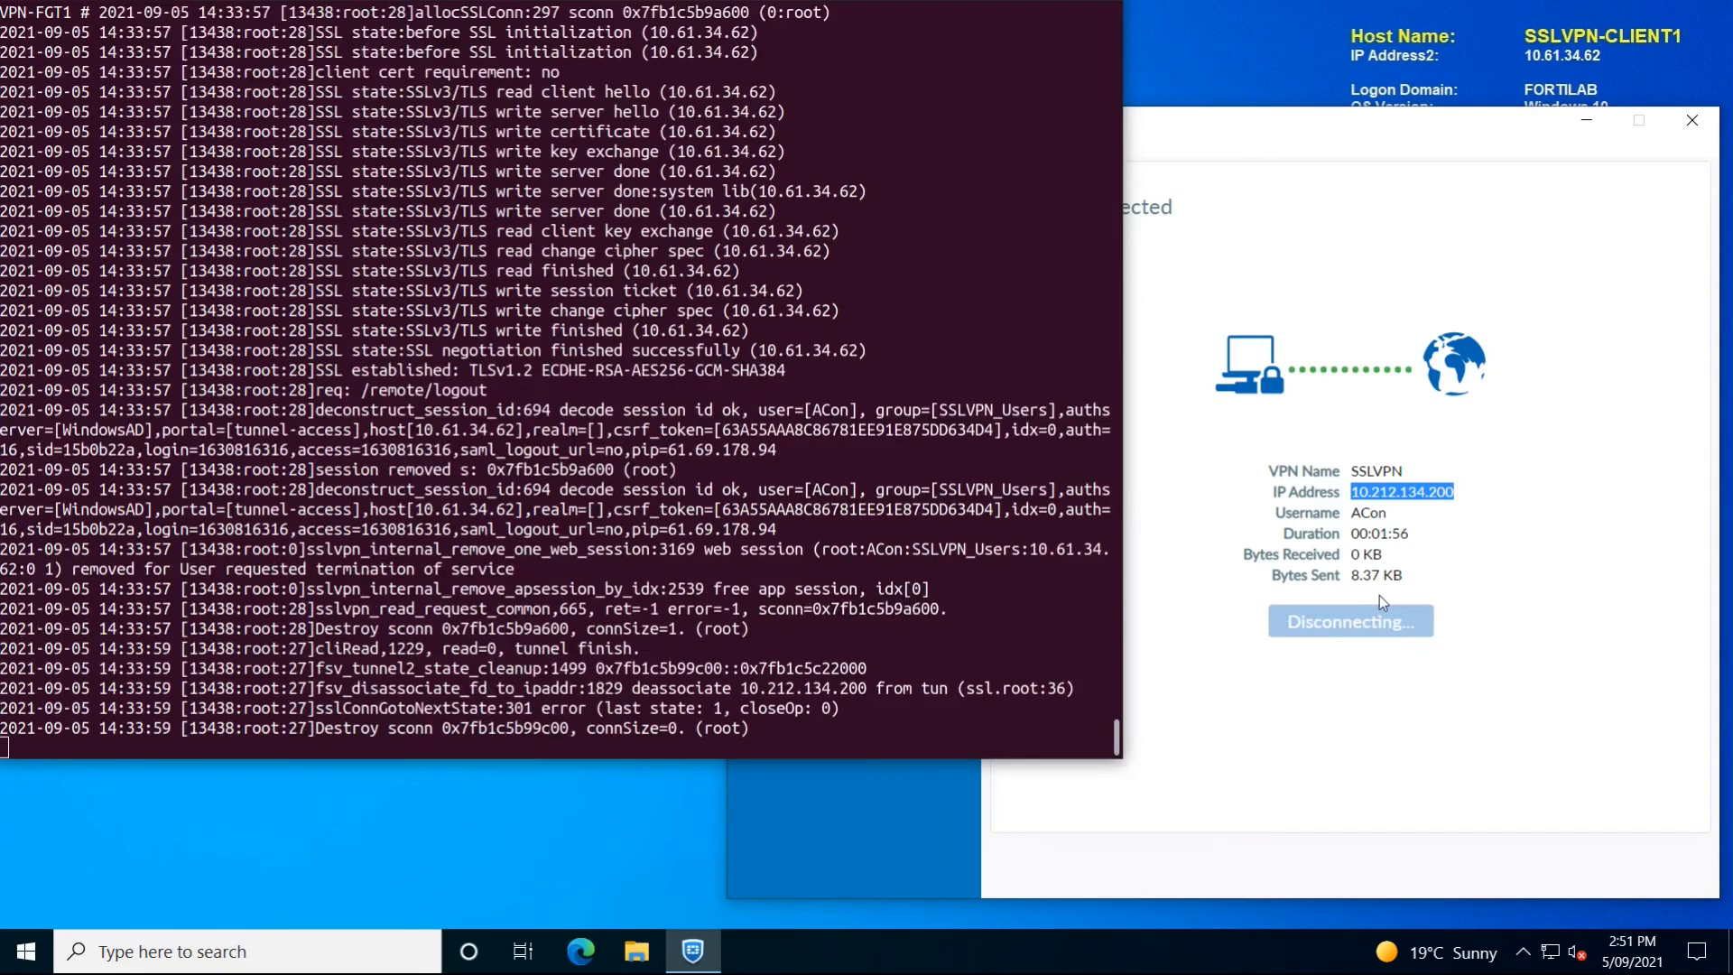